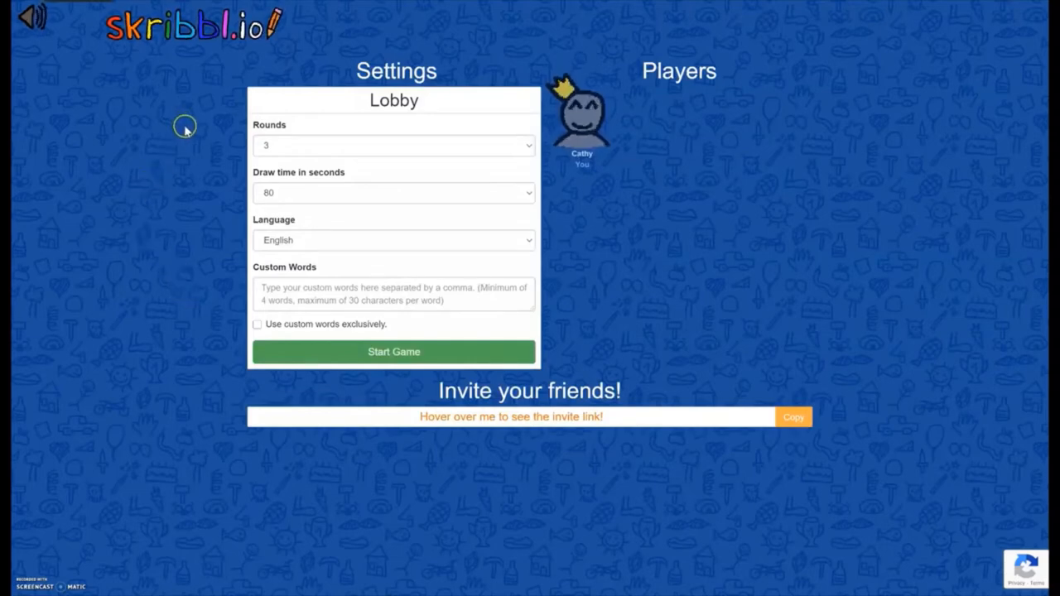
mouse_move(305, 149)
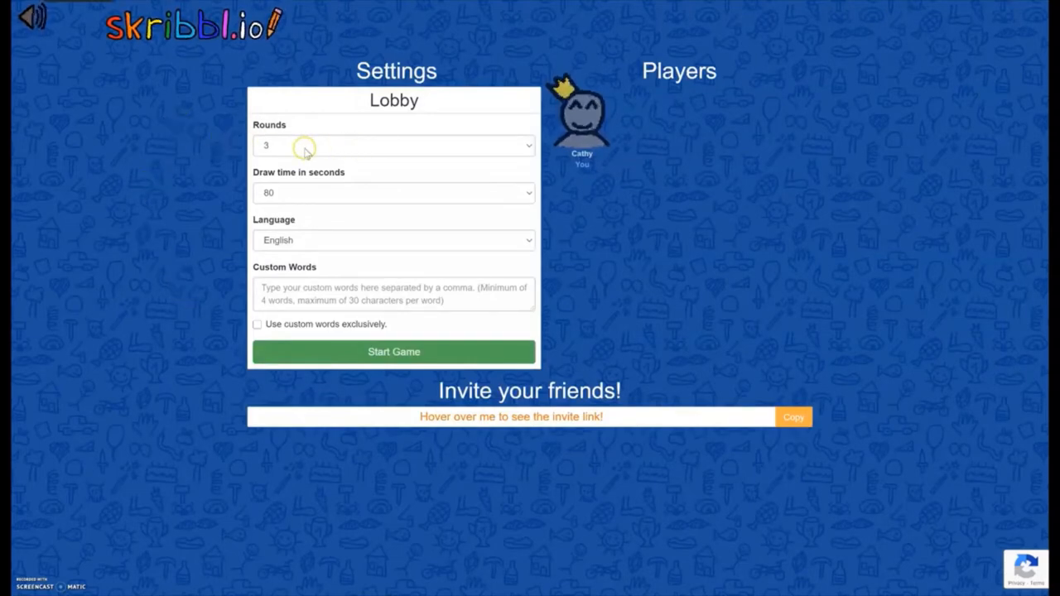
Keep the lobby at three rounds and 80-second drawing time while two more players join.
left_click(394, 146)
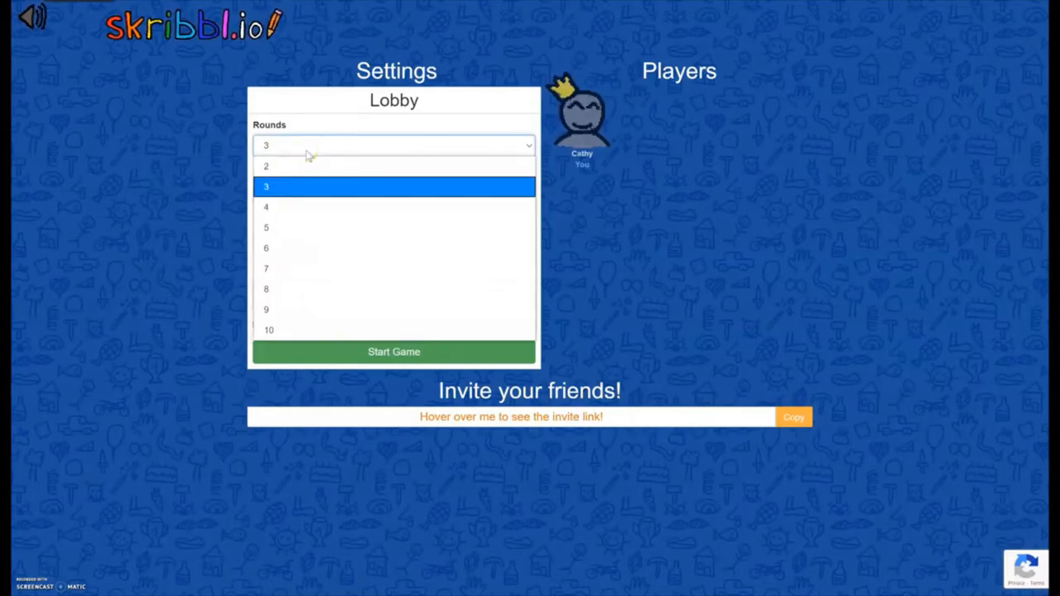
left_click(265, 185)
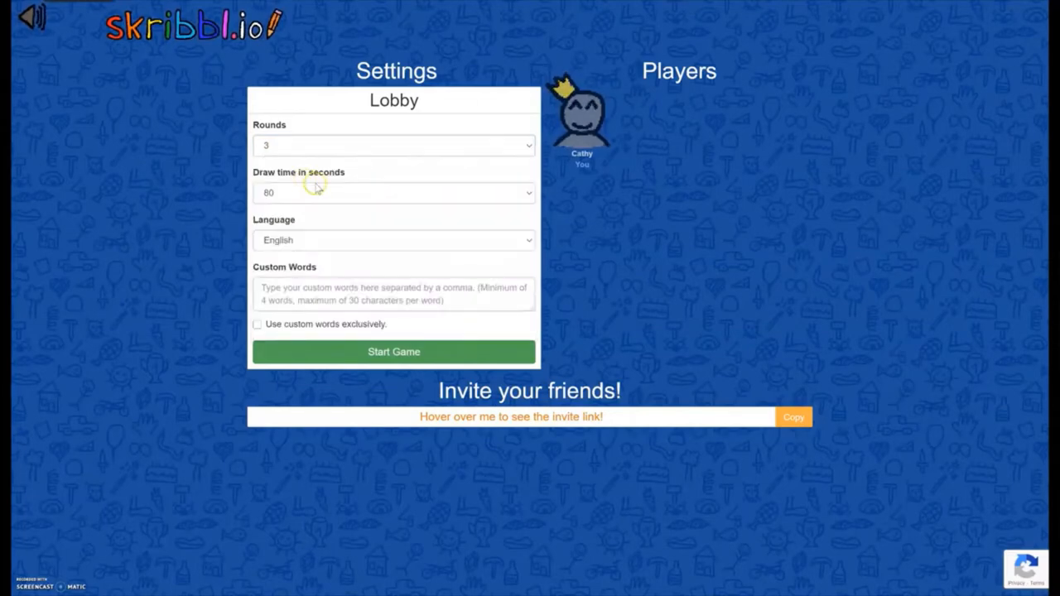
left_click(394, 192)
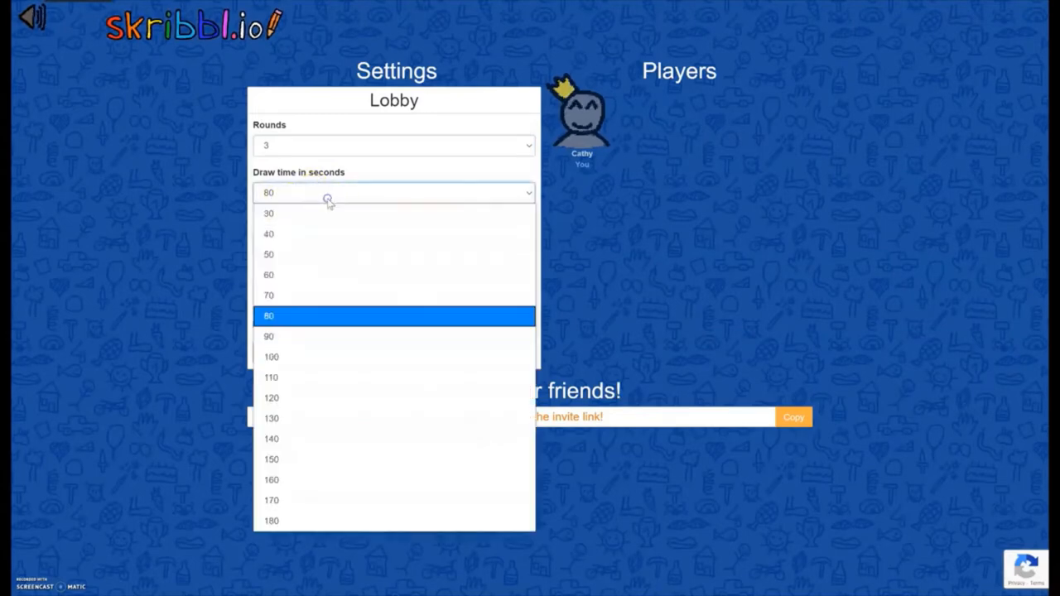
mouse_move(149, 191)
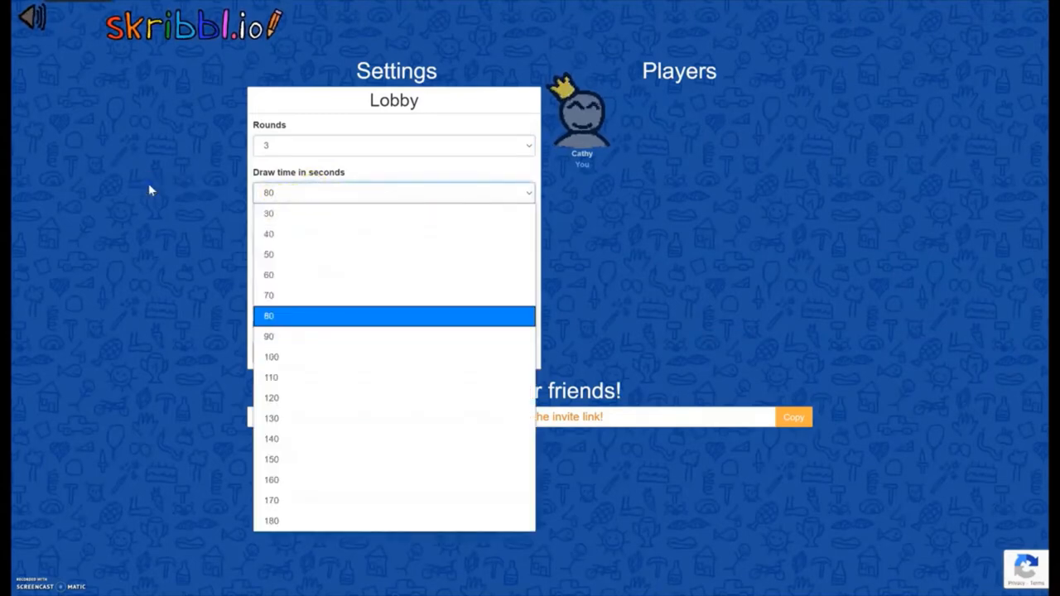
left_click(268, 314)
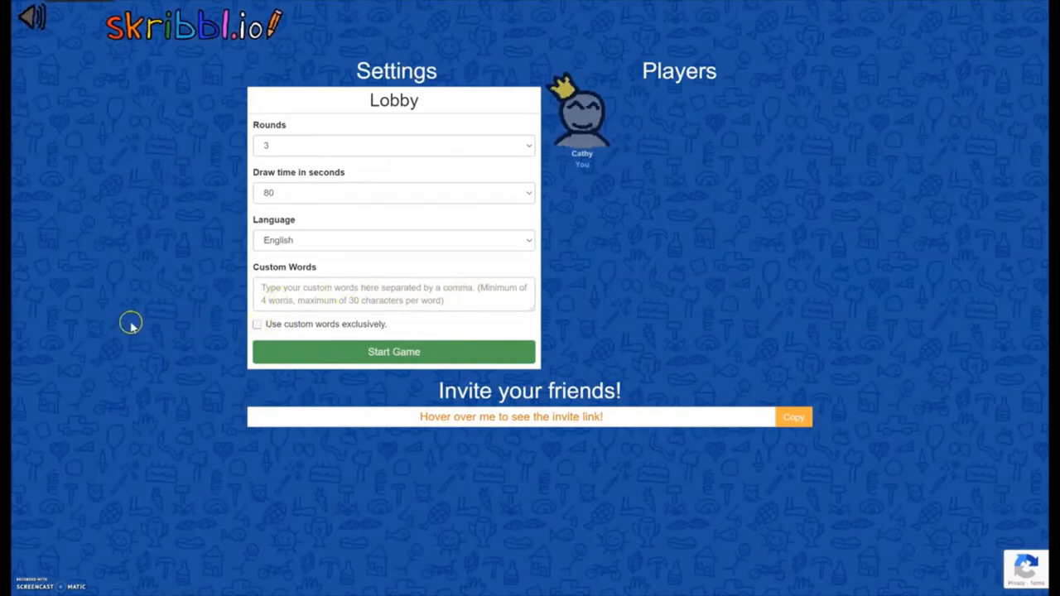
mouse_move(93, 278)
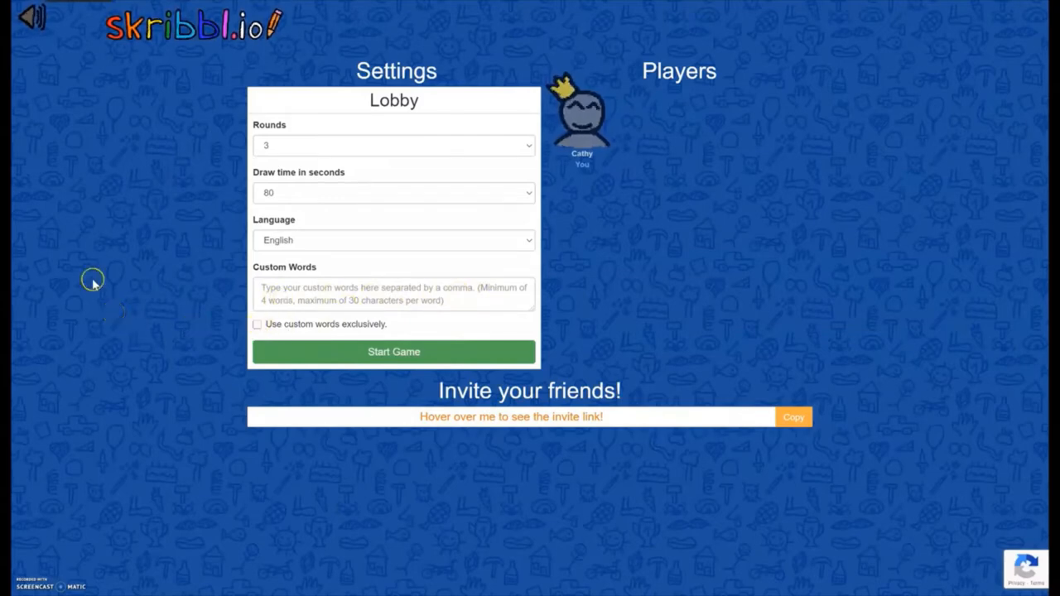
mouse_move(302, 139)
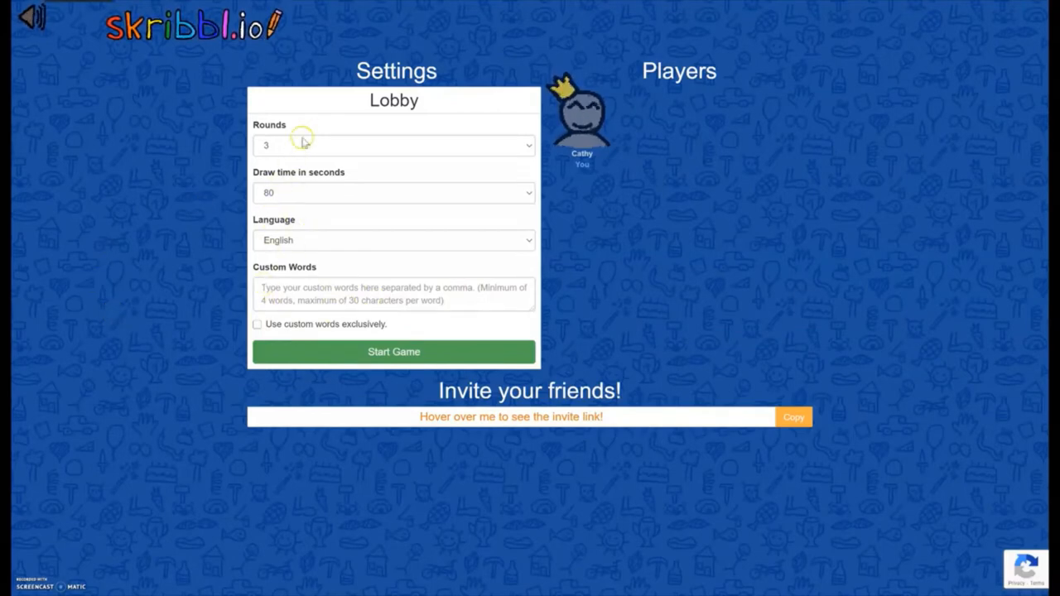
mouse_move(646, 267)
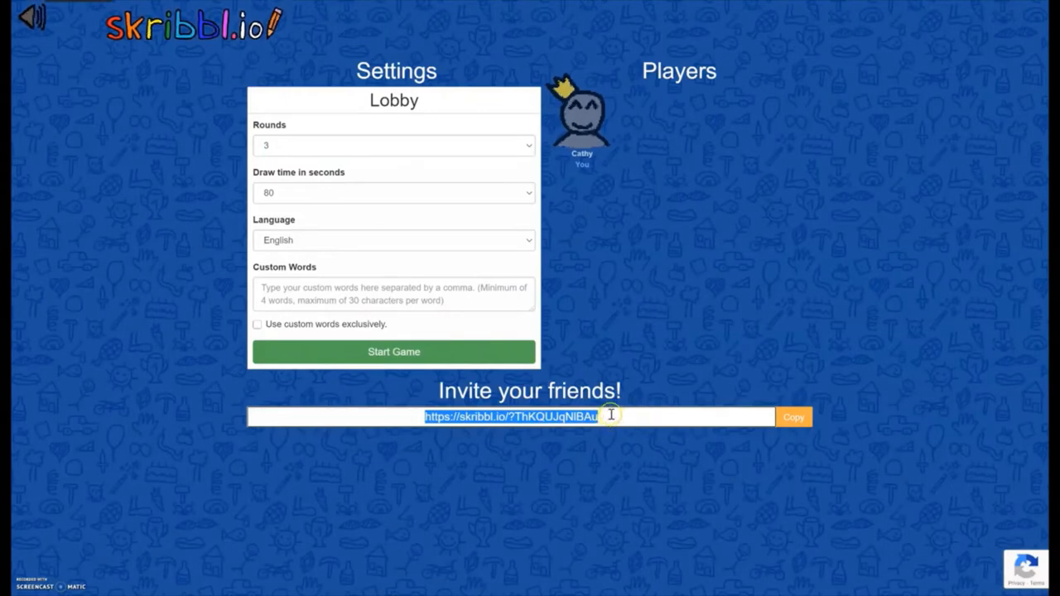
mouse_move(345, 444)
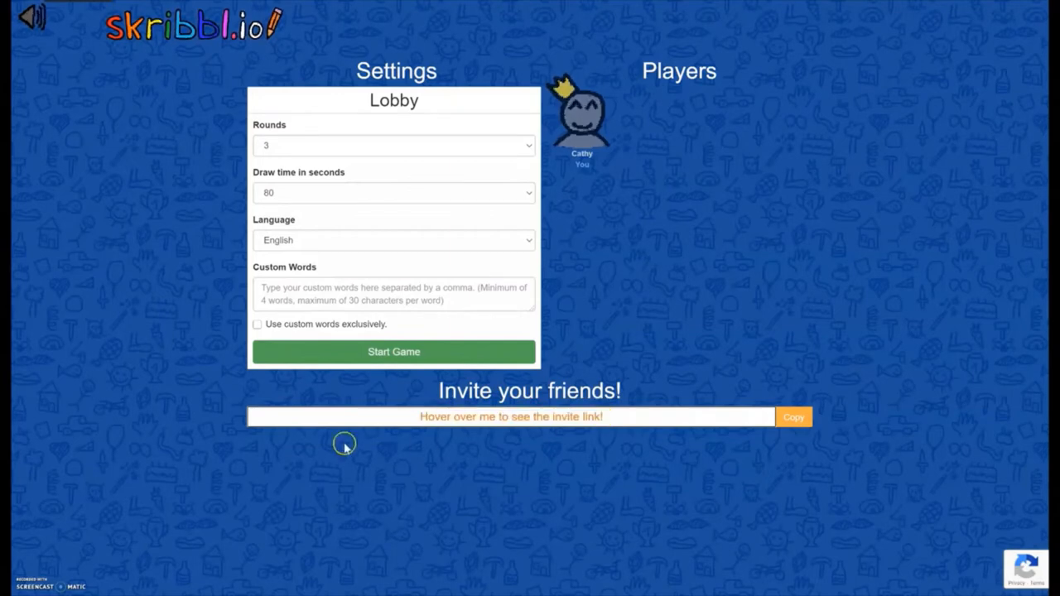
mouse_move(202, 447)
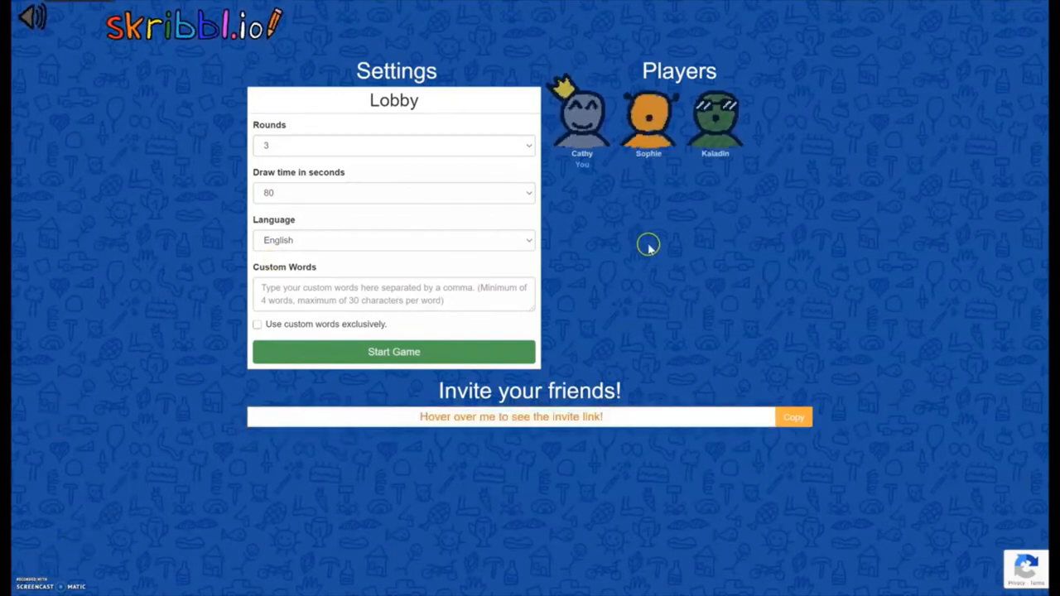
mouse_move(676, 191)
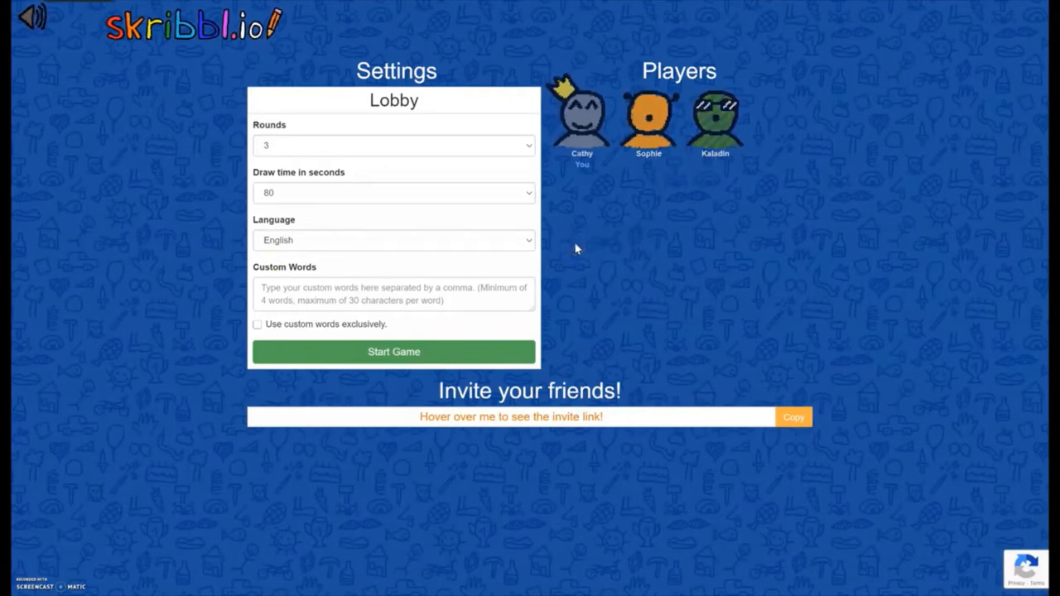
left_click(499, 351)
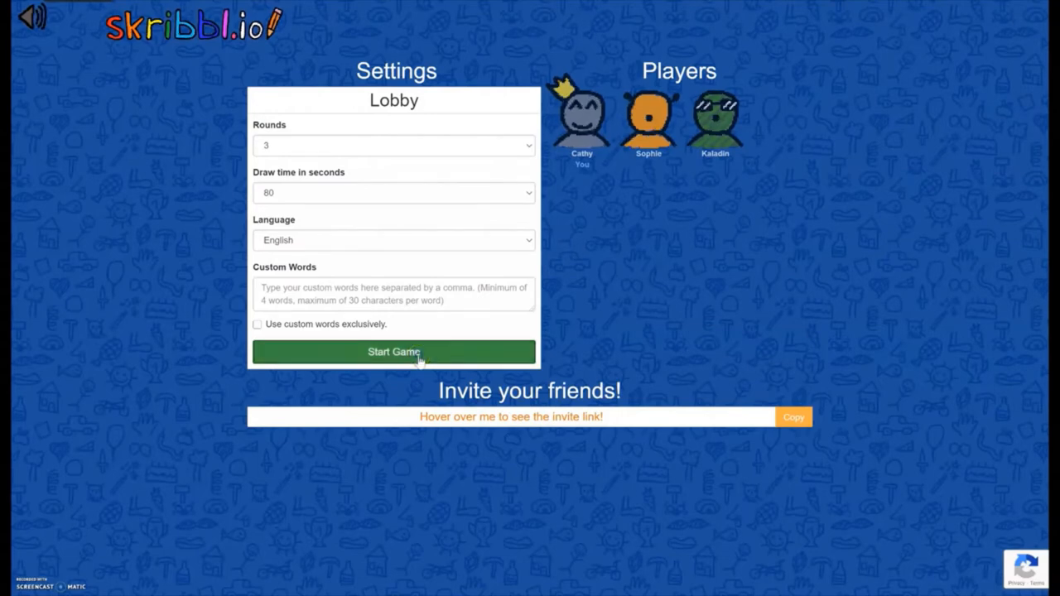
Start the game and choose 'thumb' as the round 1 word to draw.
left_click(394, 352)
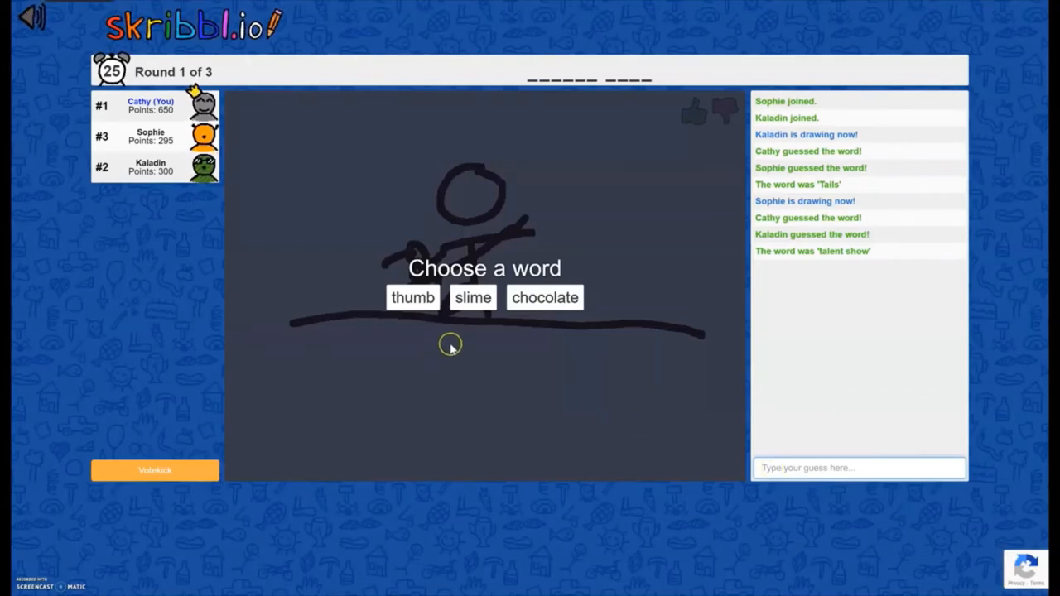
mouse_move(451, 341)
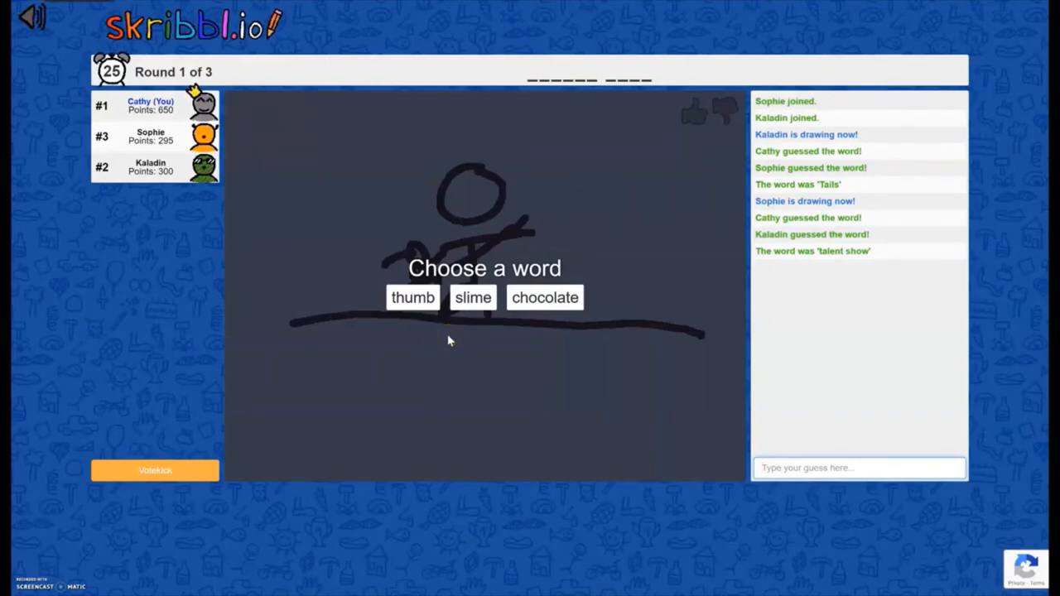
left_click(412, 299)
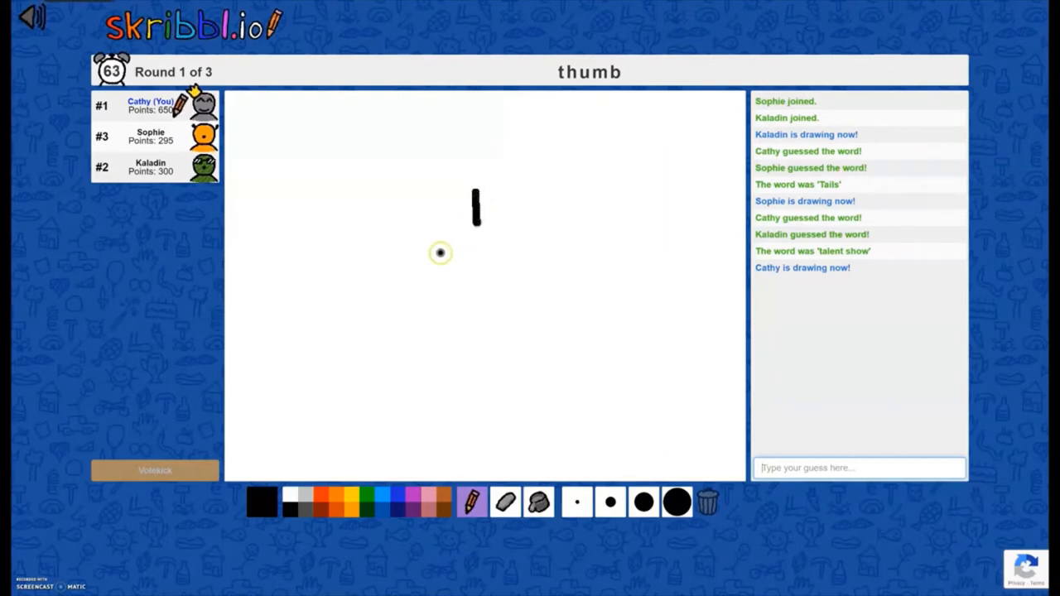
Draw a thumb, curled fingers, fist, then the stick figure's arm, head, body and legs.
left_click_drag(434, 242, 471, 242)
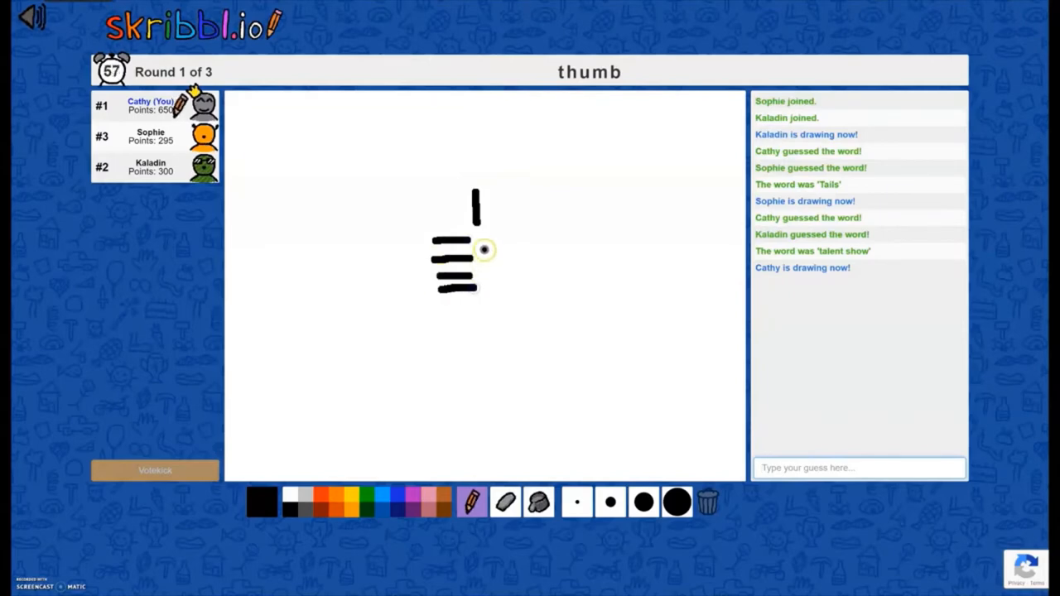
left_click_drag(484, 250, 487, 291)
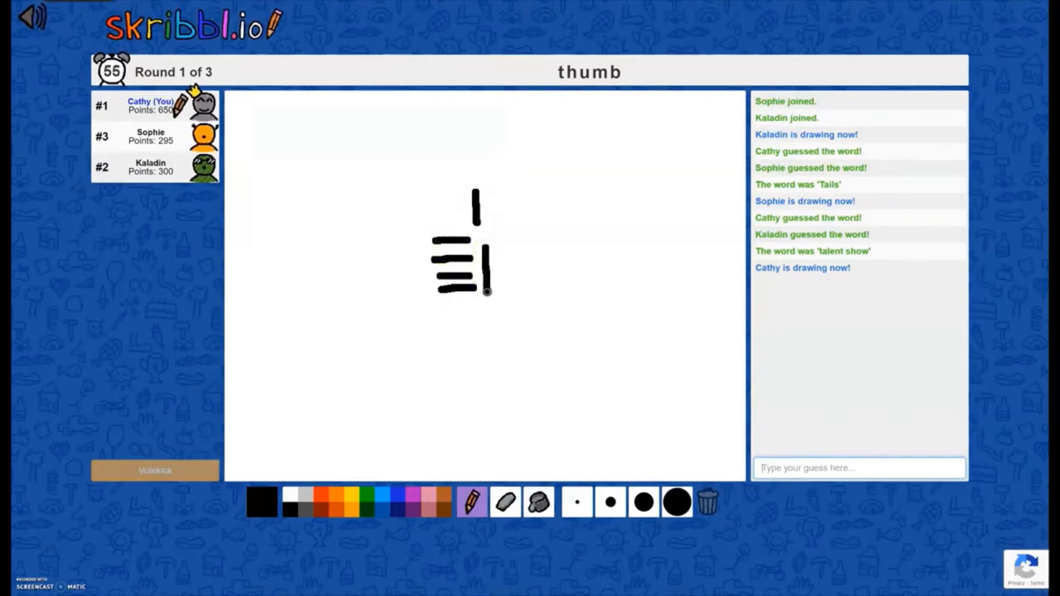
left_click_drag(487, 291, 563, 297)
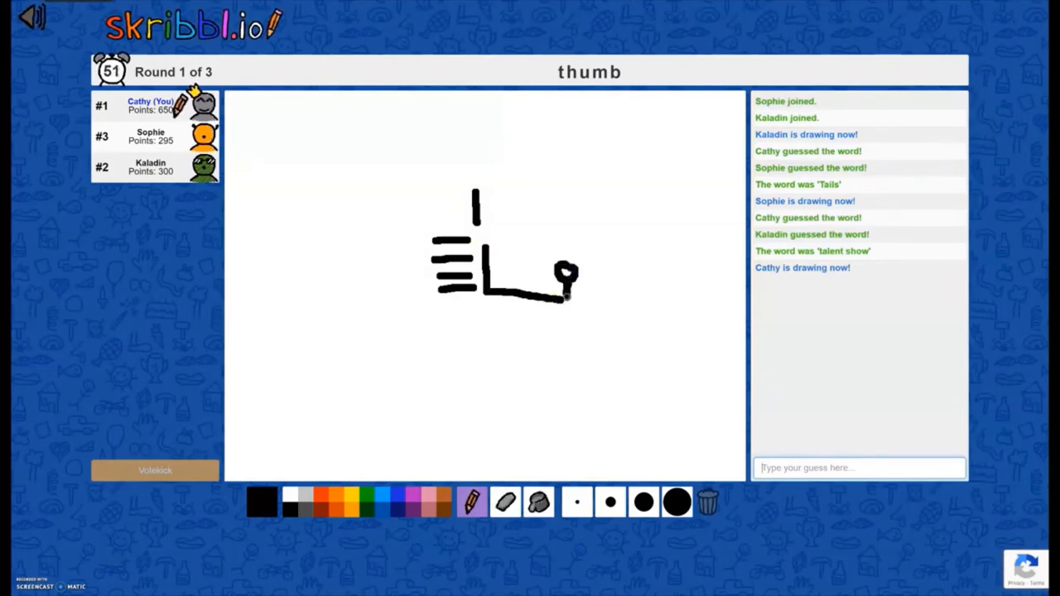
left_click_drag(565, 296, 530, 362)
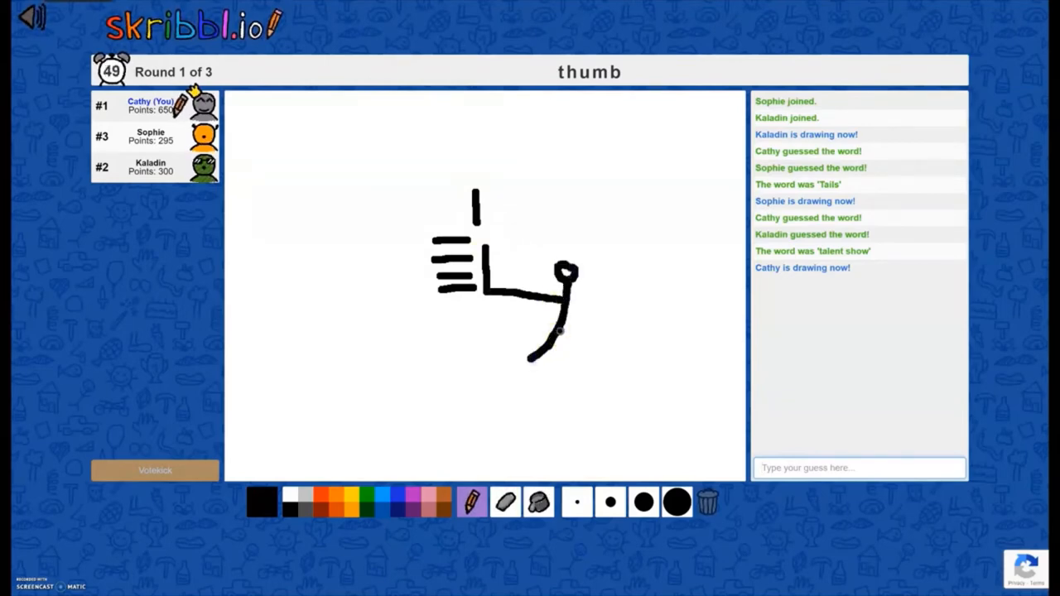
left_click_drag(563, 323, 580, 365)
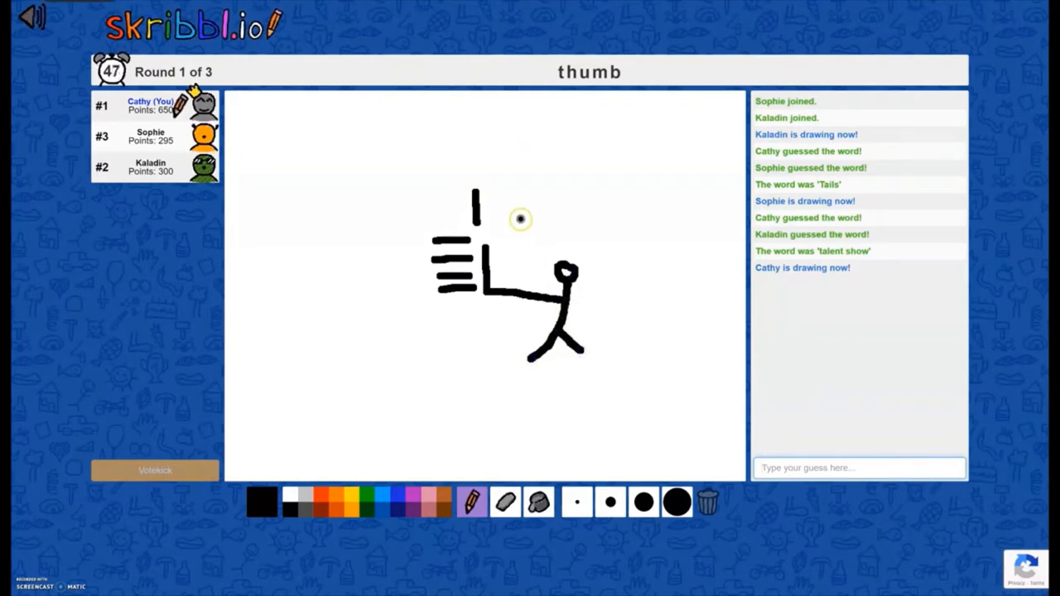
left_click_drag(521, 213, 510, 195)
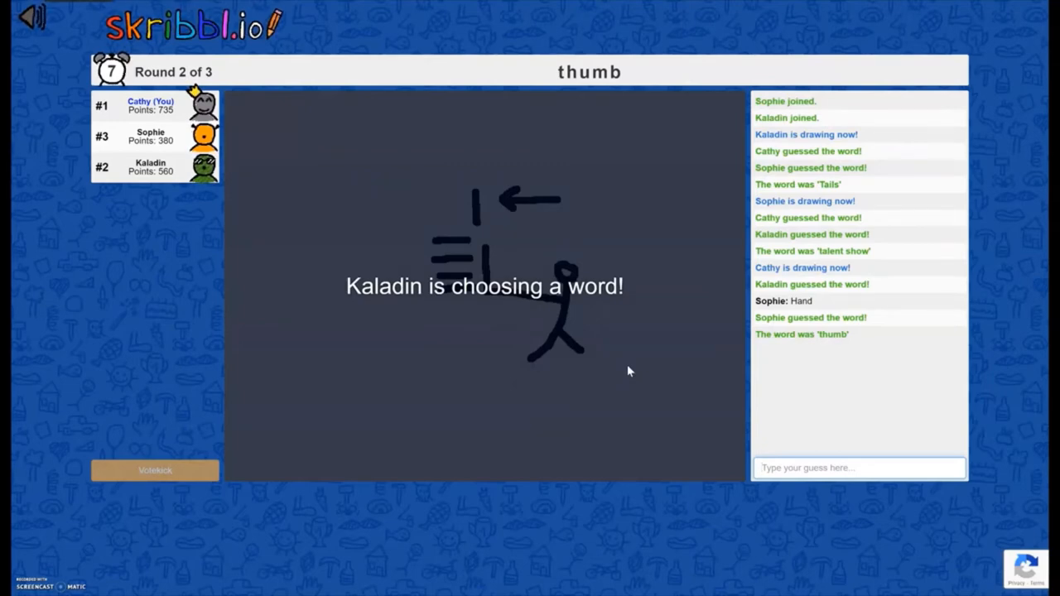
mouse_move(361, 387)
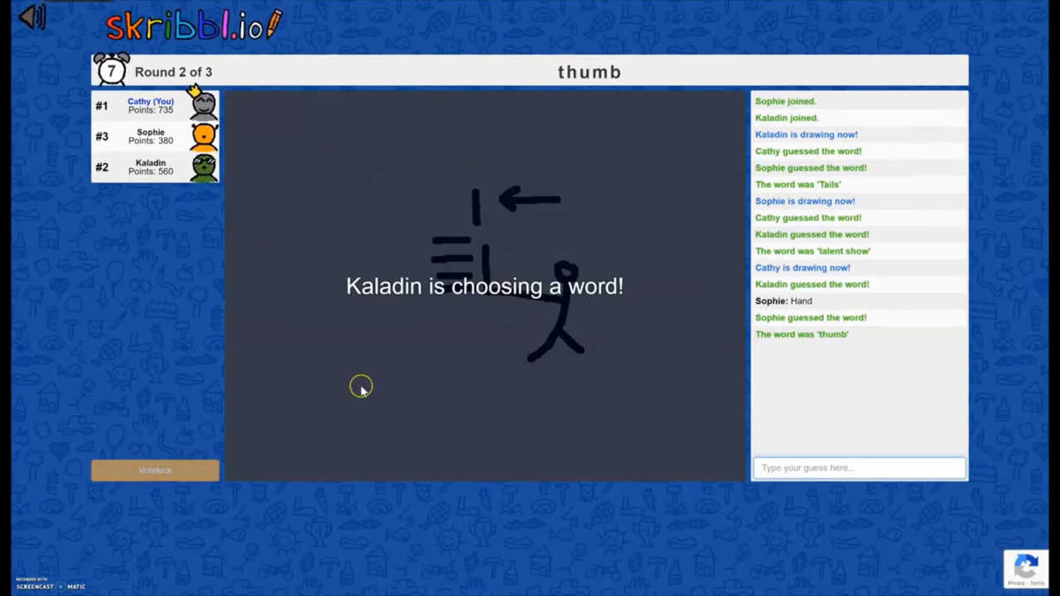
mouse_move(100, 522)
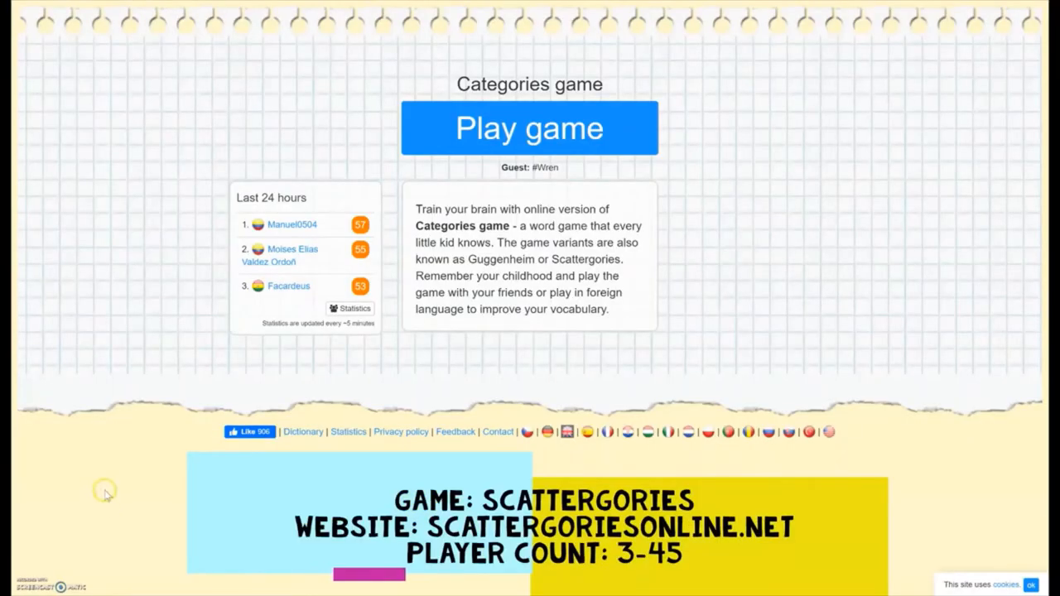
mouse_move(142, 232)
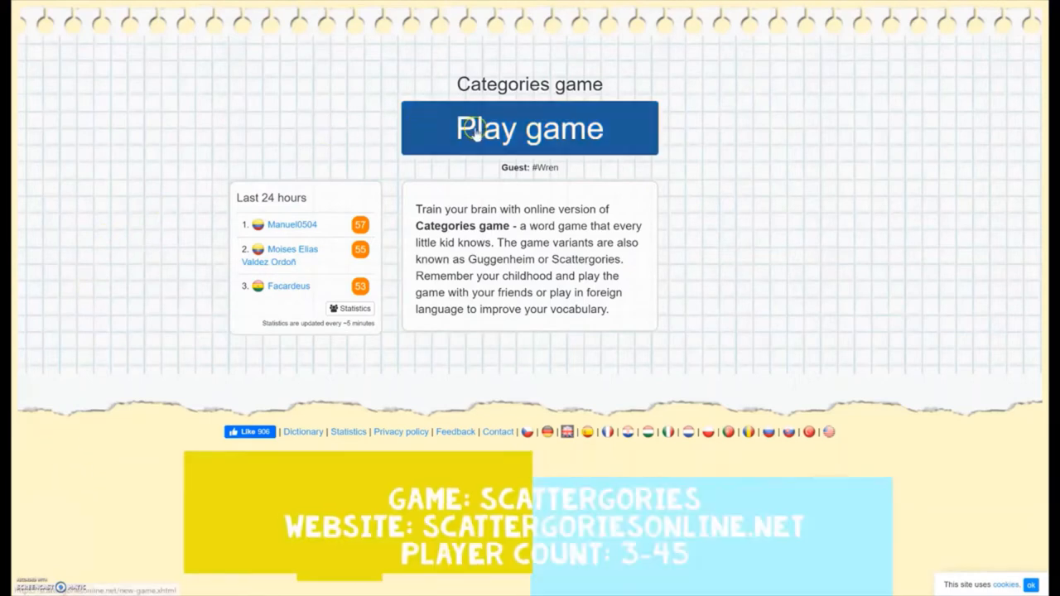
Begin a new Categories game from the homepage Play game button.
left_click(530, 128)
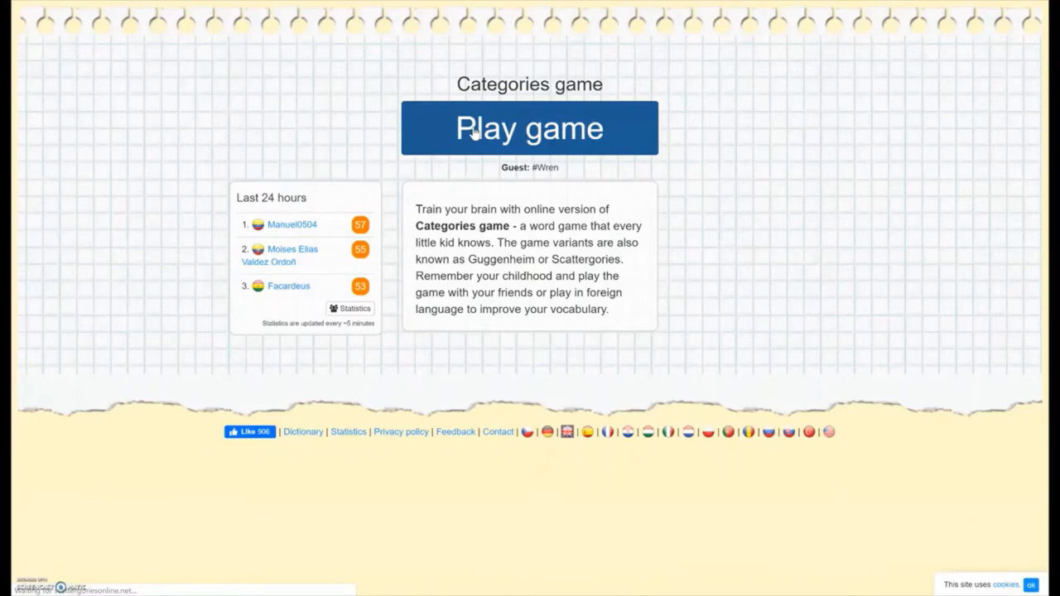
left_click(530, 127)
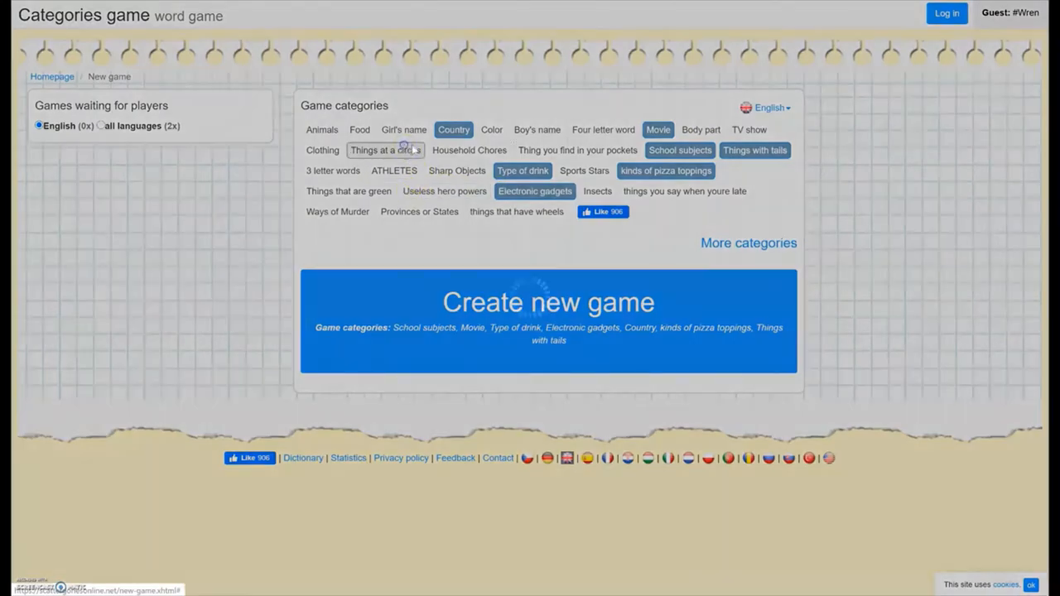
Add Things at a circus and Boy's name to the category set and proceed to game settings.
left_click(384, 149)
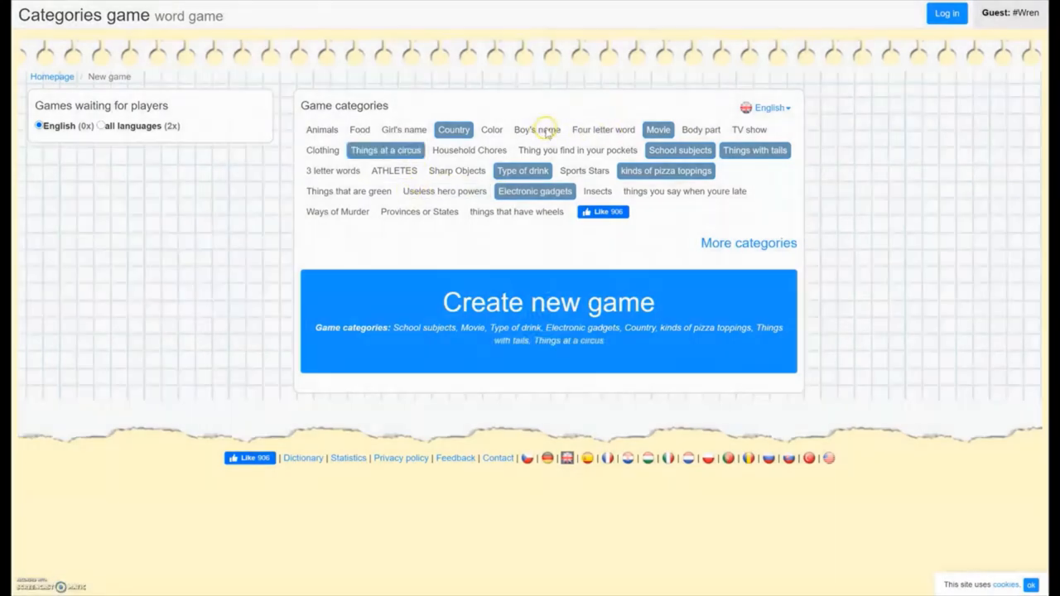
left_click(537, 129)
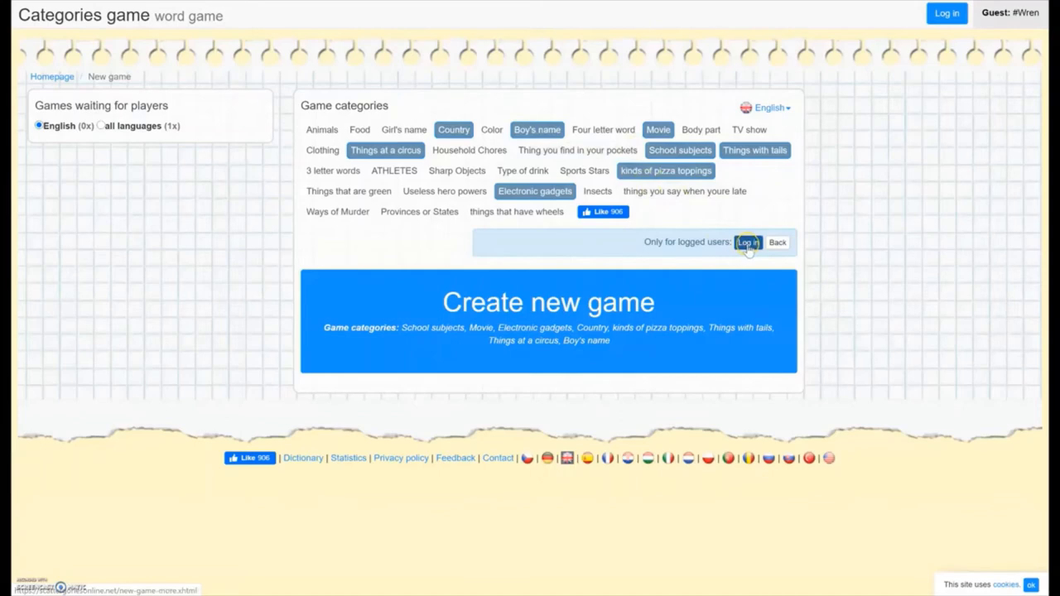
mouse_move(696, 240)
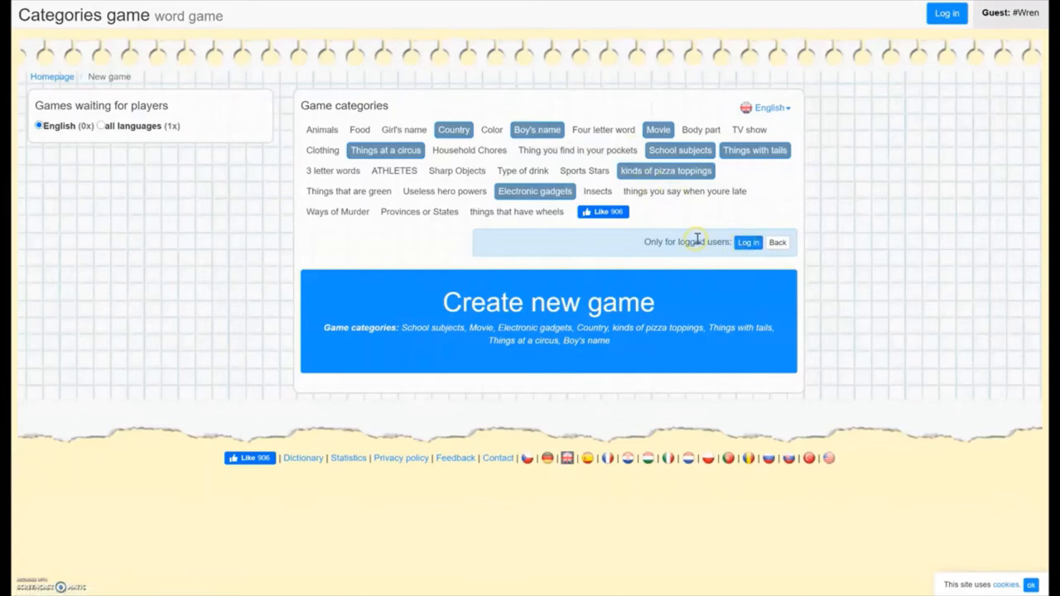
mouse_move(696, 238)
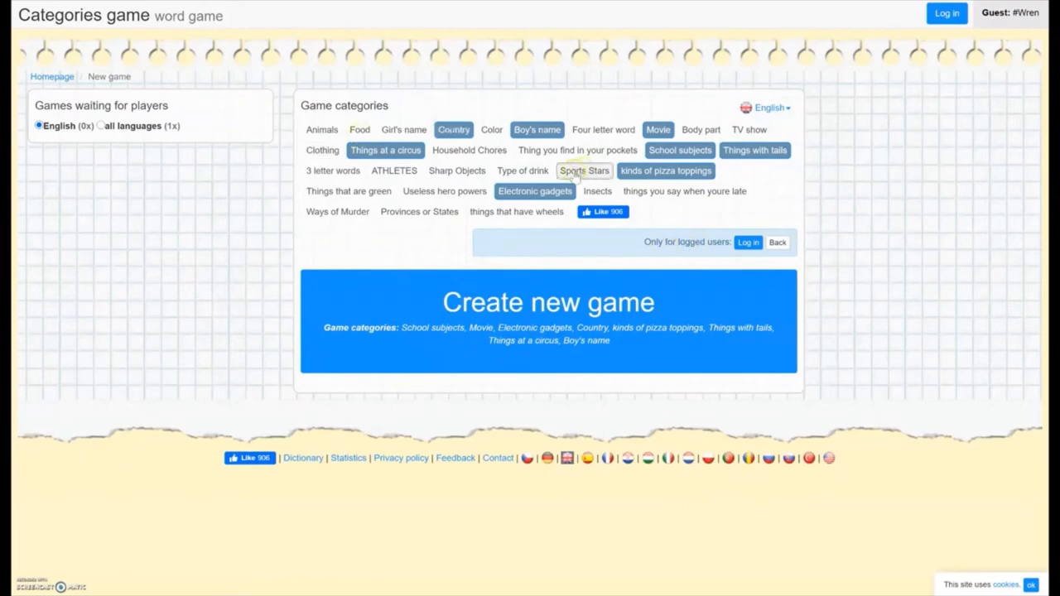
left_click(546, 301)
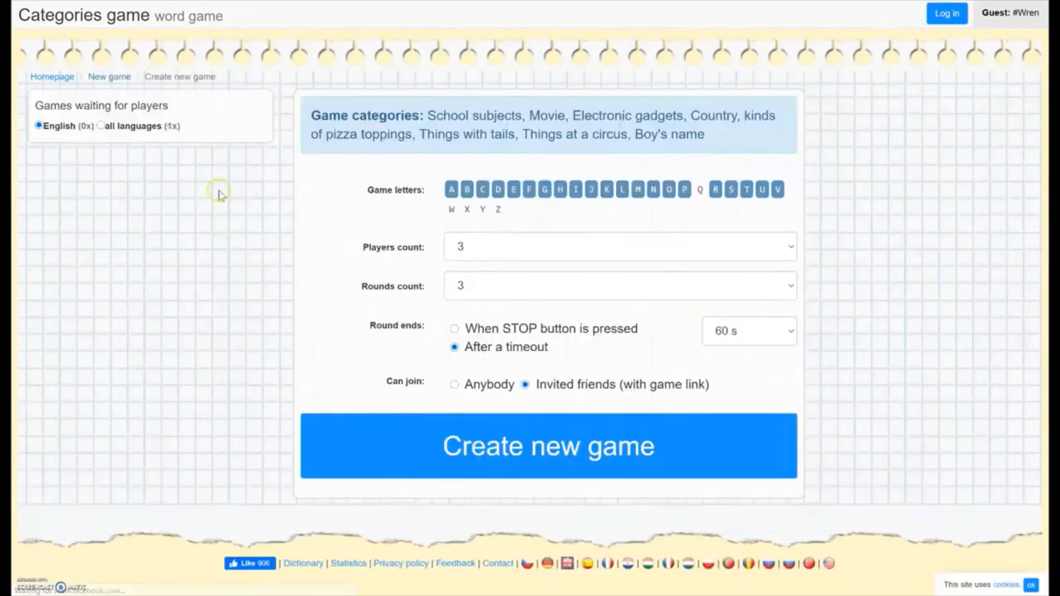
Keep the game at three players with invited-friends-only joining.
left_click(620, 245)
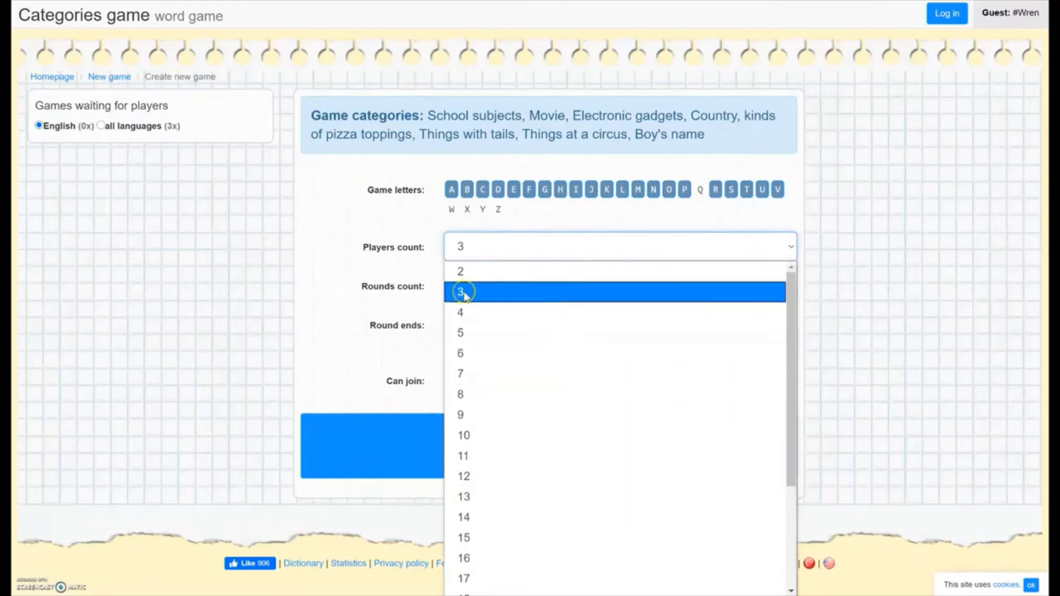
left_click(460, 292)
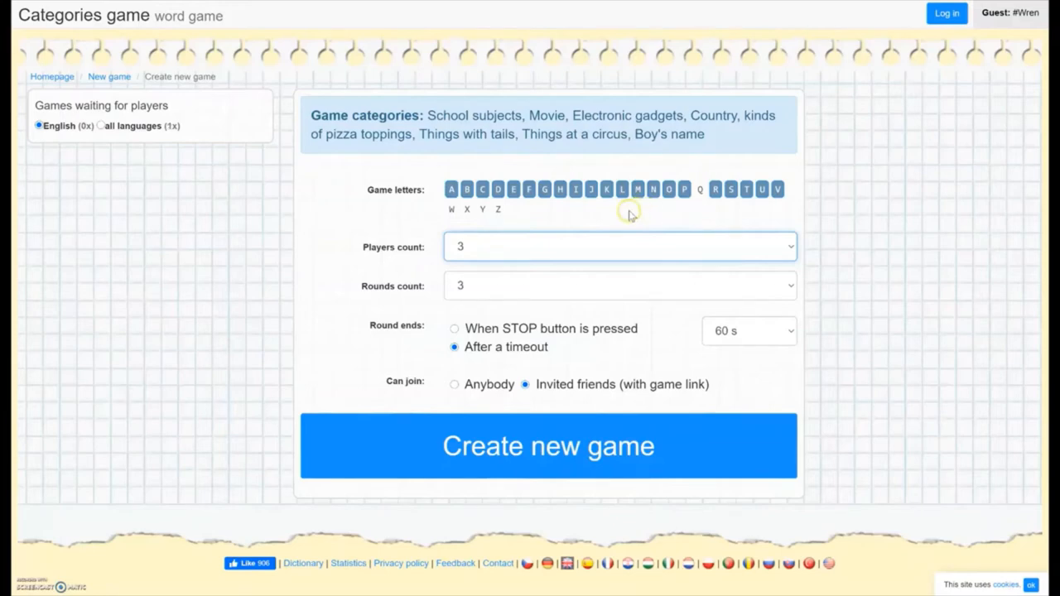
mouse_move(547, 222)
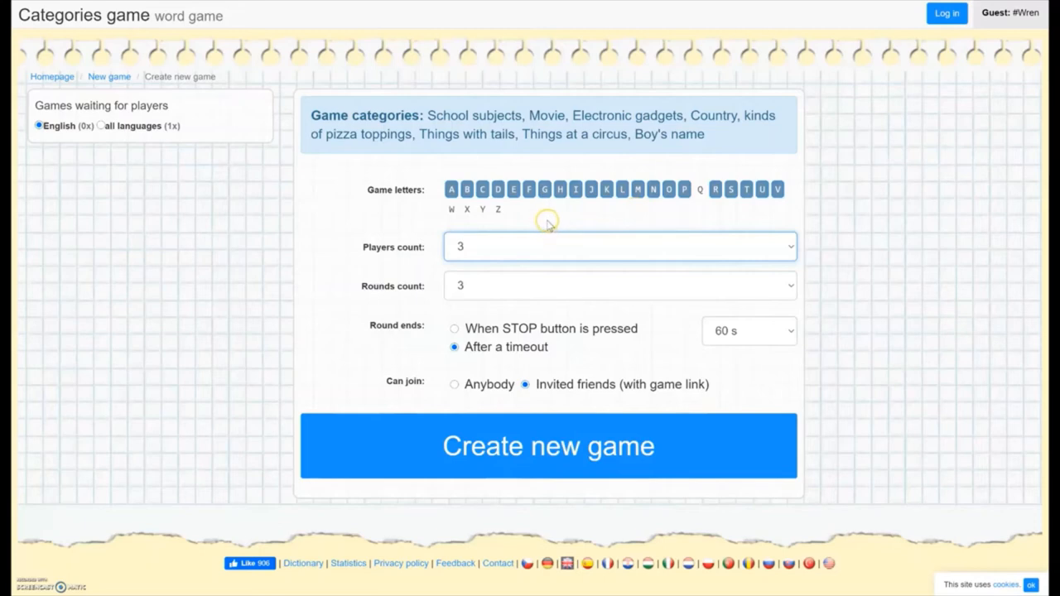
mouse_move(593, 230)
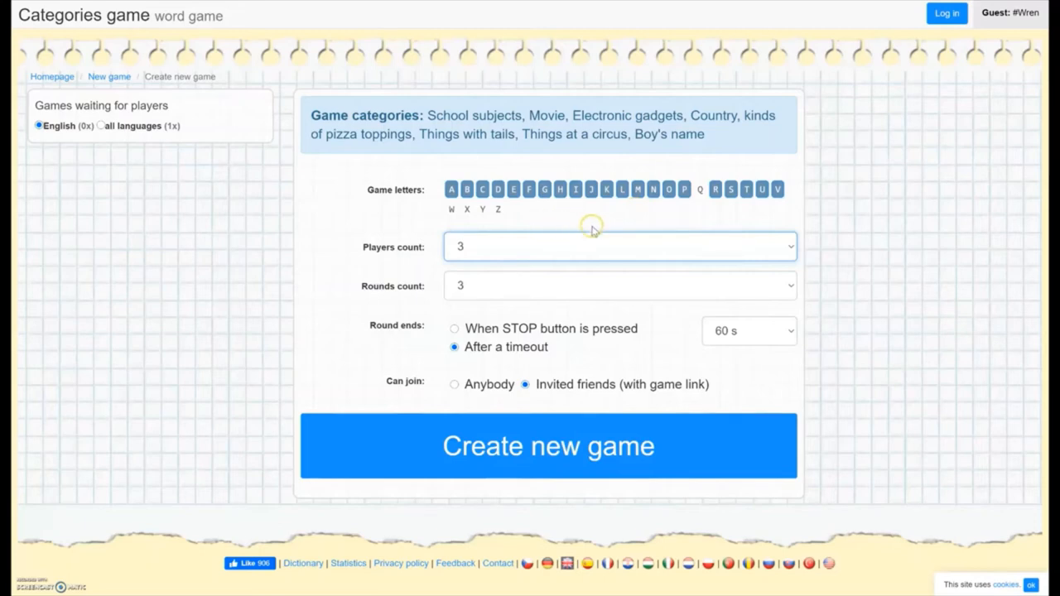
mouse_move(632, 214)
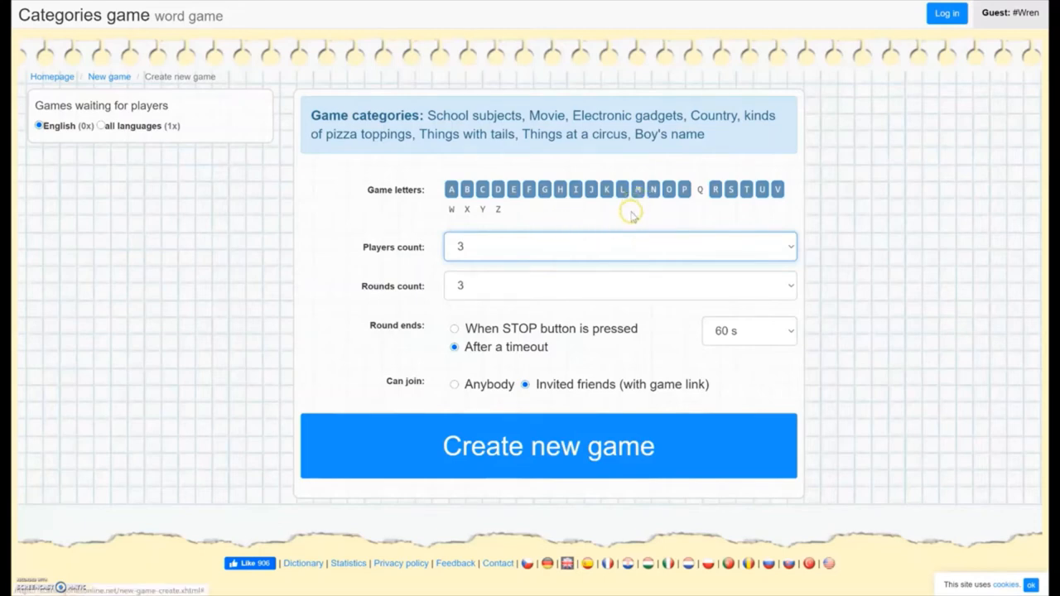
mouse_move(615, 219)
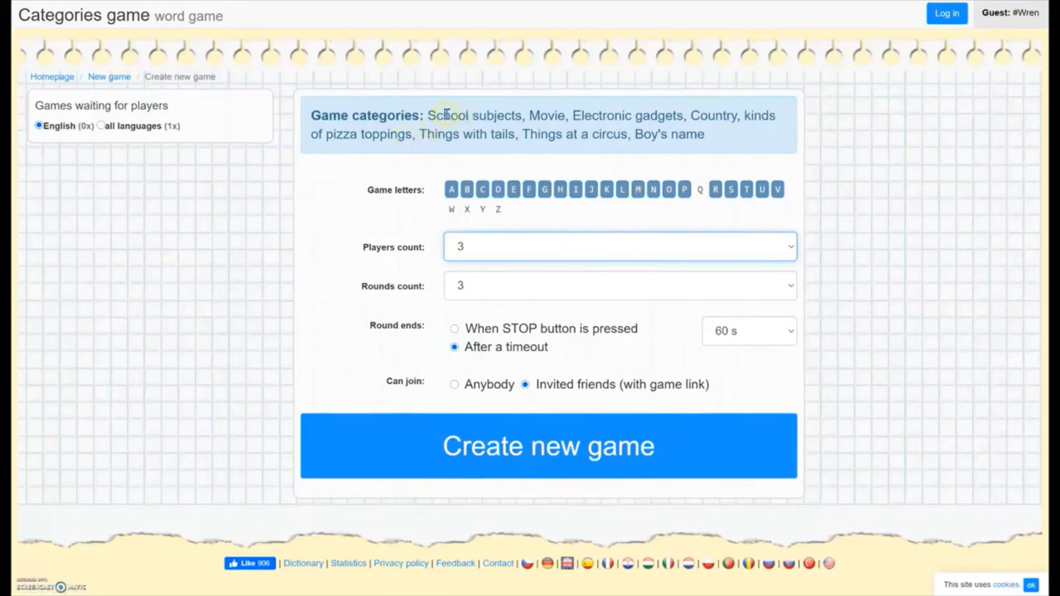
mouse_move(511, 159)
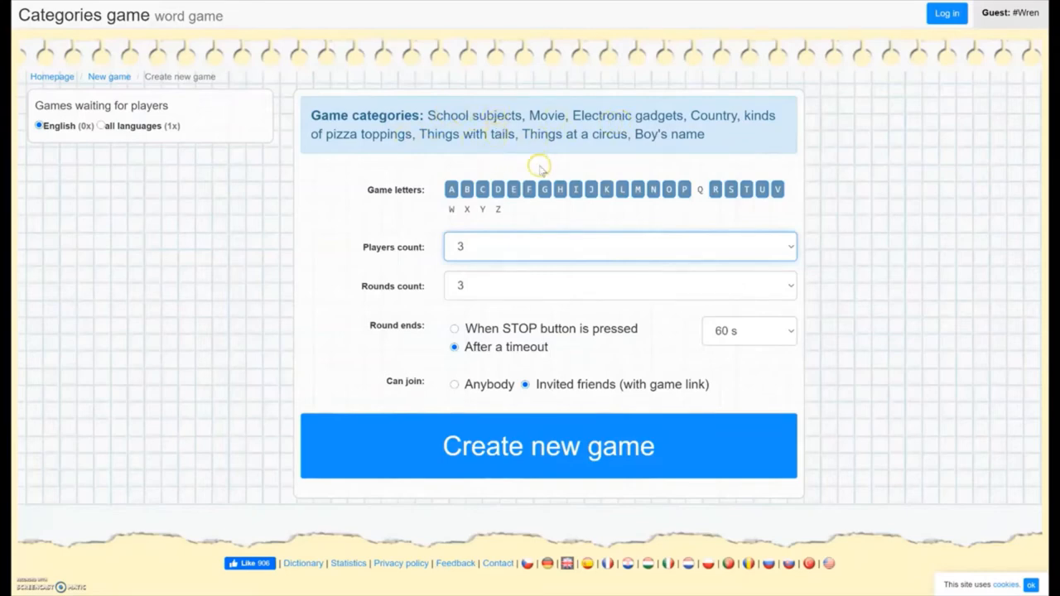
mouse_move(721, 116)
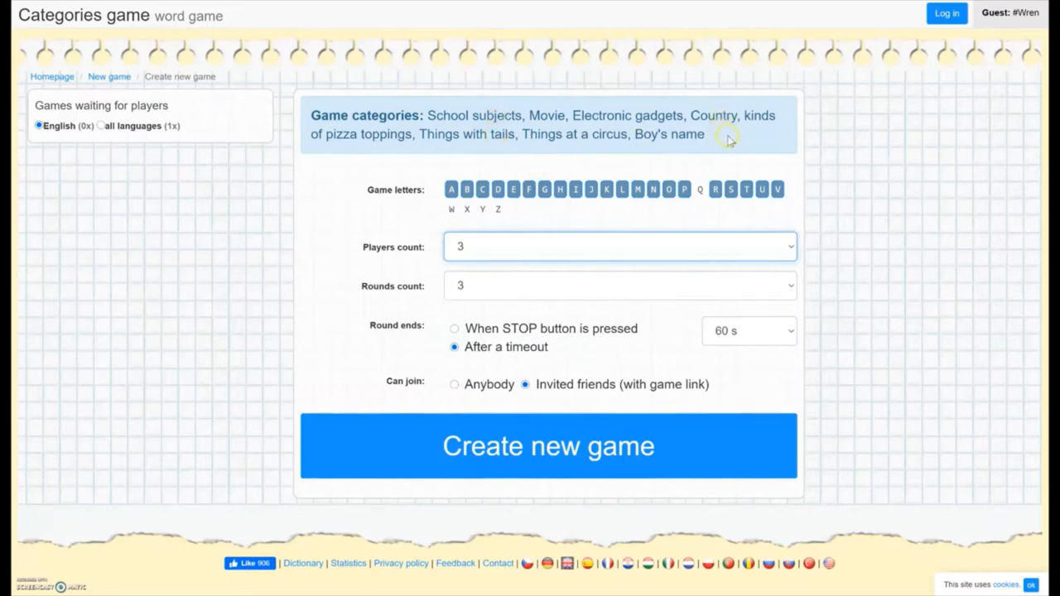
mouse_move(493, 136)
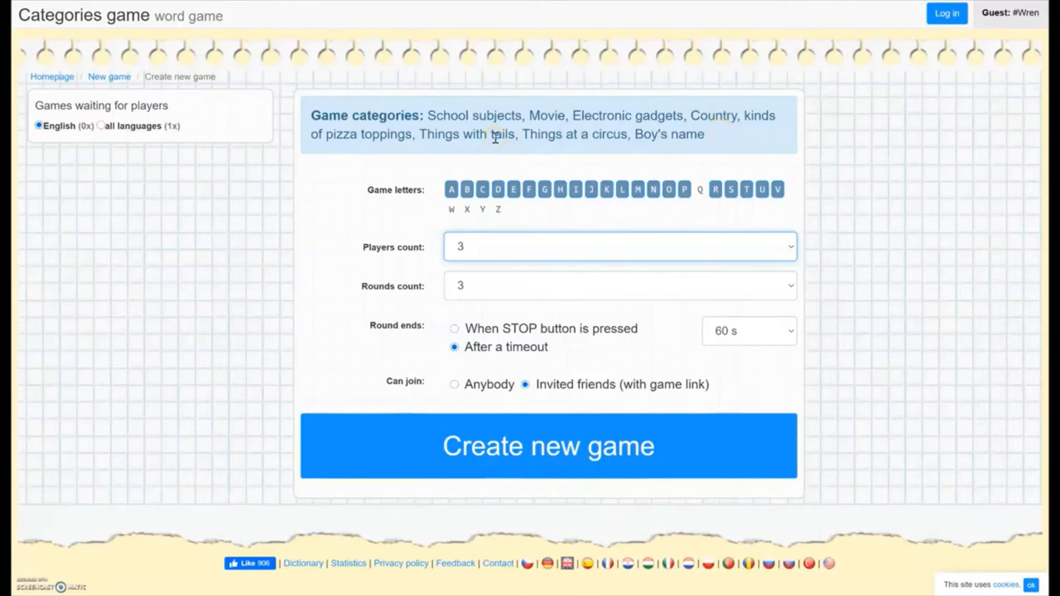
mouse_move(512, 164)
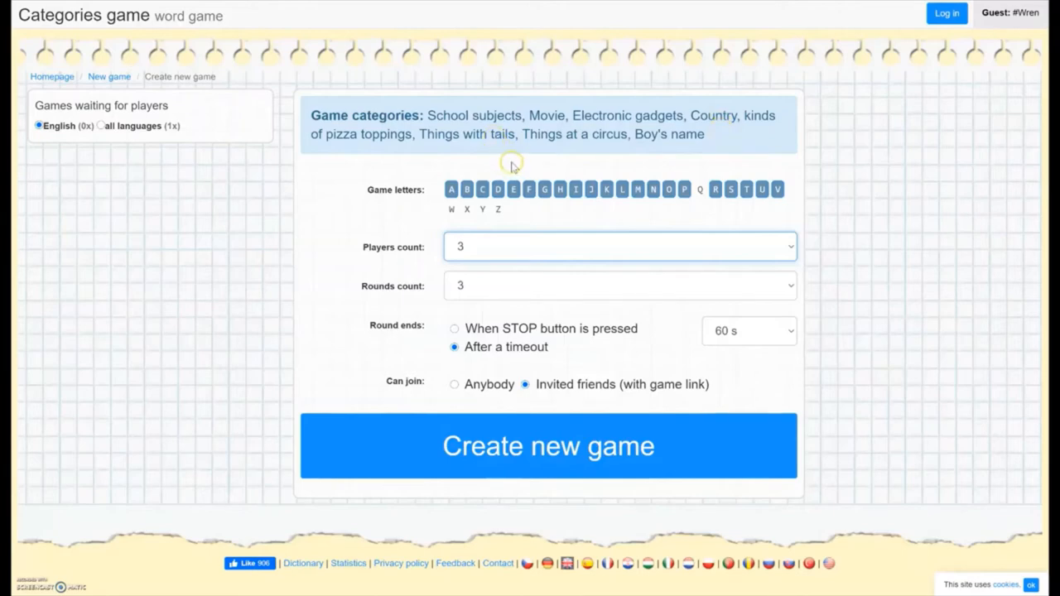
mouse_move(626, 116)
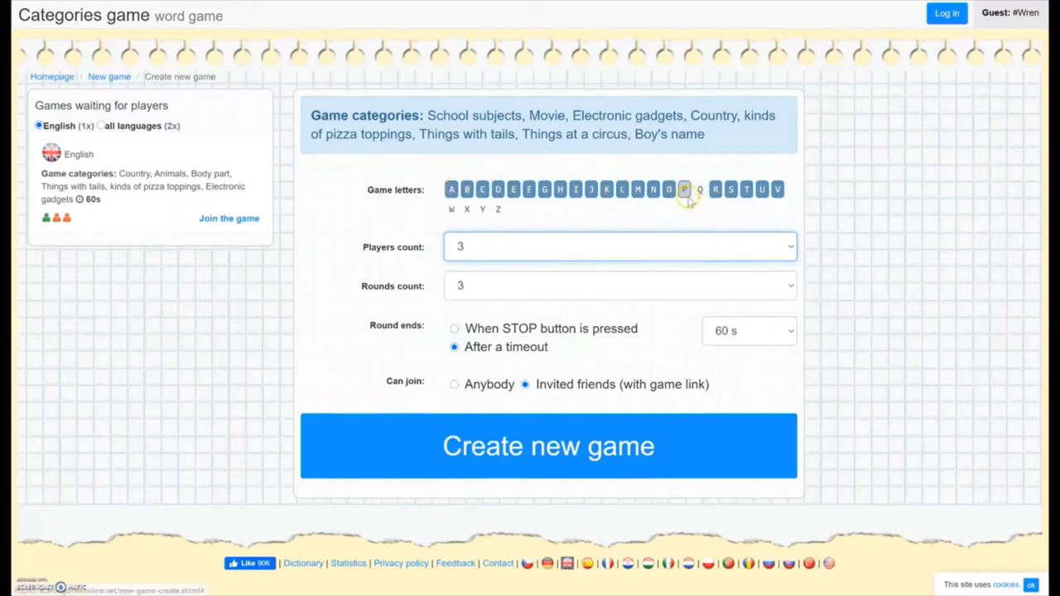
left_click(684, 189)
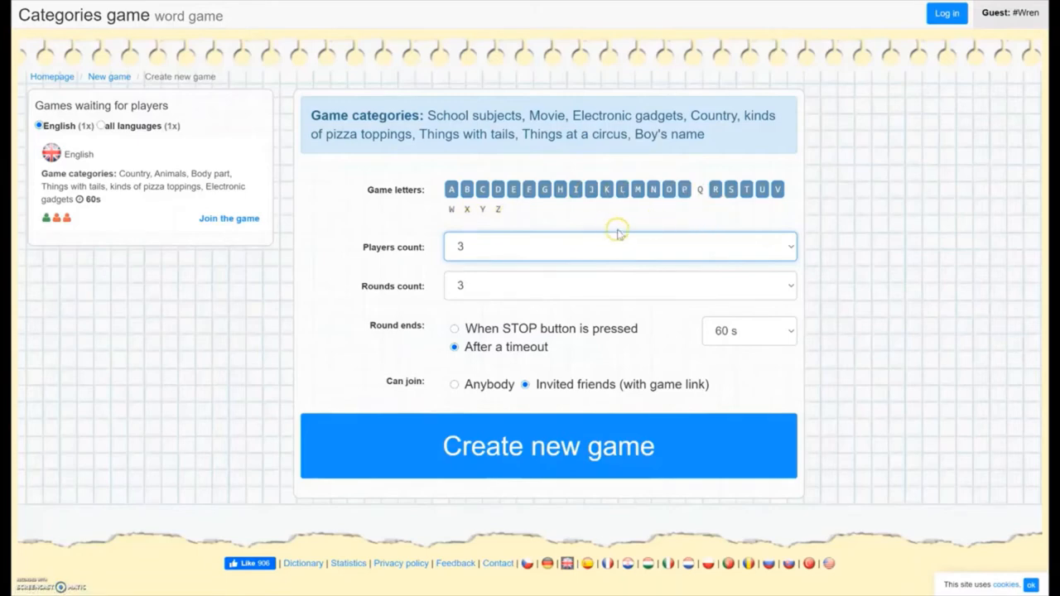
left_click(497, 208)
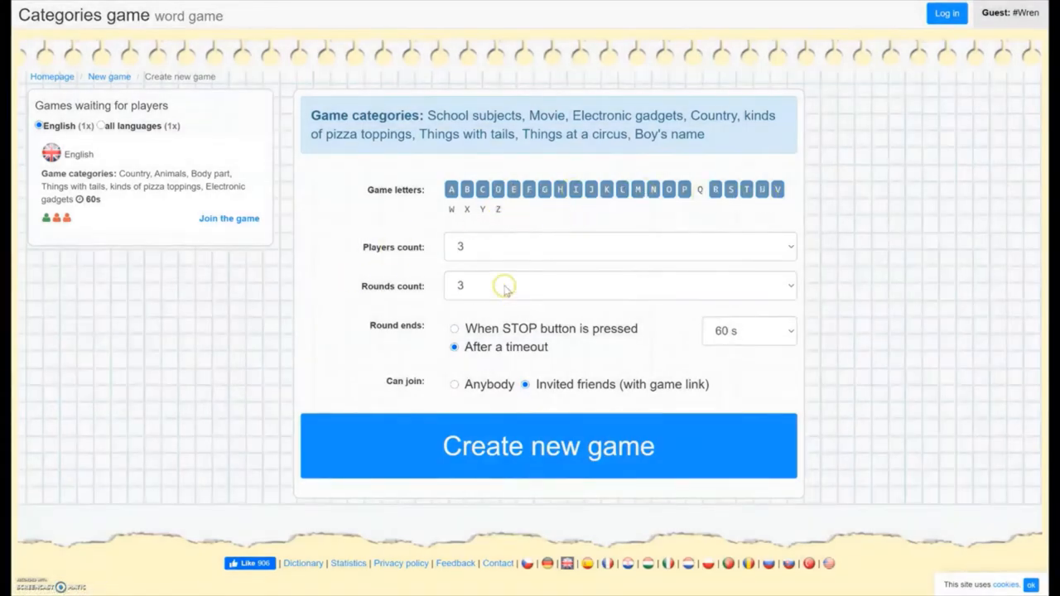
Keep three rounds with a 60-second timeout and create the new game.
left_click(620, 285)
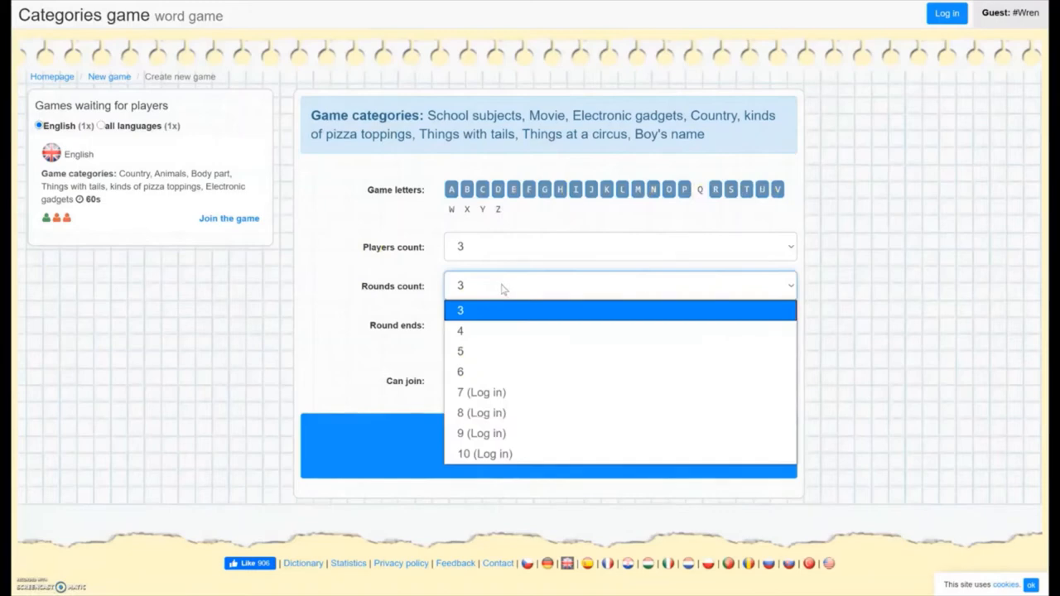
mouse_move(460, 371)
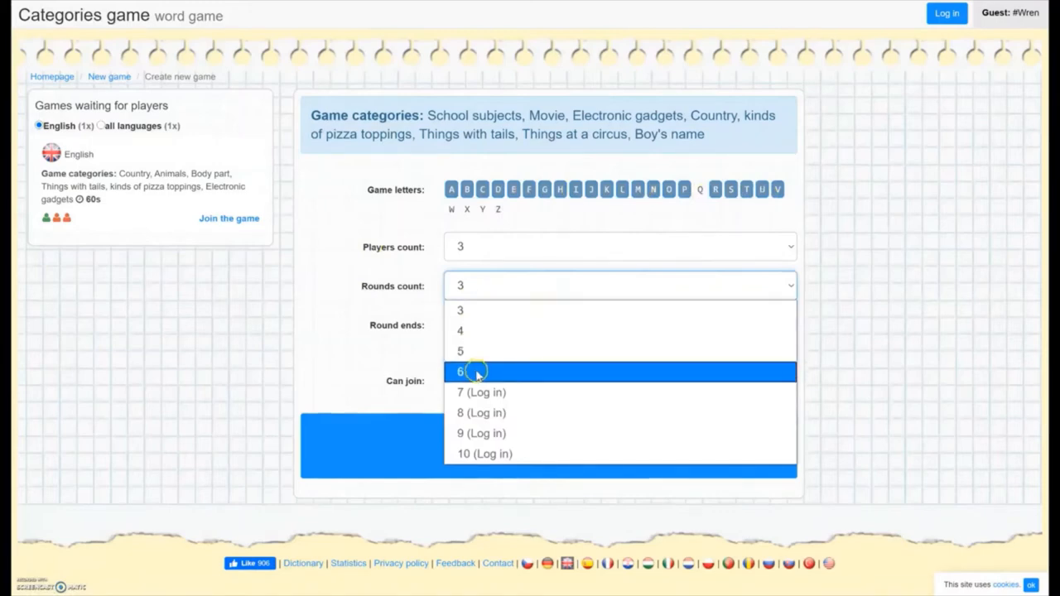
mouse_move(477, 396)
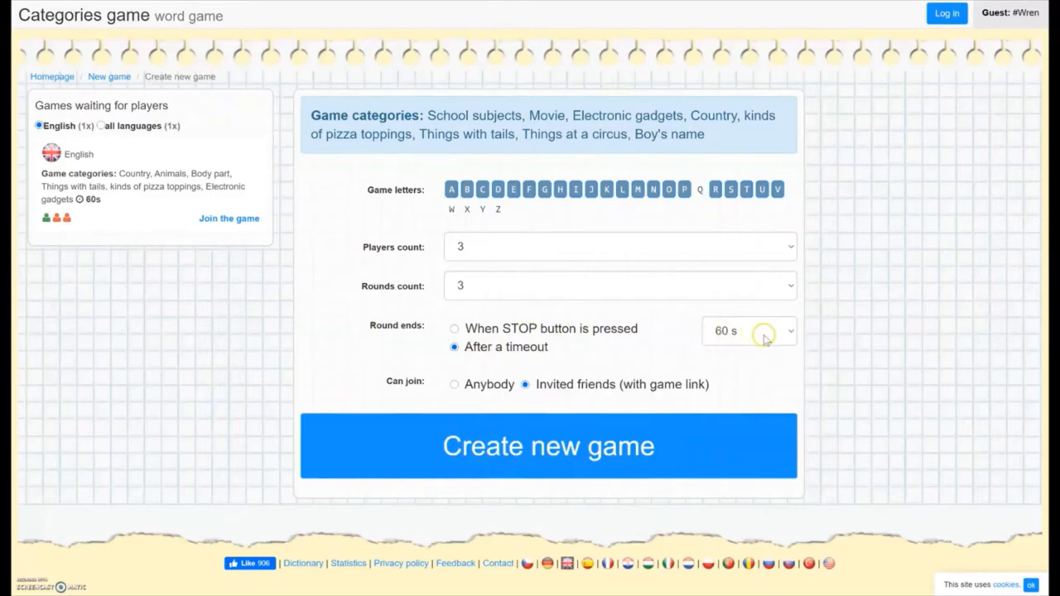
left_click(749, 331)
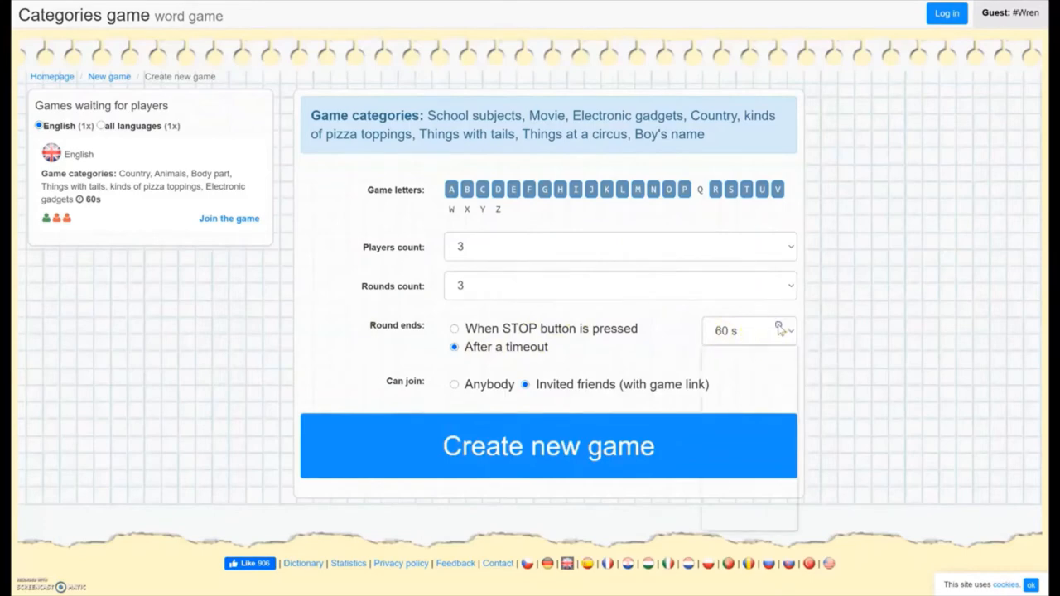
left_click(749, 332)
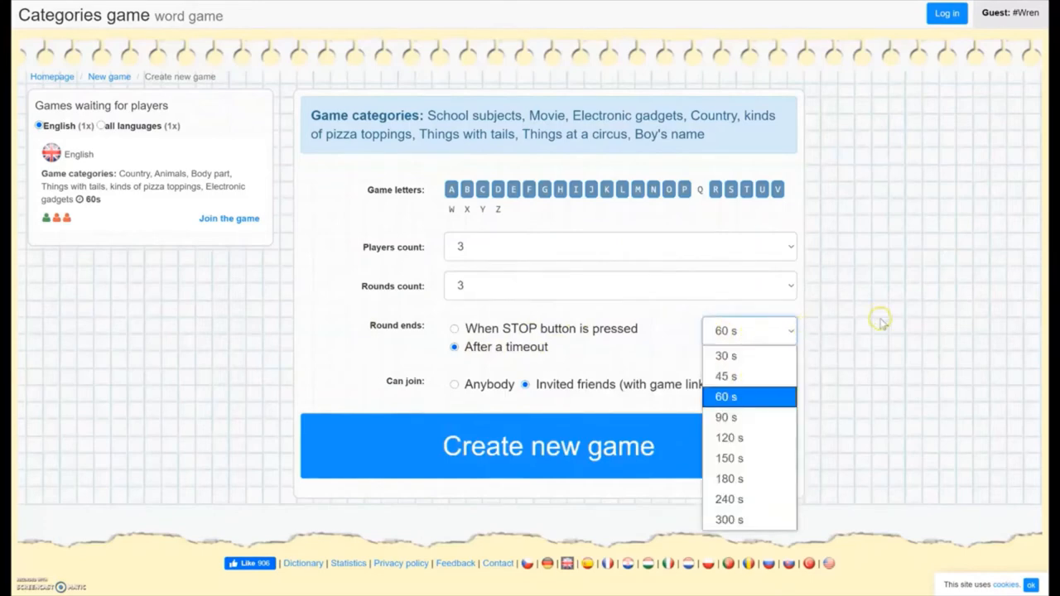
left_click(725, 396)
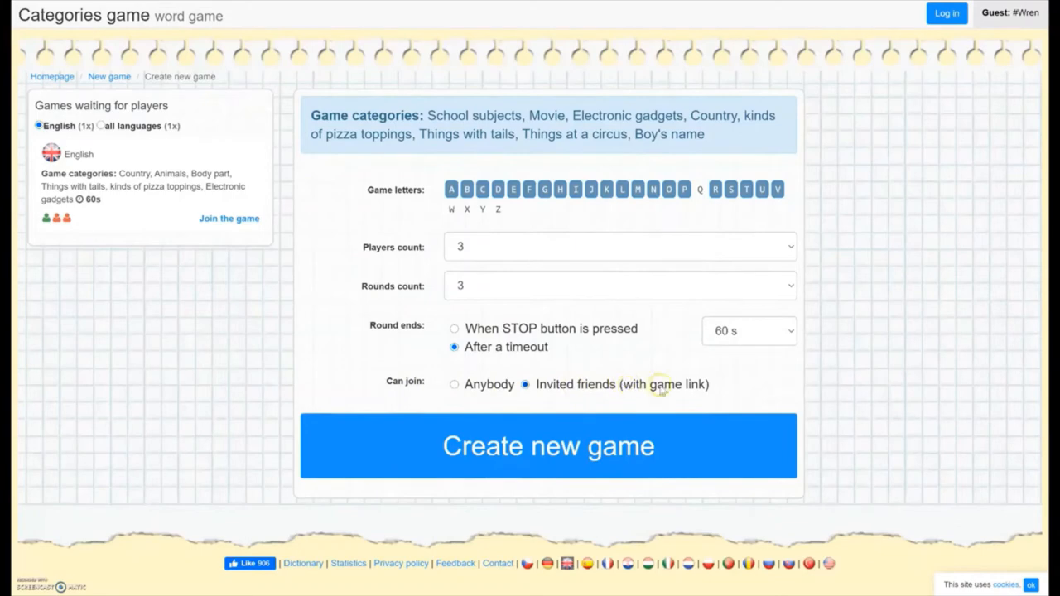
left_click(549, 445)
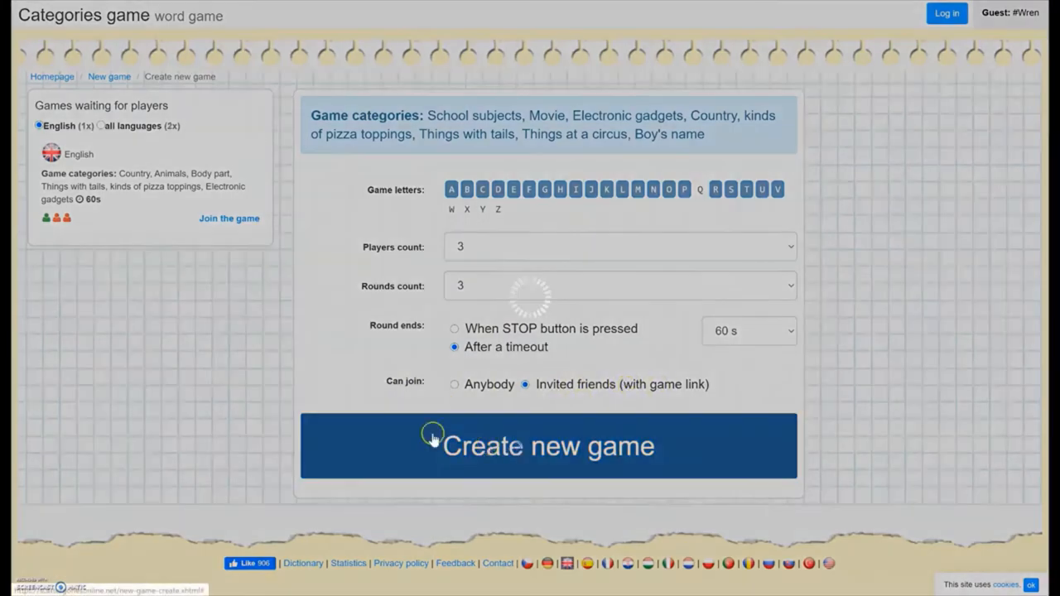
Let a co-player join via the game link and start round 1.
left_click(548, 445)
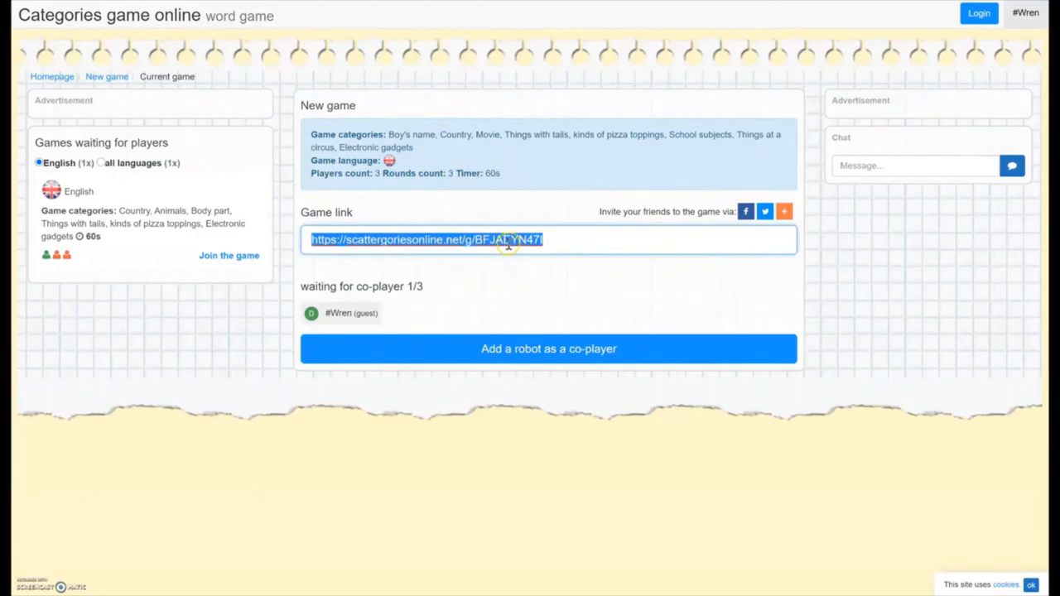
mouse_move(230, 311)
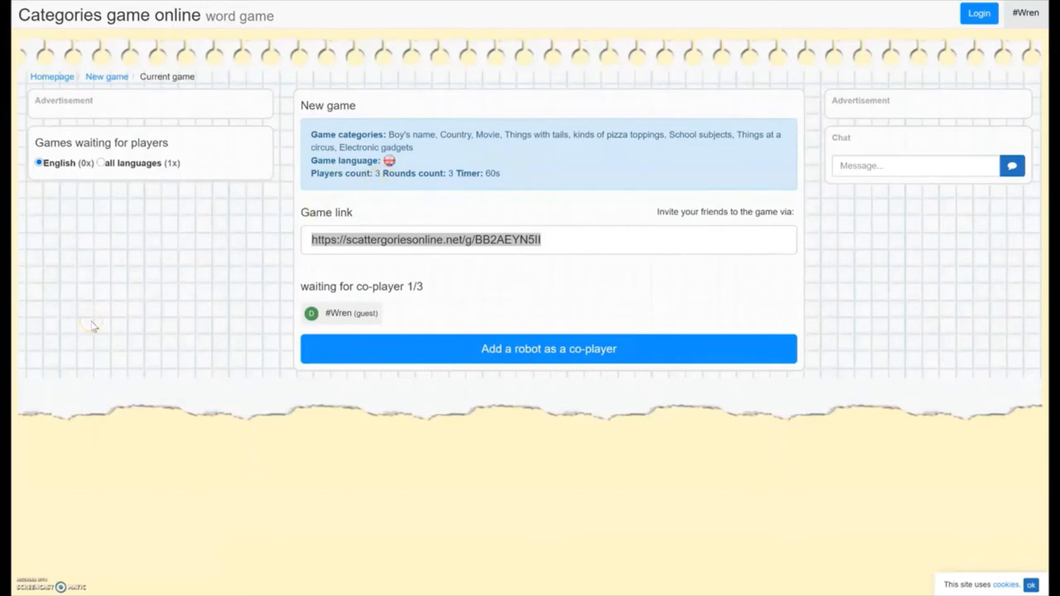
mouse_move(93, 327)
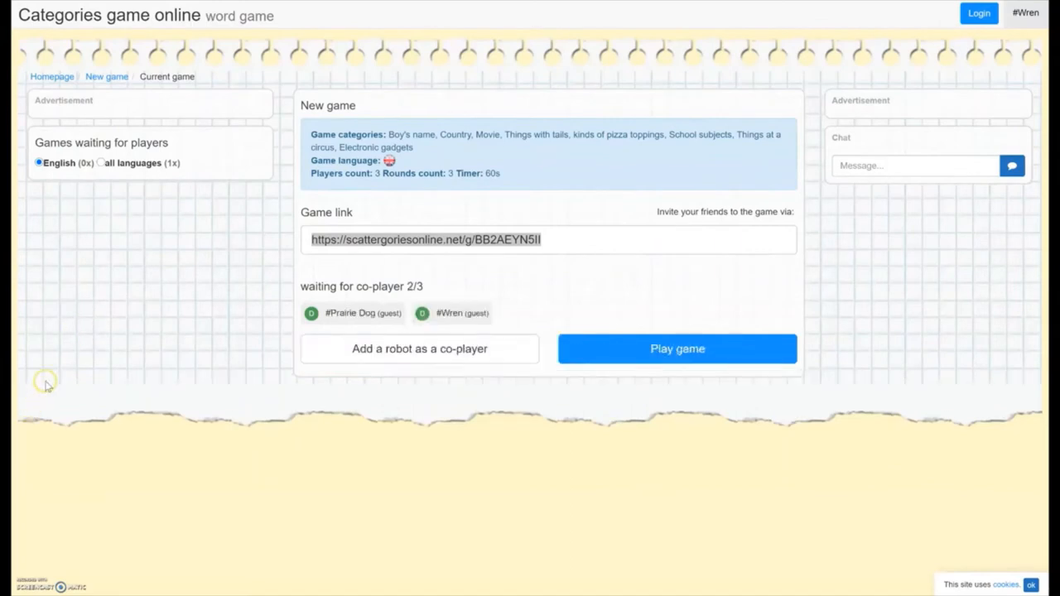
mouse_move(53, 355)
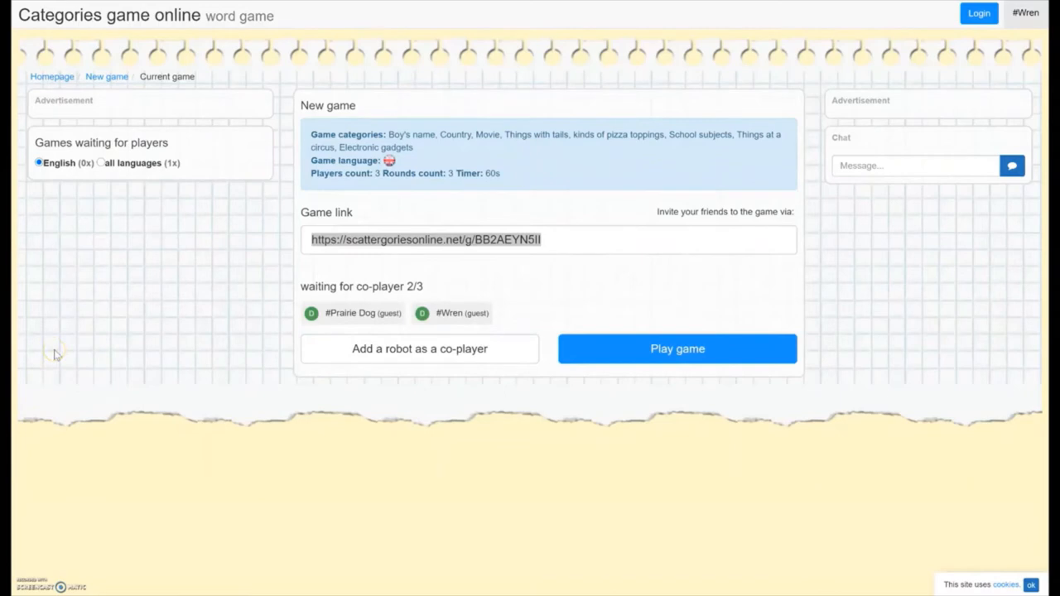
left_click(676, 348)
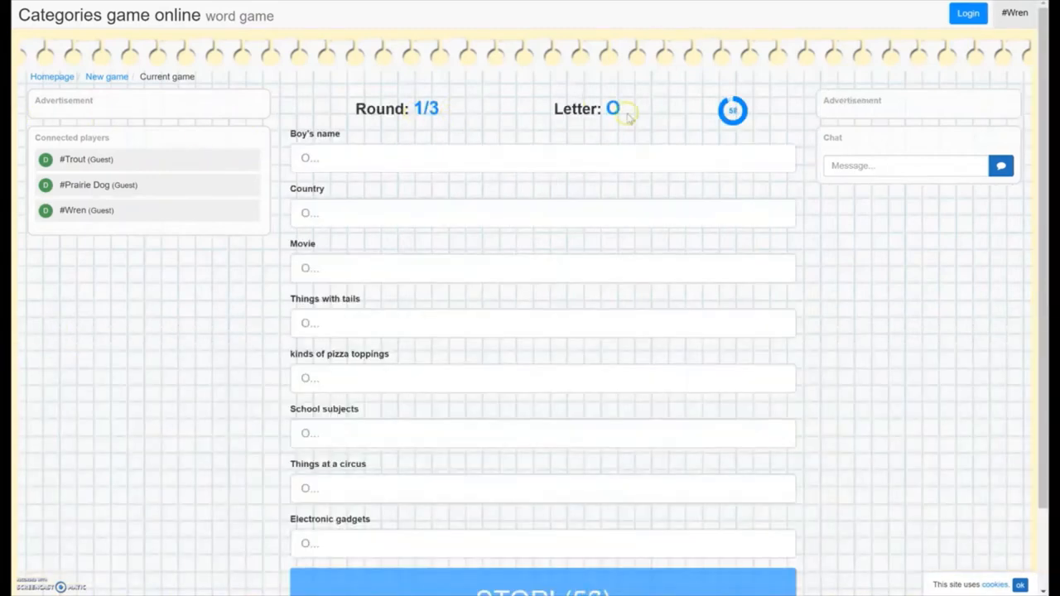
mouse_move(396, 190)
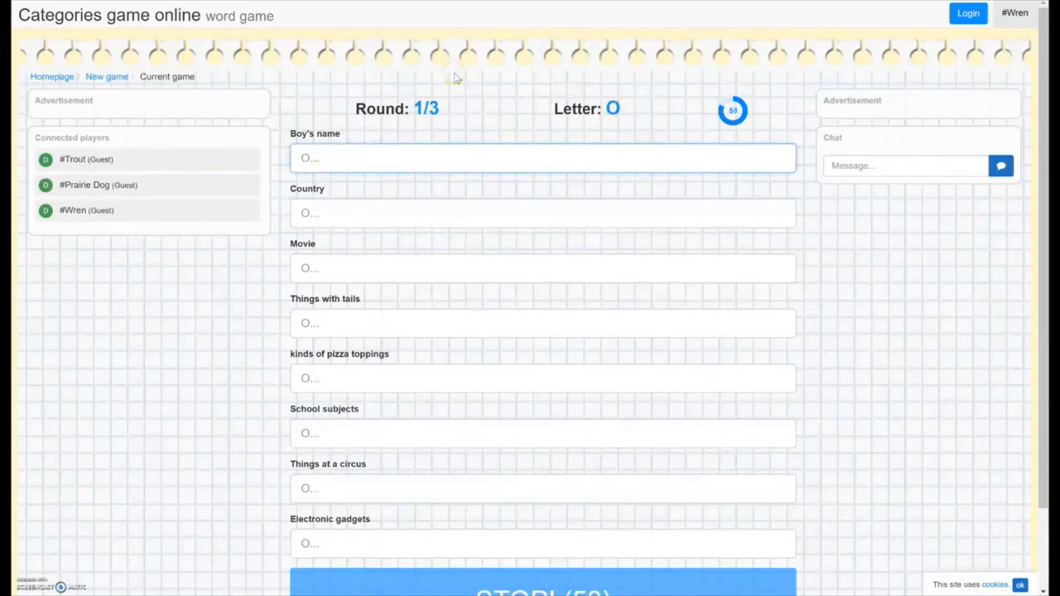
Answer Owen for Boy's name and Olives for pizza toppings, then reach Electronic gadgets.
type("Owen")
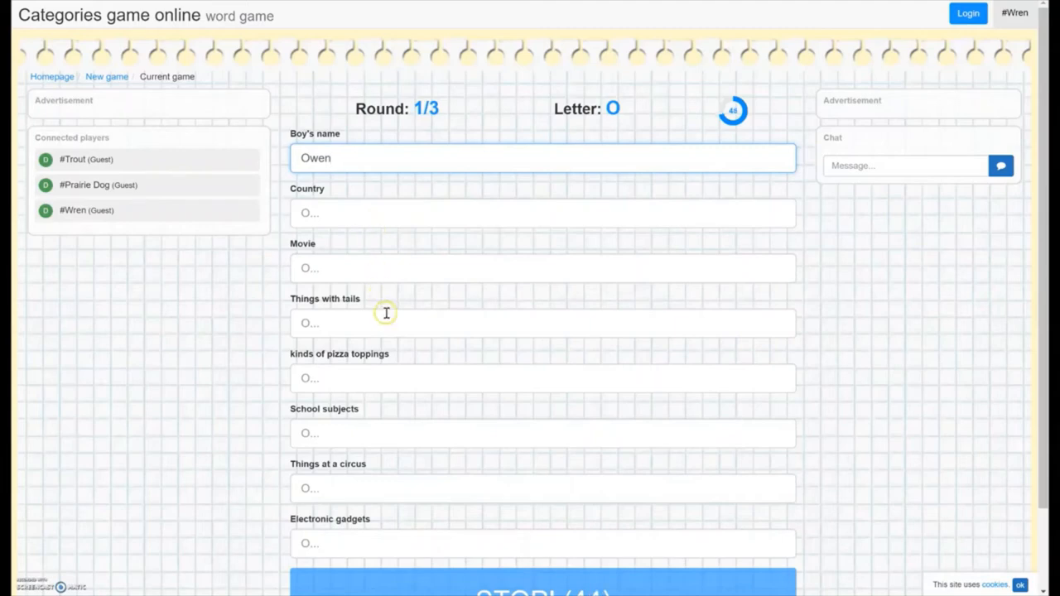
left_click(543, 378)
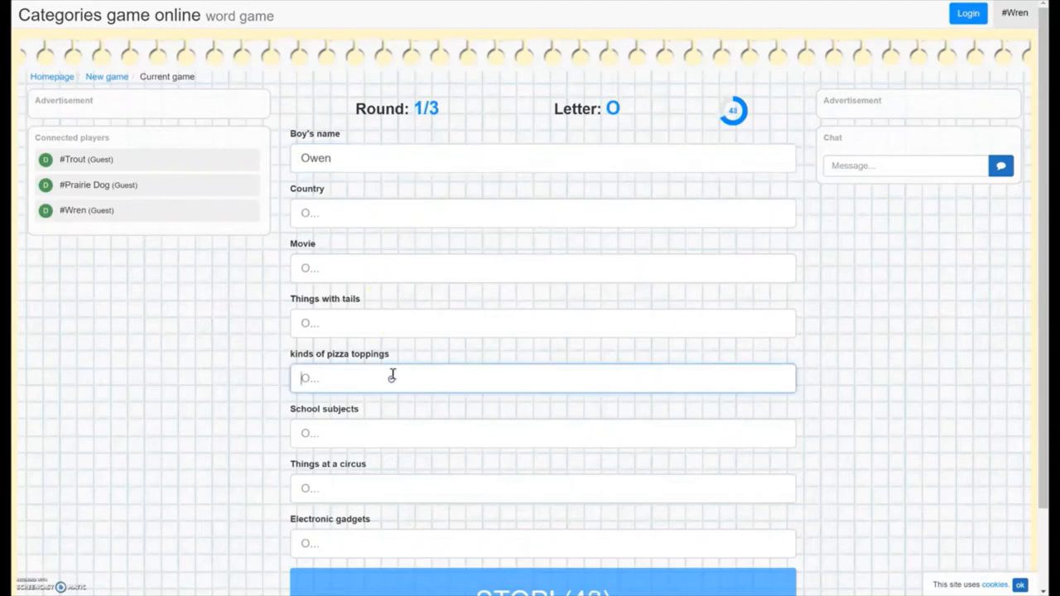
type("Olives")
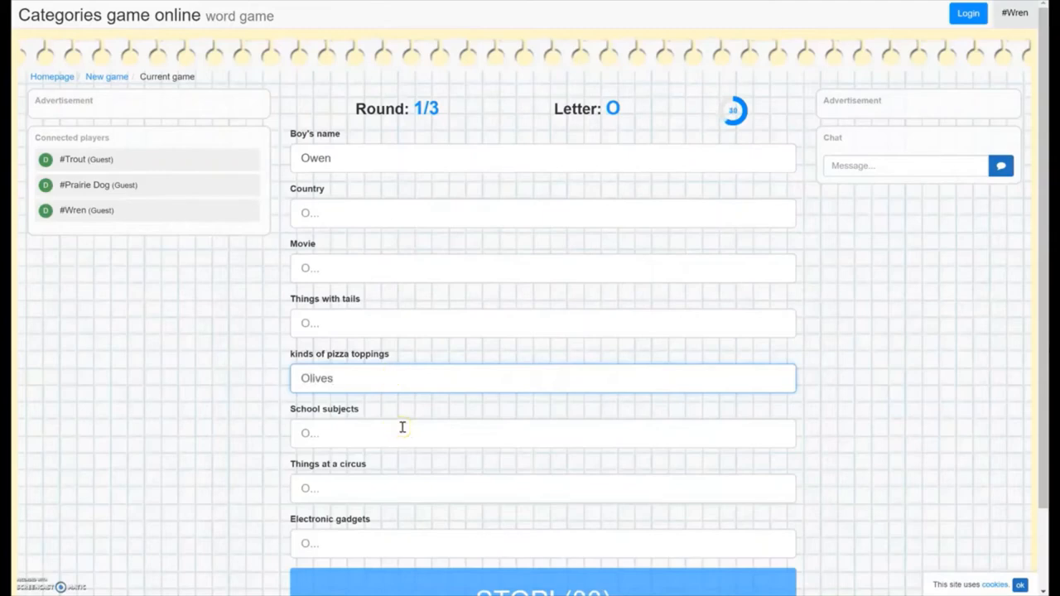
scroll("down", 3)
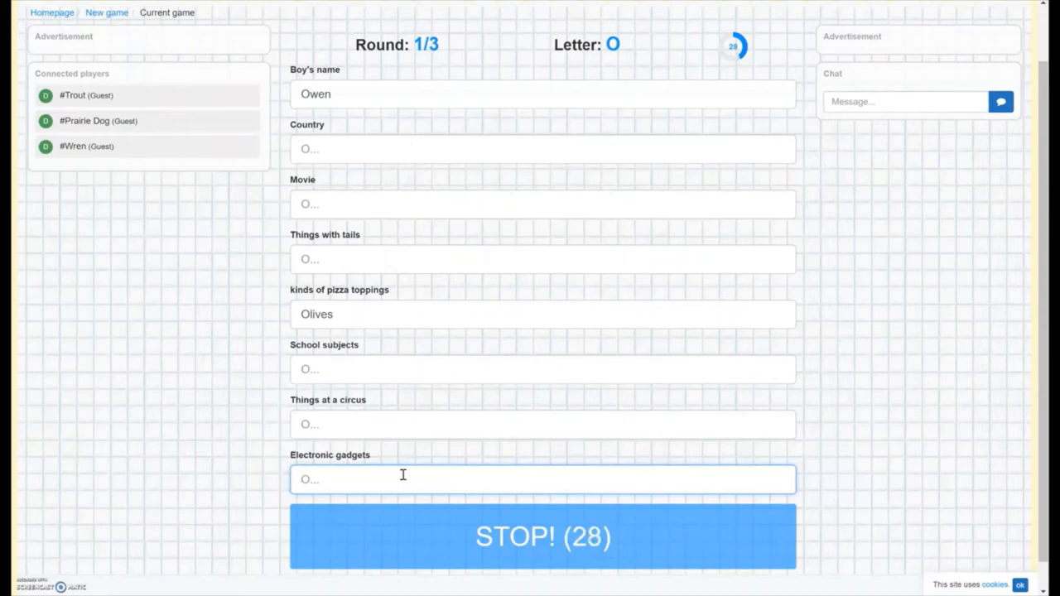
left_click(543, 537)
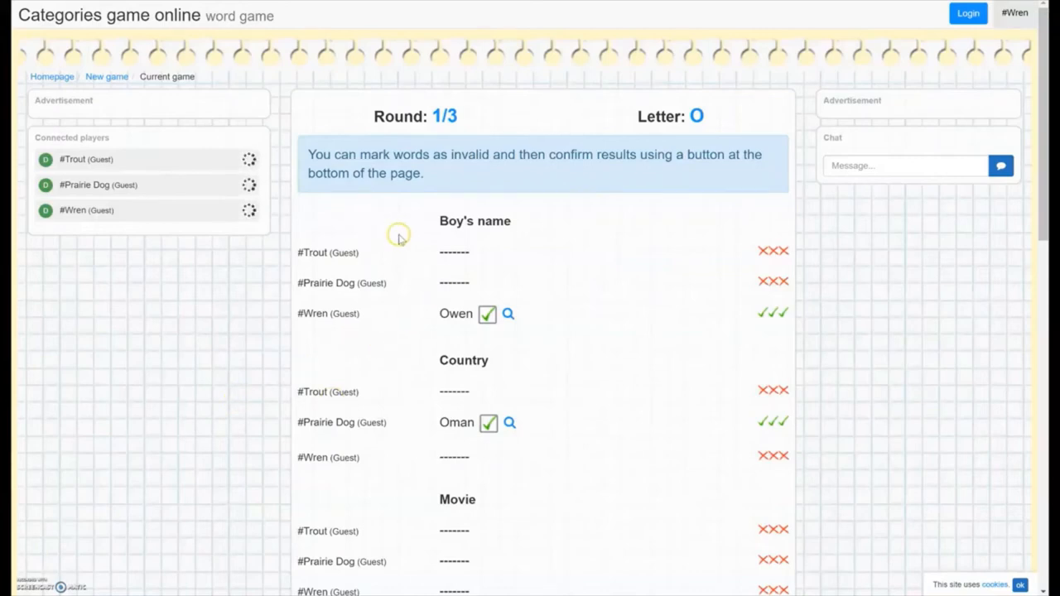
mouse_move(302, 202)
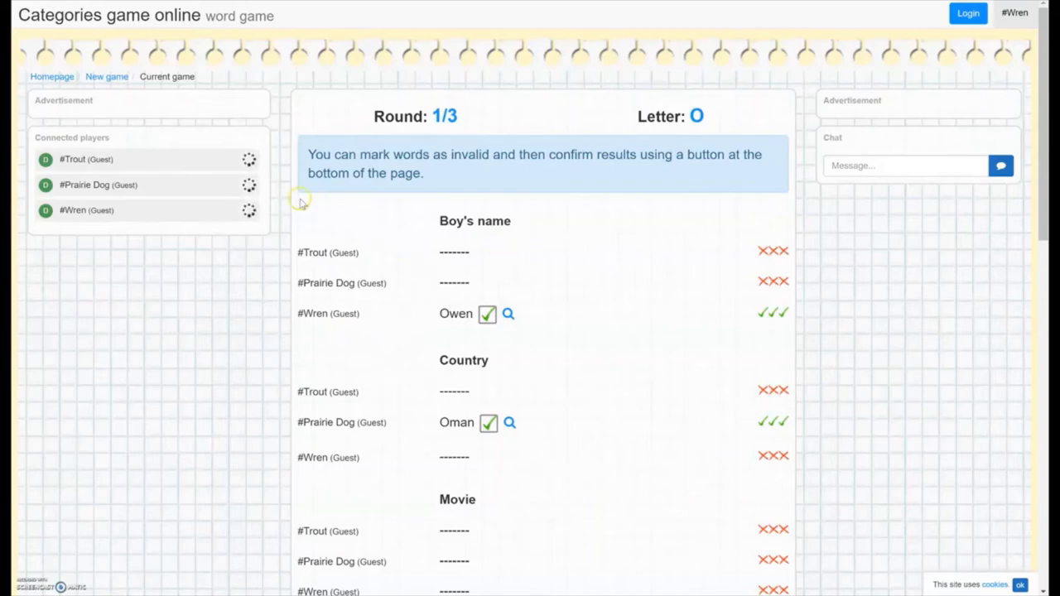
mouse_move(331, 189)
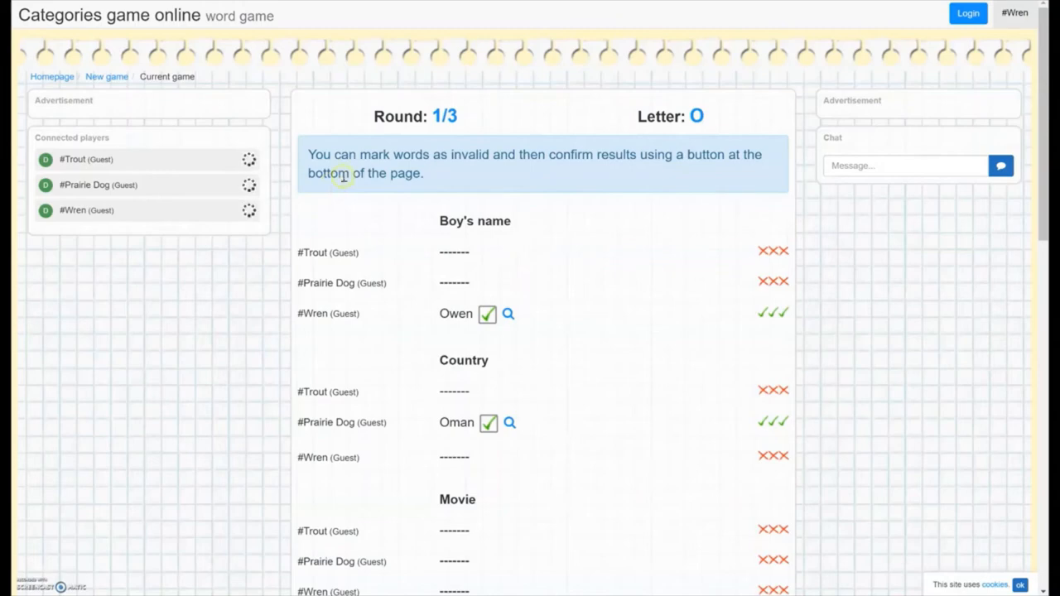
mouse_move(619, 154)
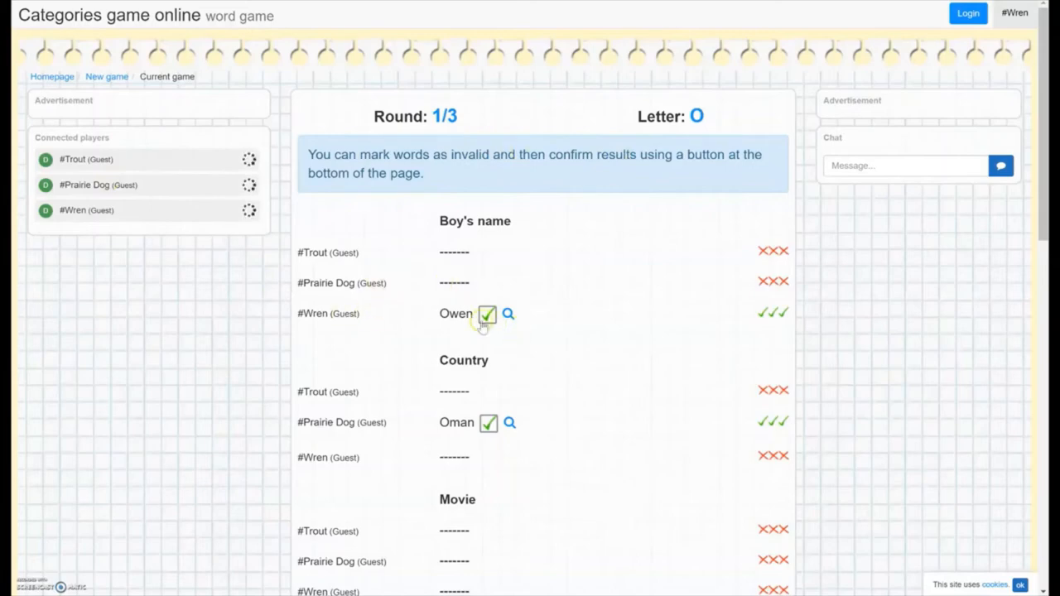
scroll("down", 3)
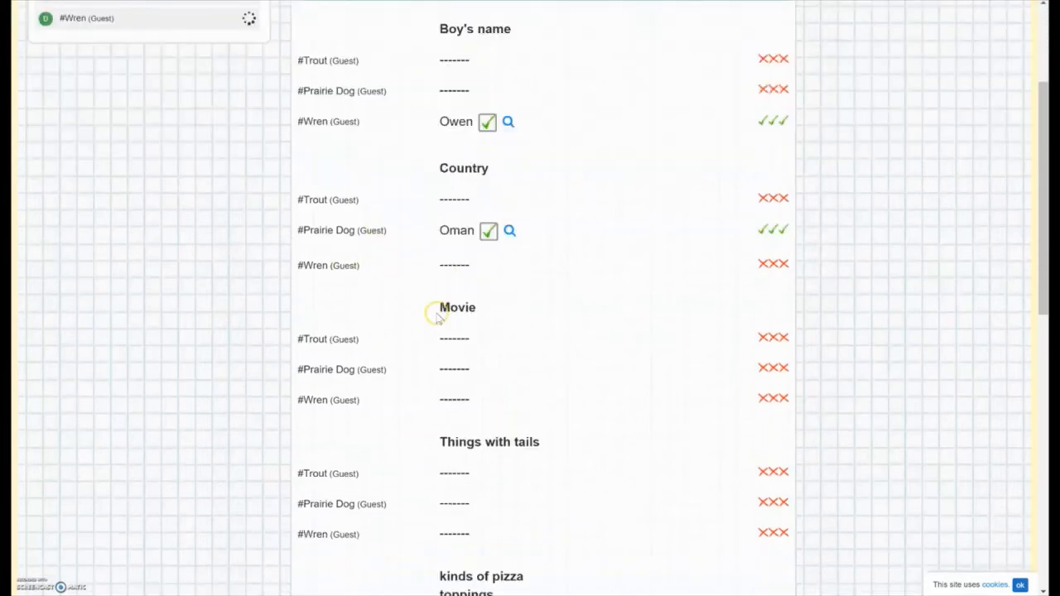
scroll("down", 3)
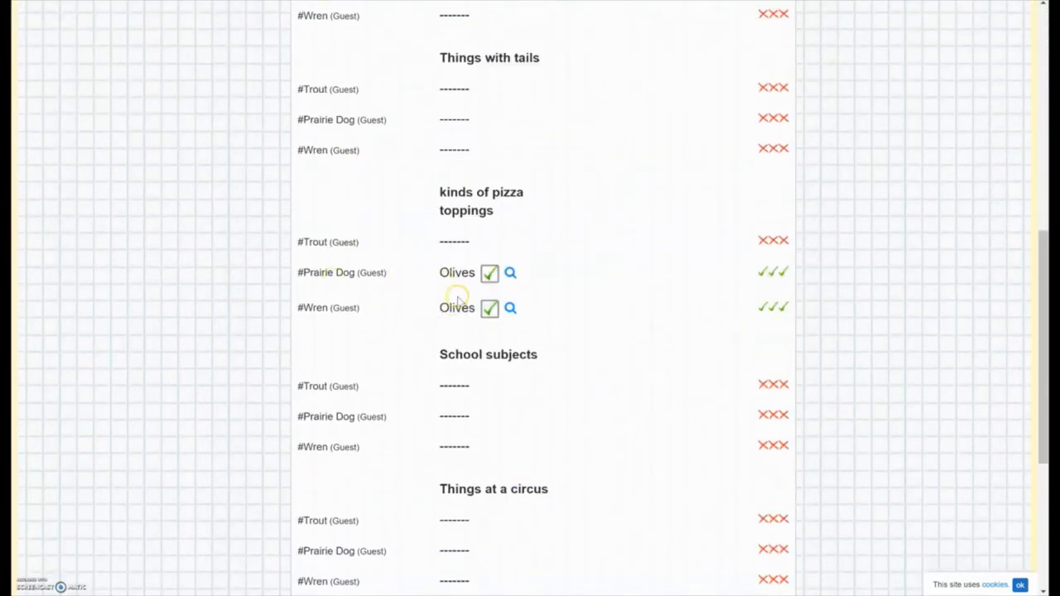
scroll("down", 3)
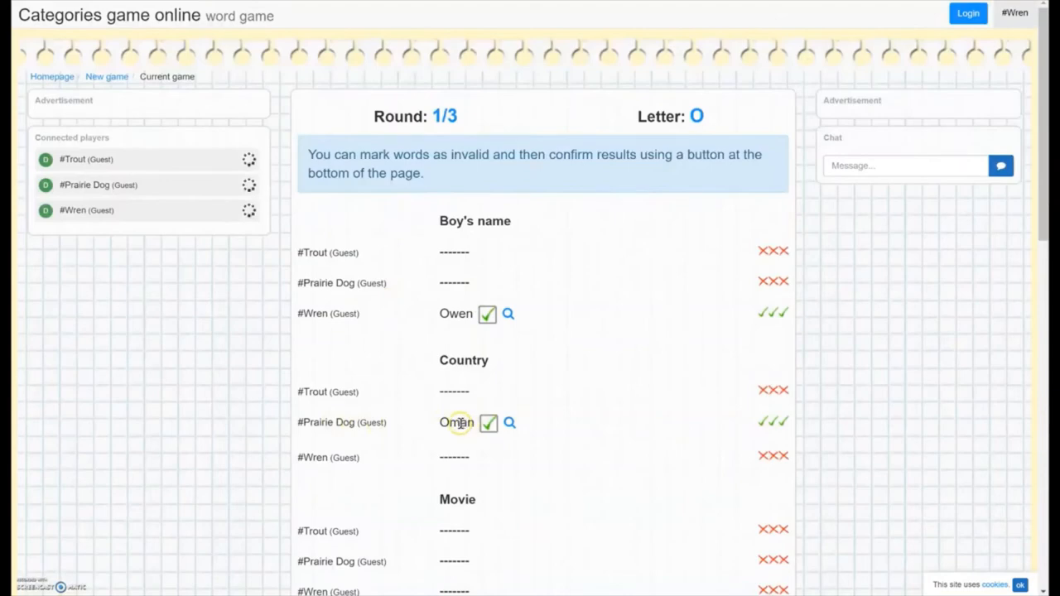
scroll("down", 3)
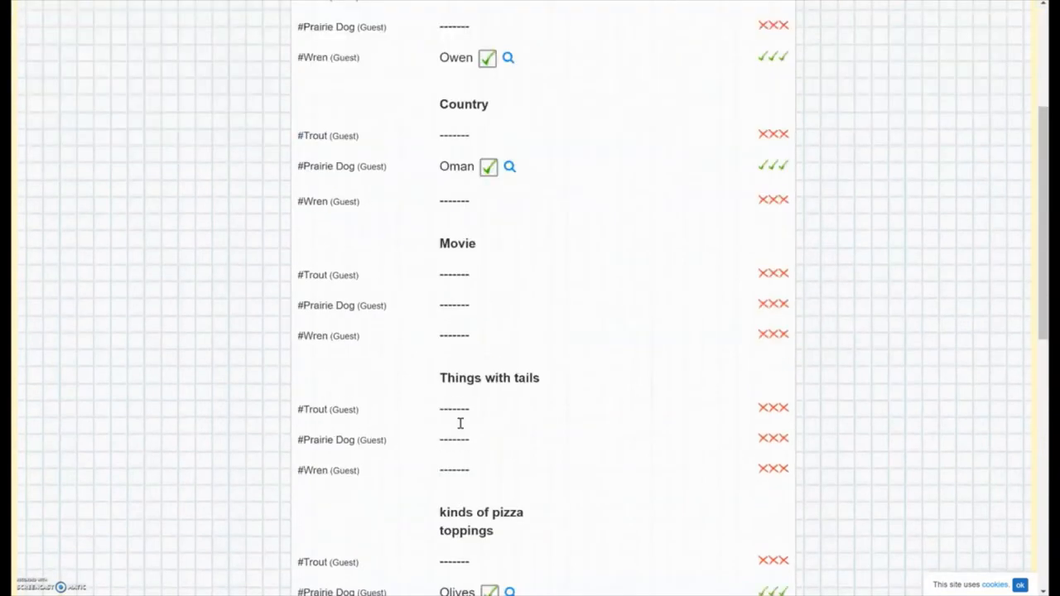
scroll("down", 3)
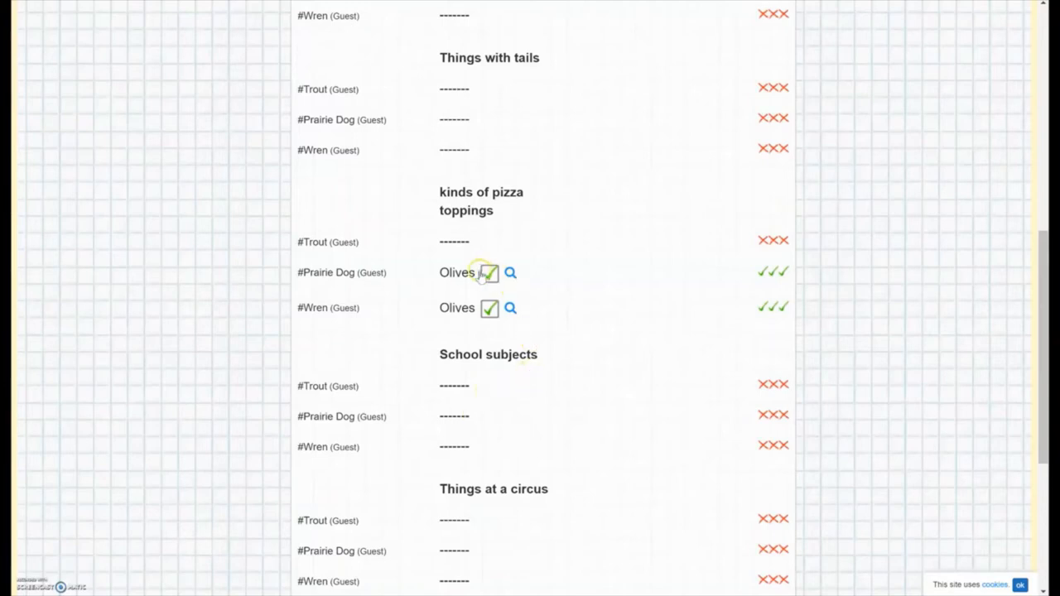
Vote down Prairie Dog's and Wren's Olives answers under kinds of pizza toppings.
left_click(490, 271)
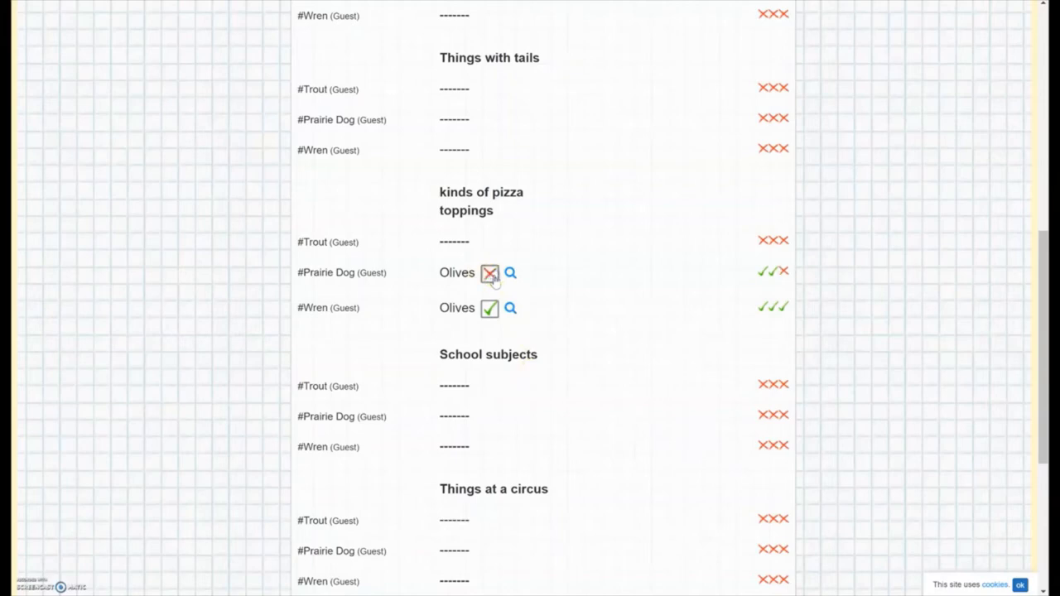
left_click(490, 307)
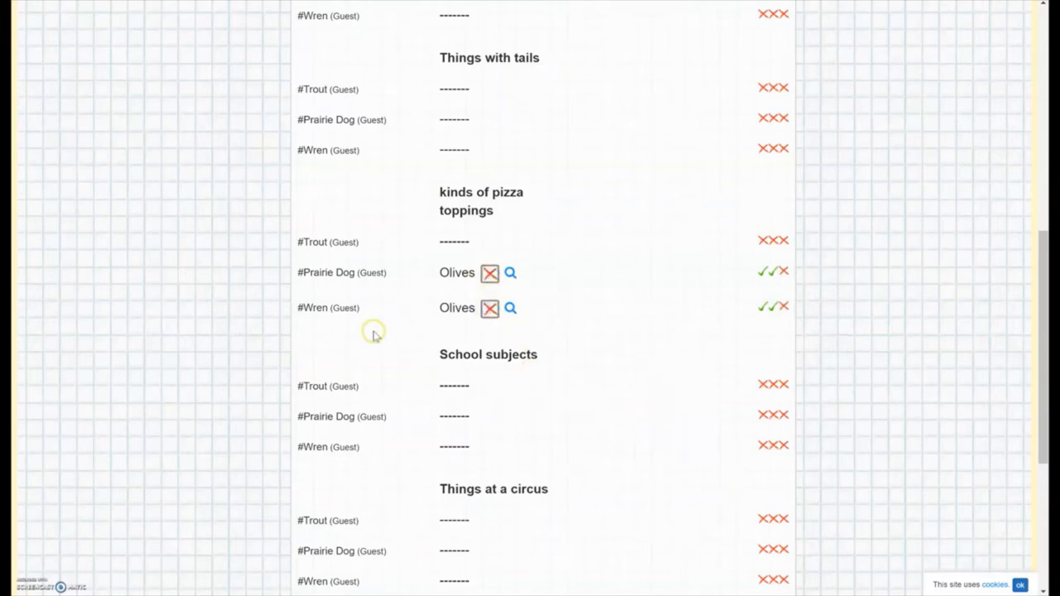
mouse_move(439, 278)
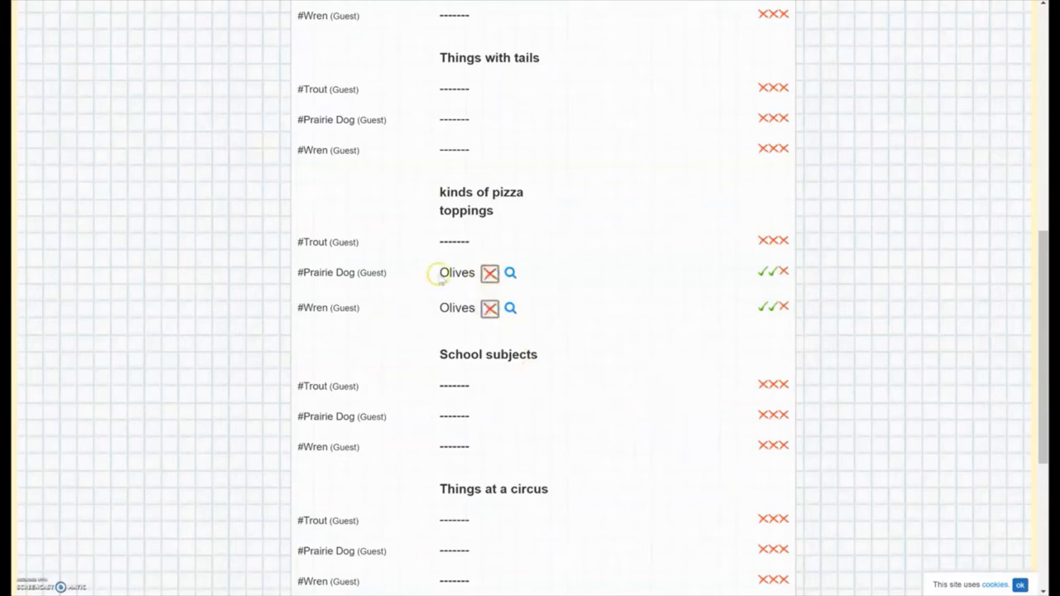
mouse_move(510, 373)
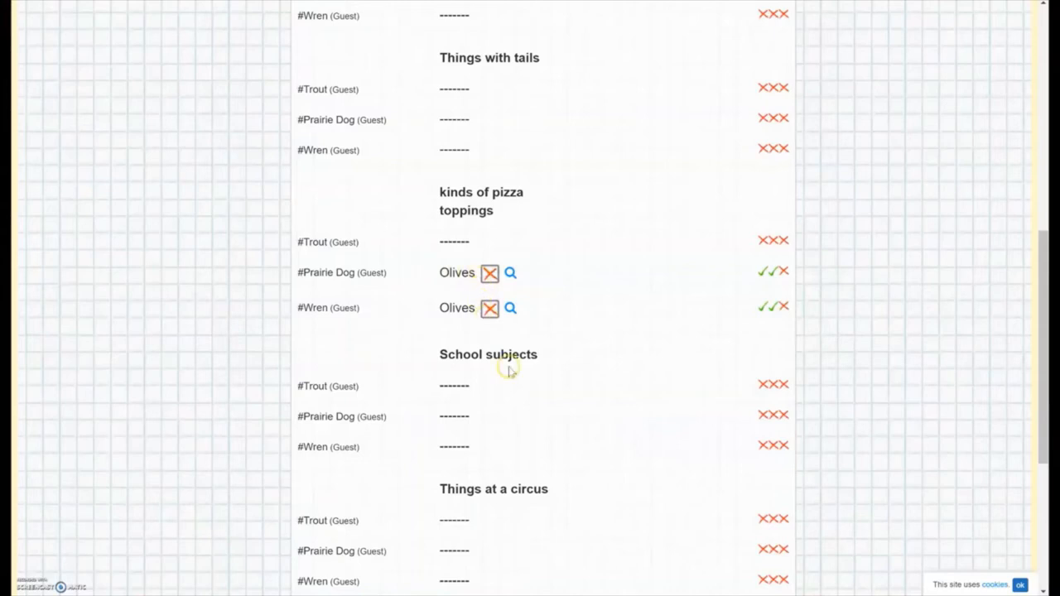
left_click(491, 306)
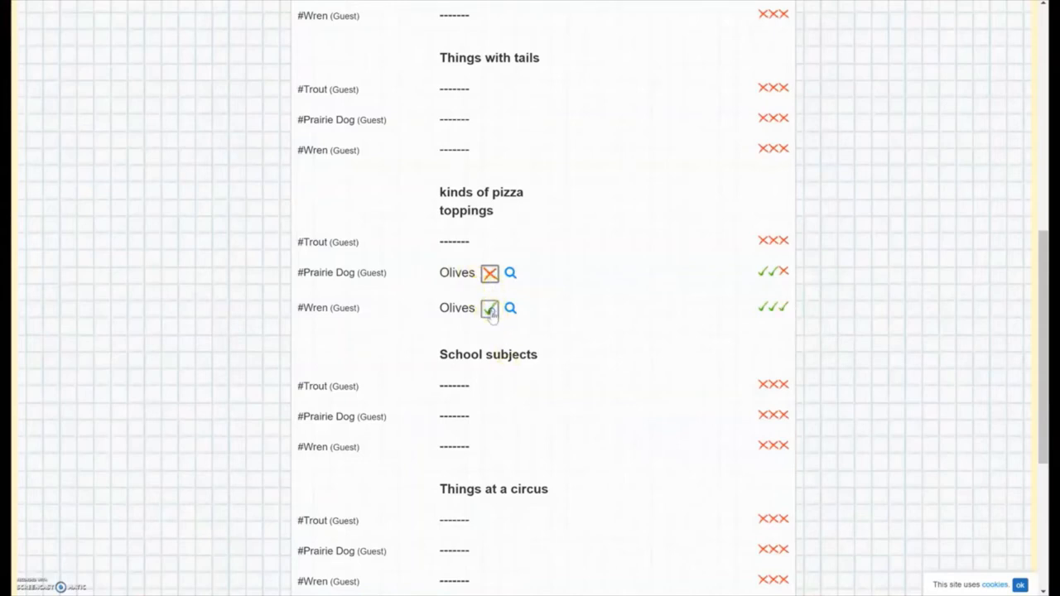
left_click(491, 307)
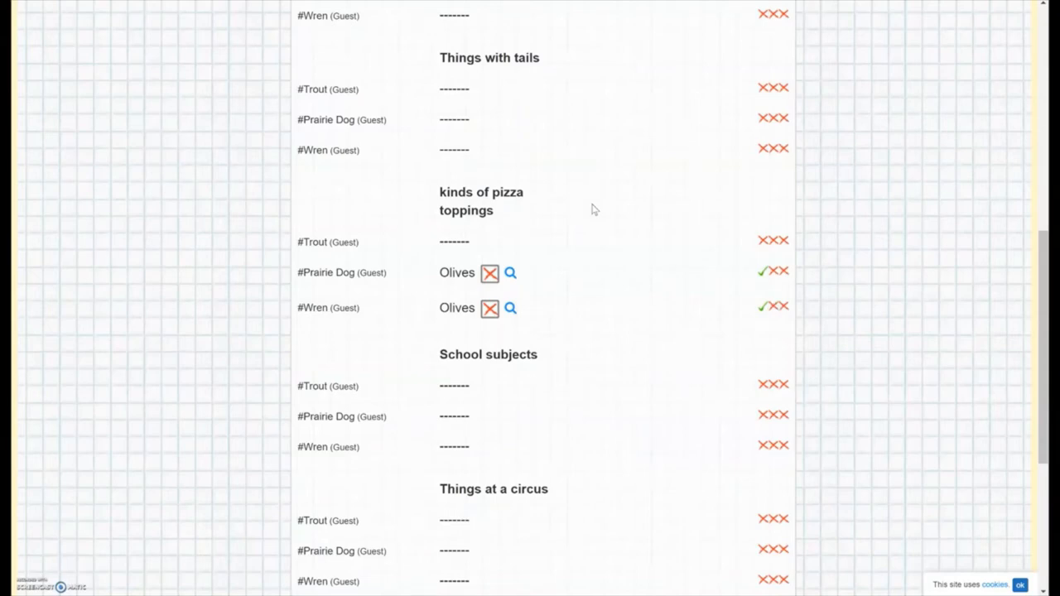
left_click(764, 271)
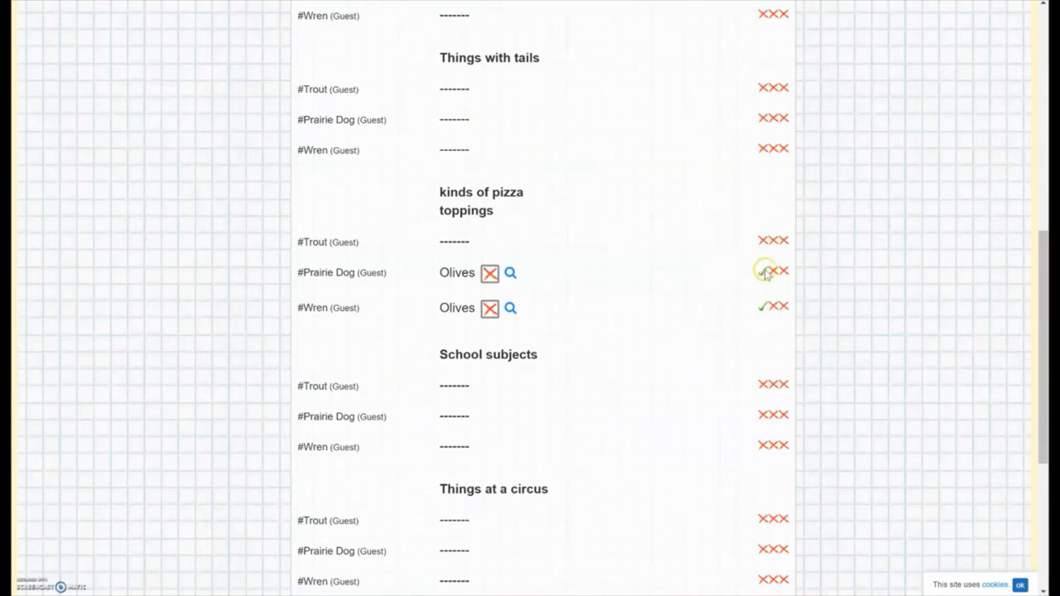
left_click(764, 272)
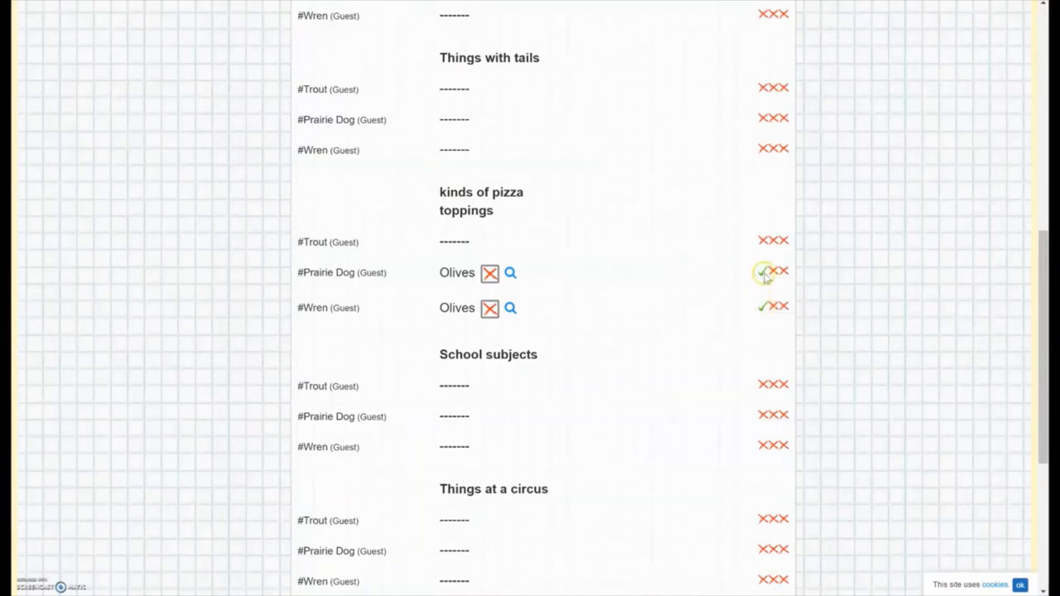
mouse_move(762, 272)
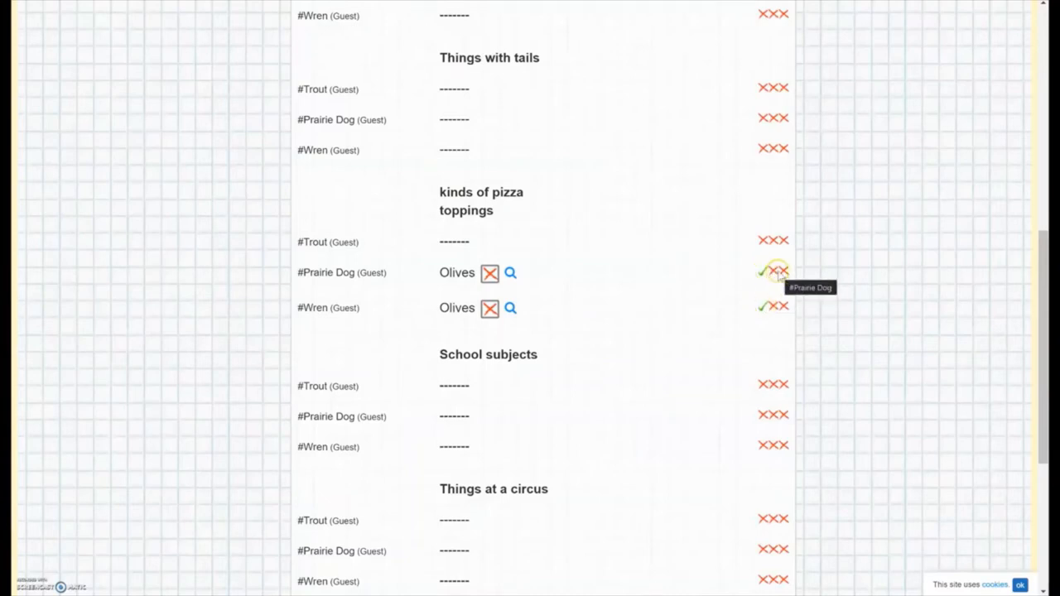
mouse_move(781, 281)
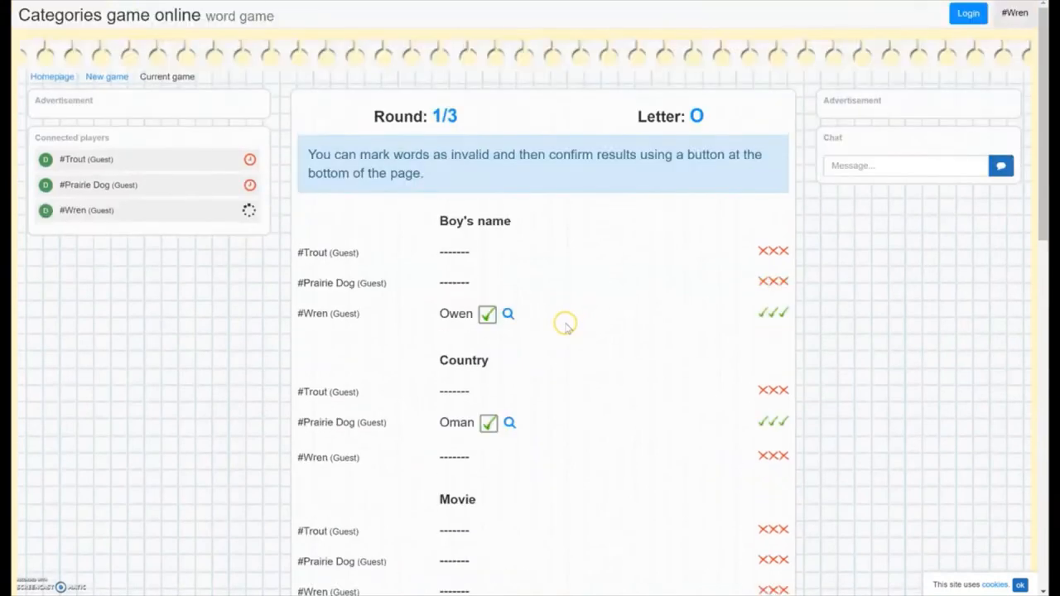
Confirm the round 1 results at the bottom of the review page.
scroll("down", 3)
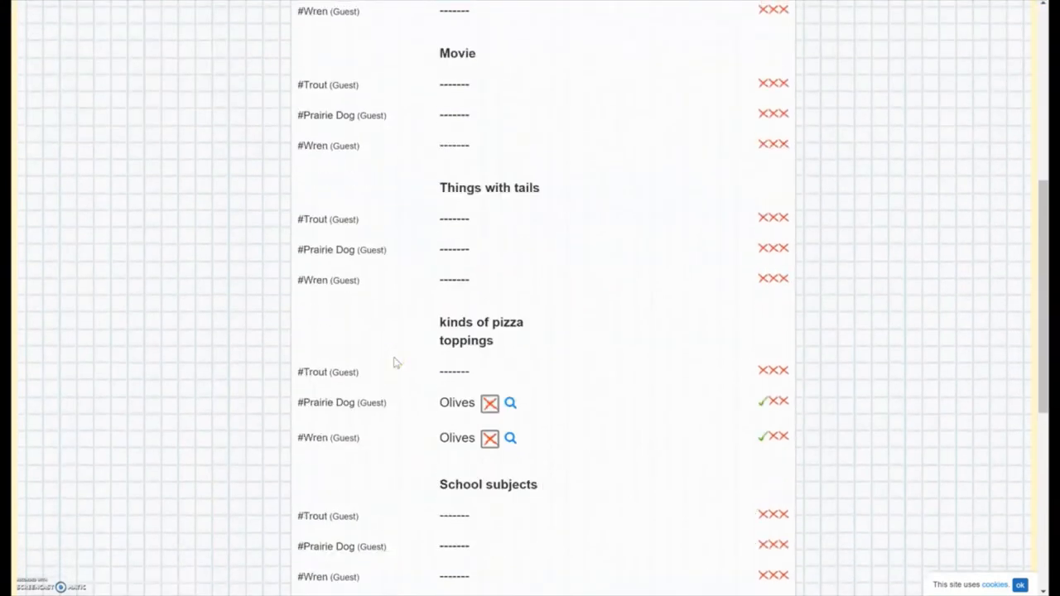
scroll("down", 3)
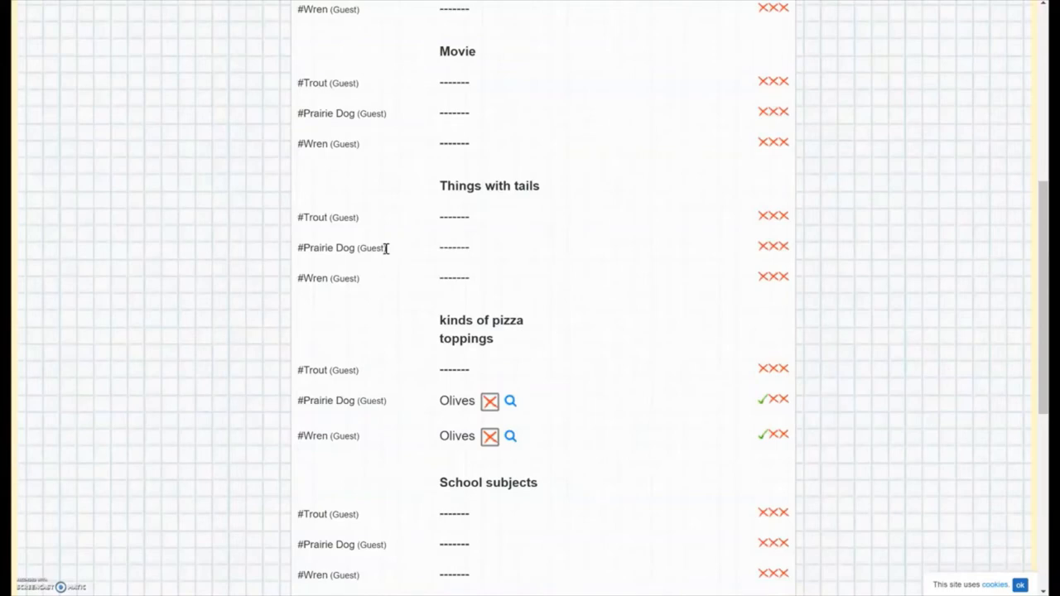
mouse_move(418, 247)
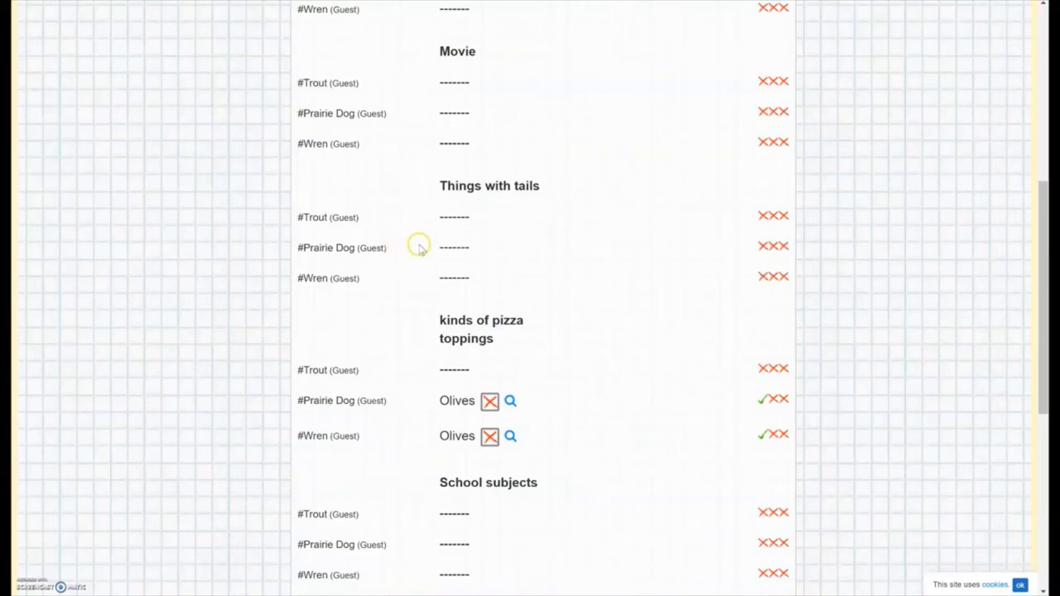
scroll("down", 3)
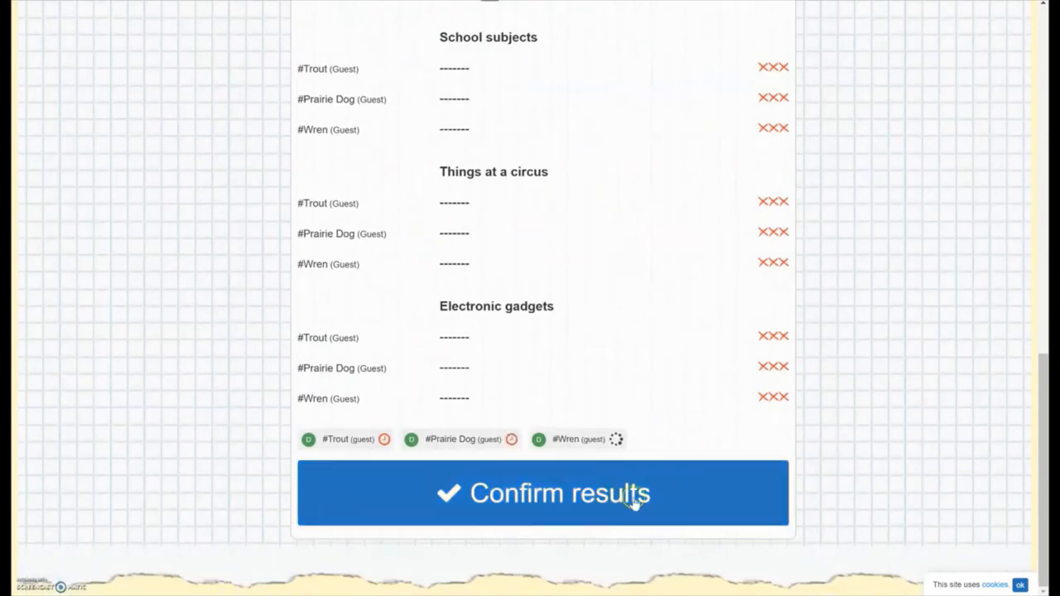
left_click(542, 494)
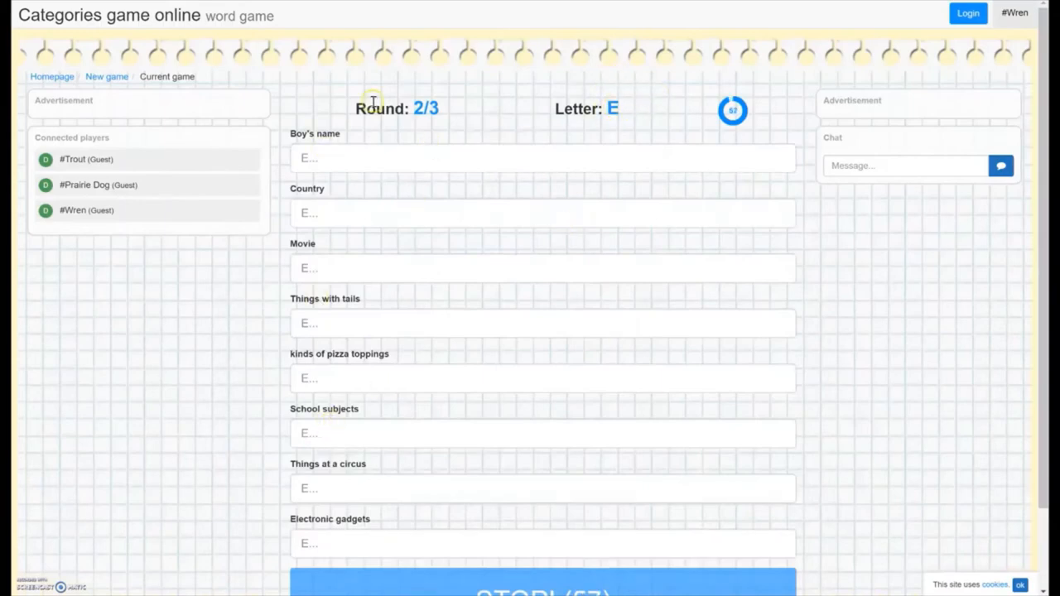
mouse_move(424, 109)
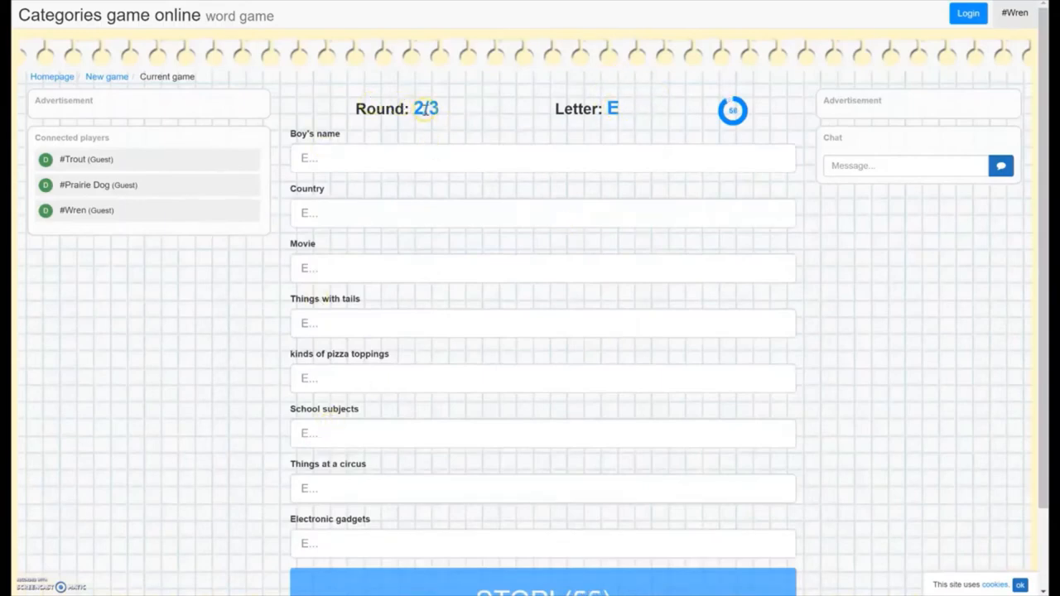
mouse_move(599, 211)
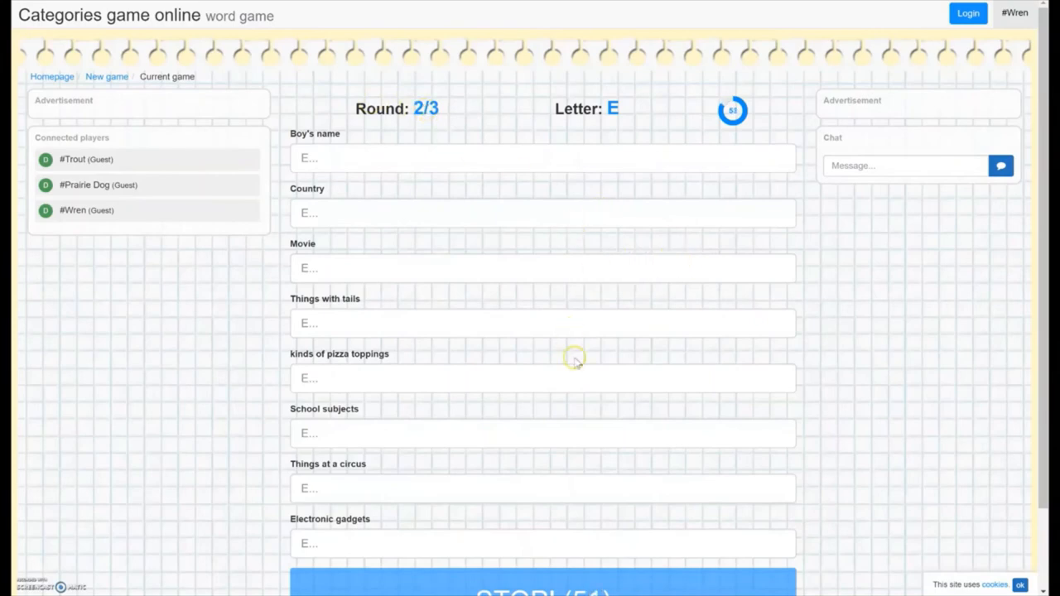
scroll("down", 3)
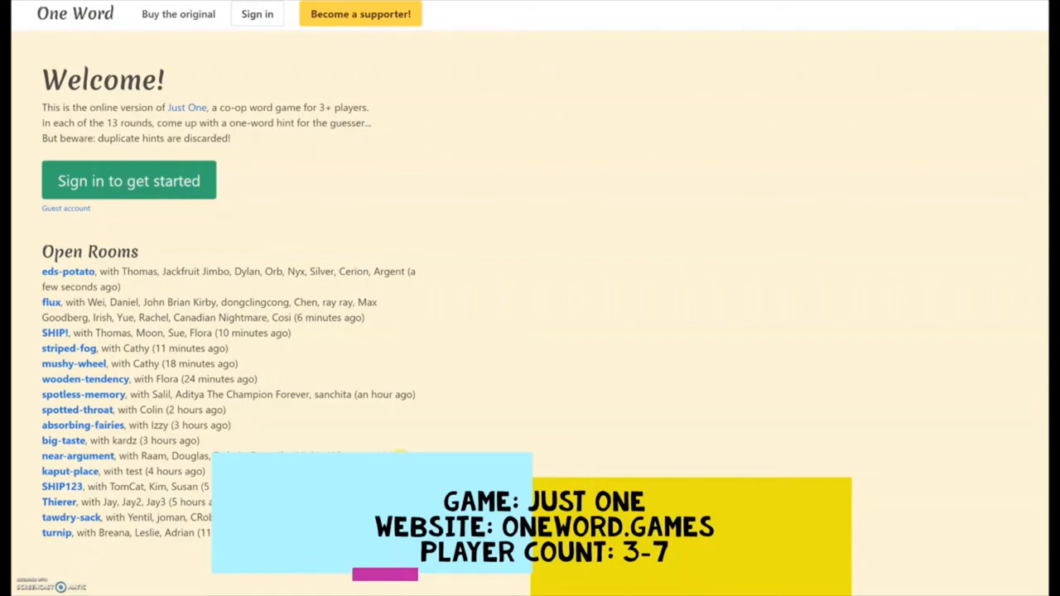
mouse_move(417, 240)
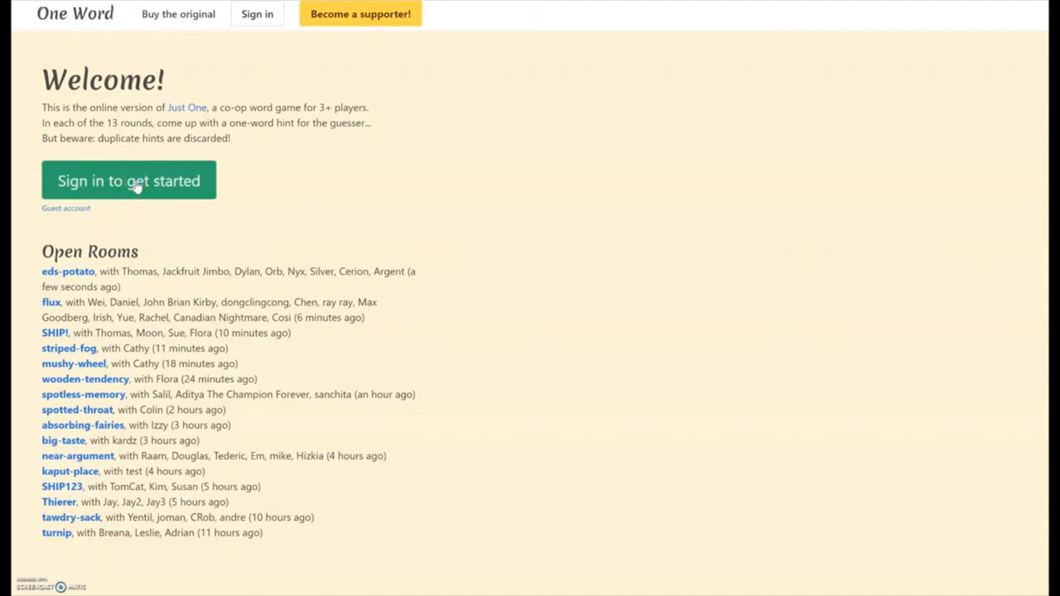
Choose to sign in from the One Word welcome page.
left_click(129, 181)
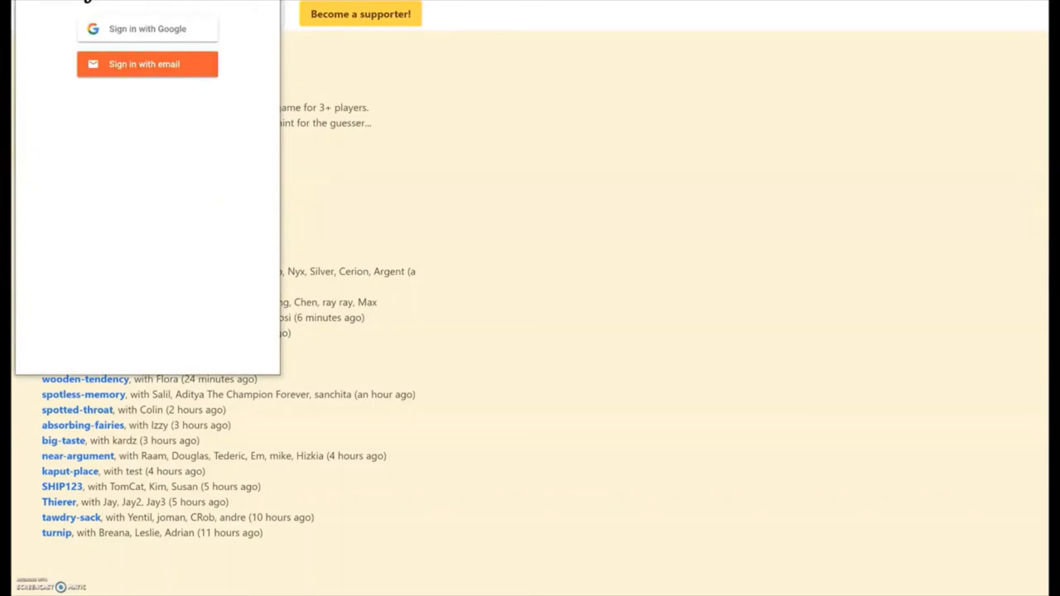
mouse_move(136, 63)
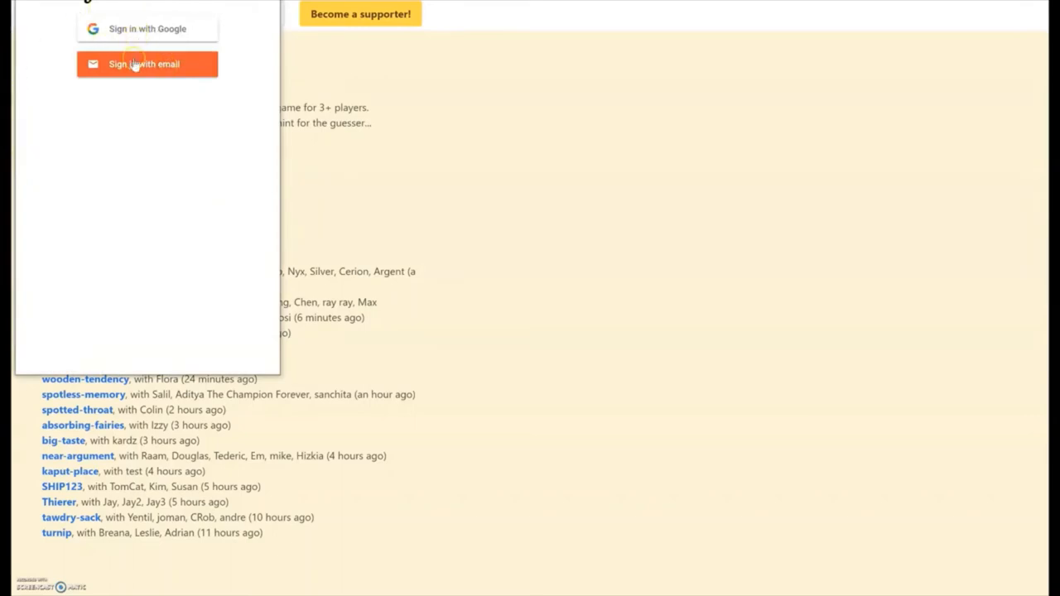
mouse_move(375, 251)
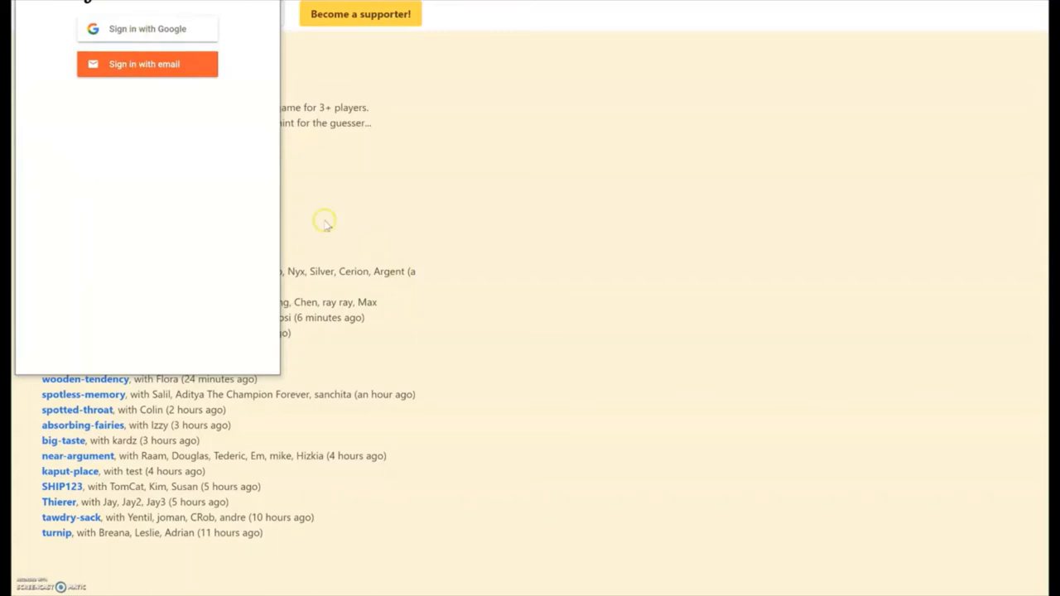
mouse_move(212, 106)
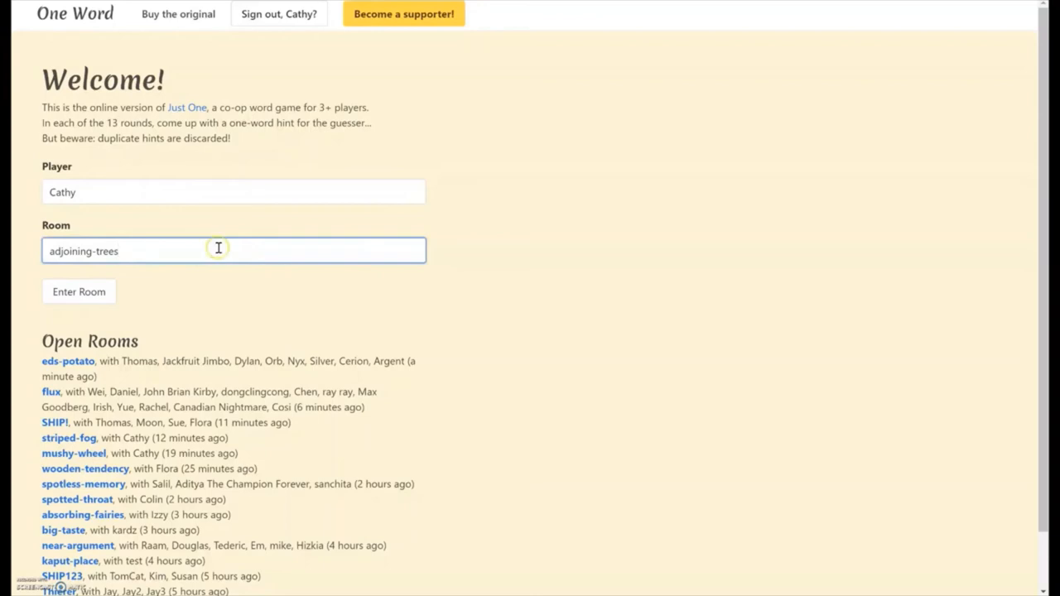
Select the generated room name adjoining-trees and enter that room.
double_click(82, 251)
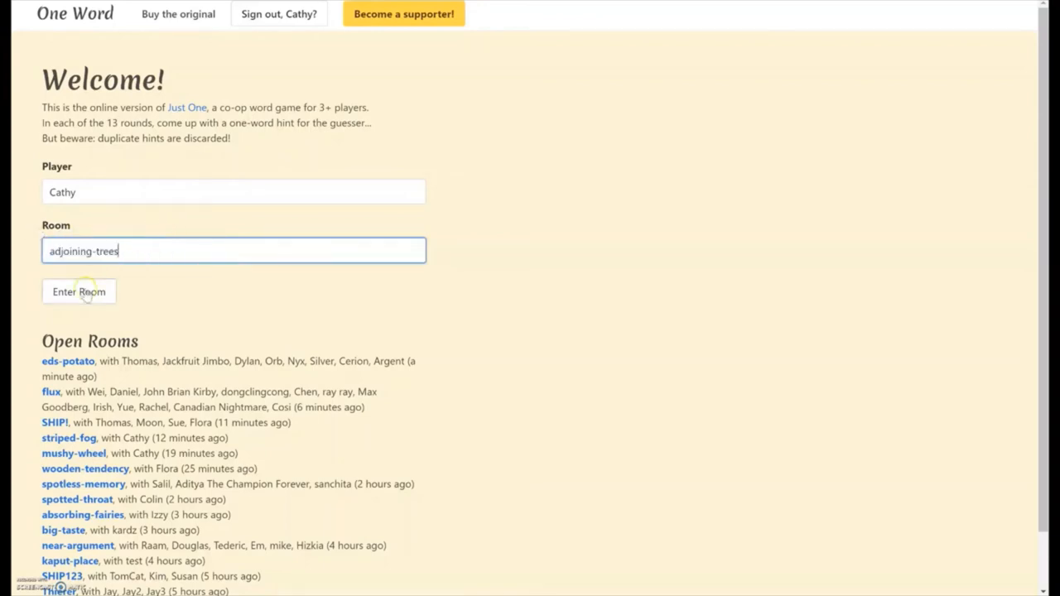
left_click(80, 291)
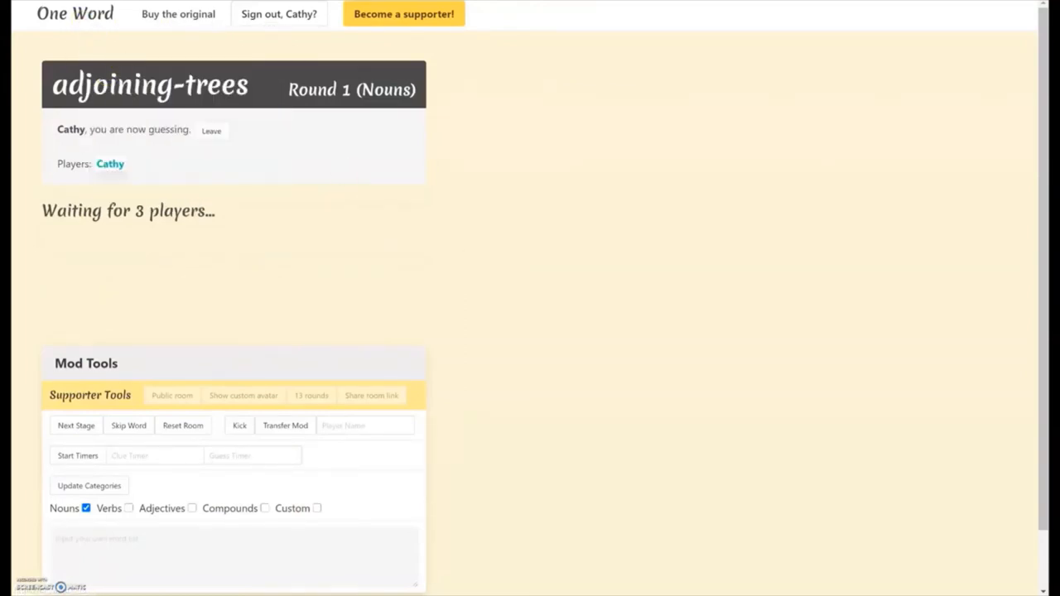
Return to the Open Rooms list and rejoin the adjoining-trees room.
left_click(212, 131)
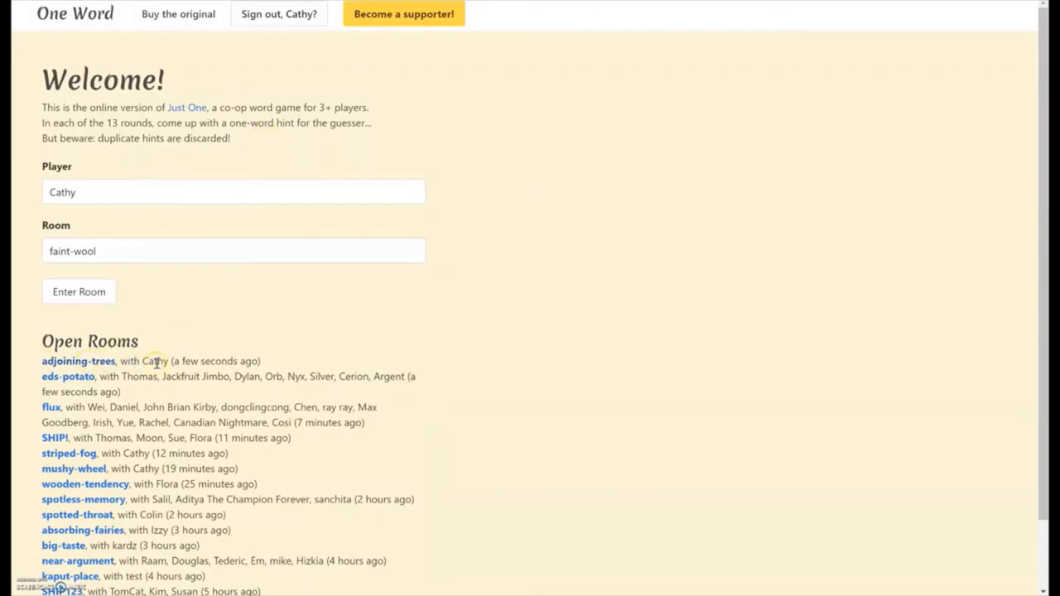
mouse_move(87, 365)
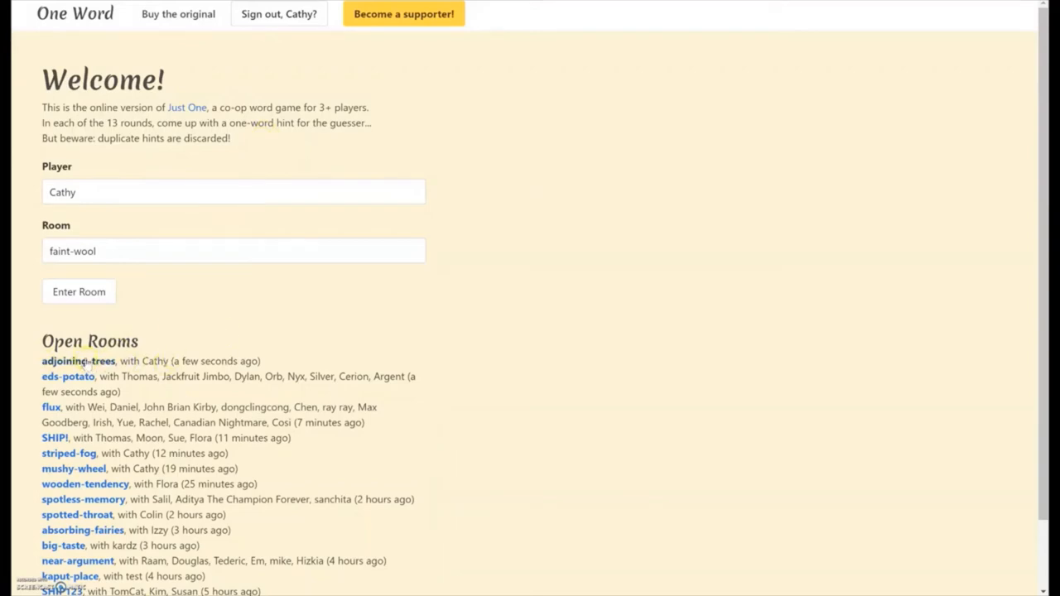
mouse_move(248, 109)
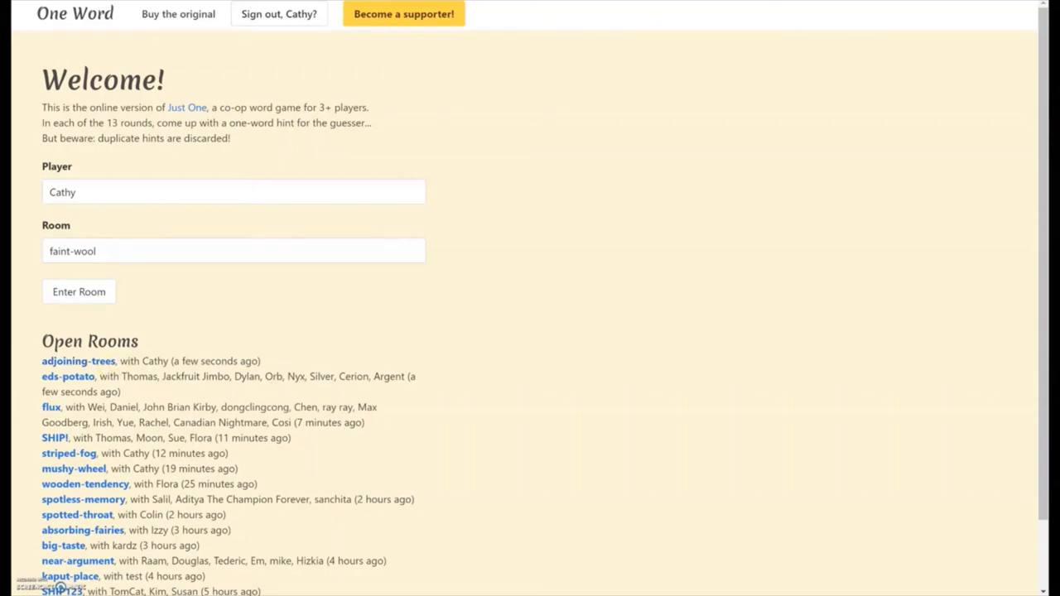
left_click(78, 362)
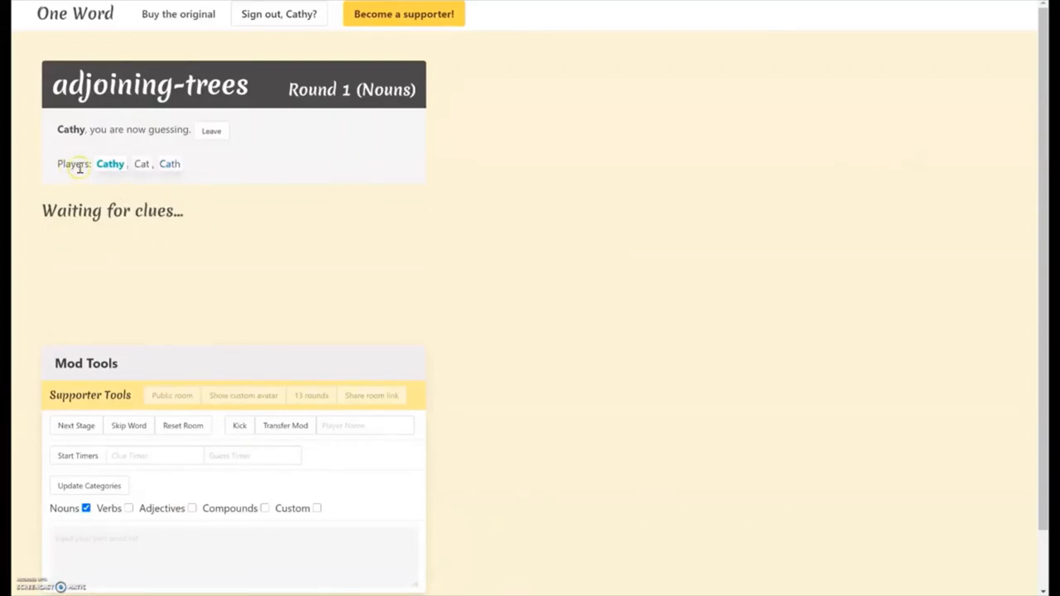
mouse_move(315, 212)
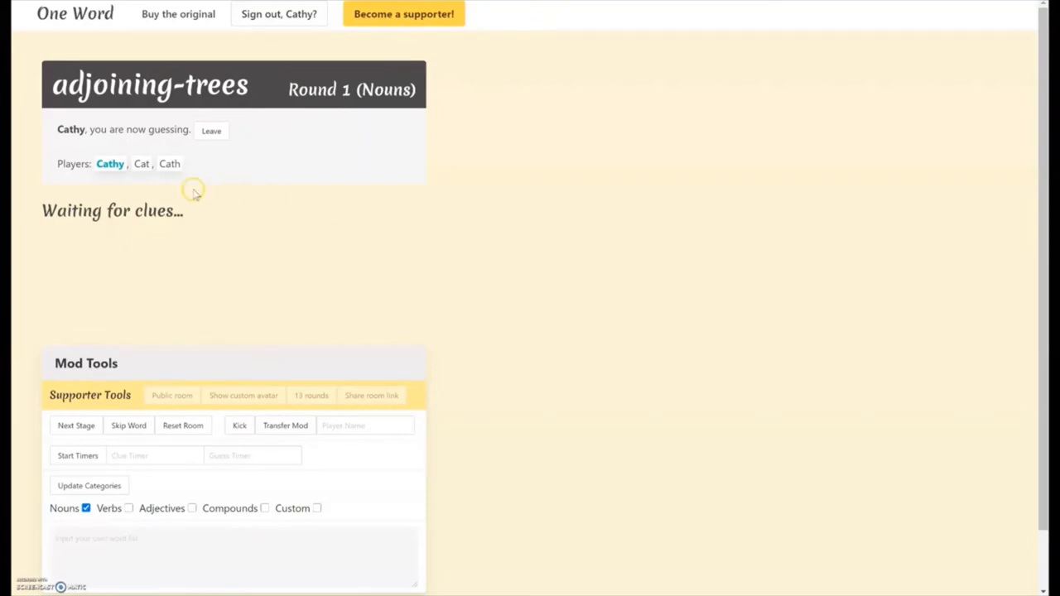
mouse_move(112, 129)
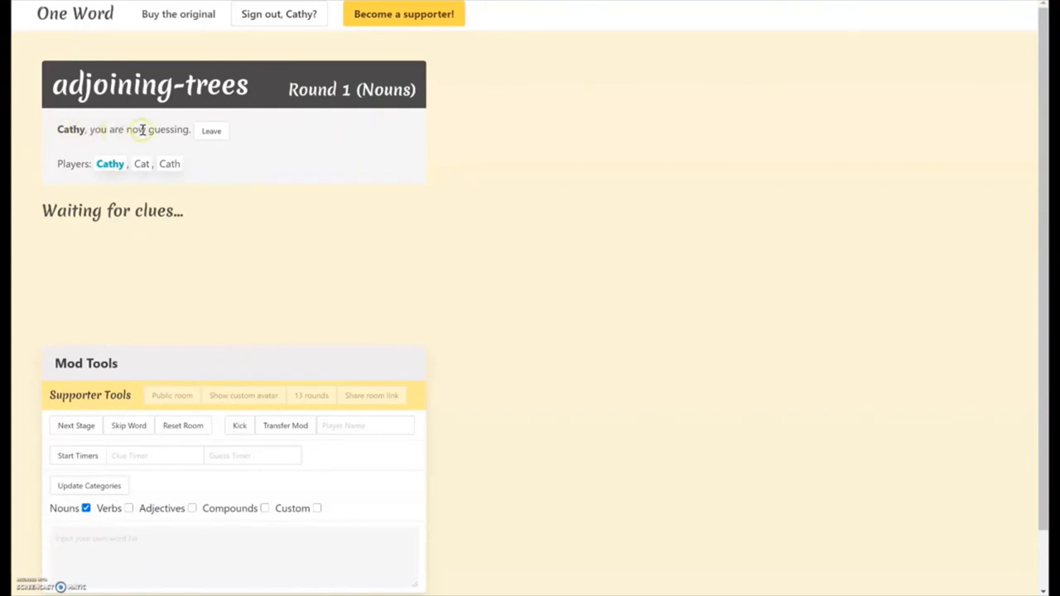
mouse_move(566, 182)
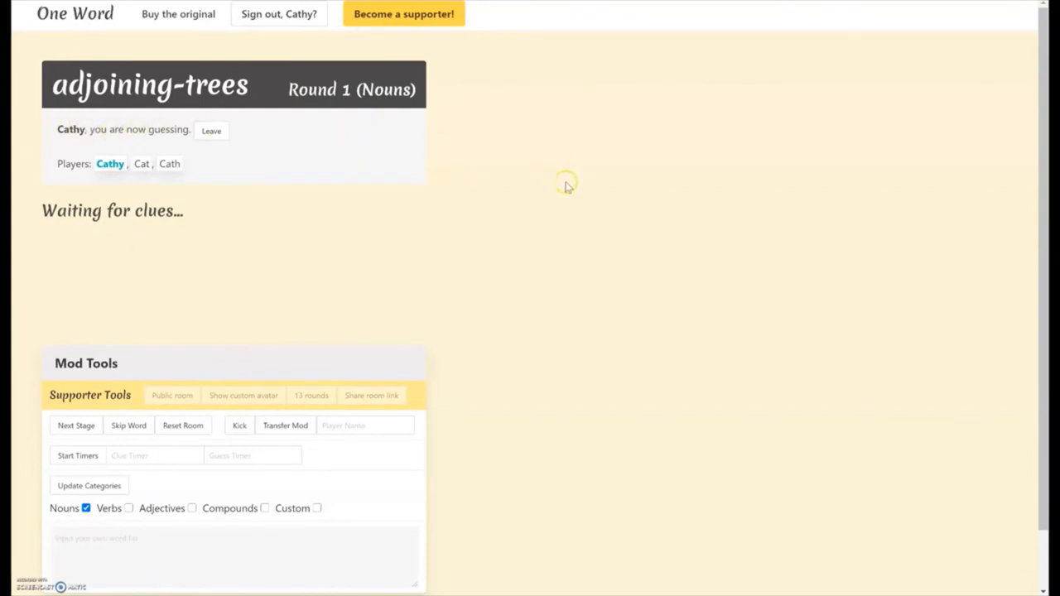
mouse_move(567, 185)
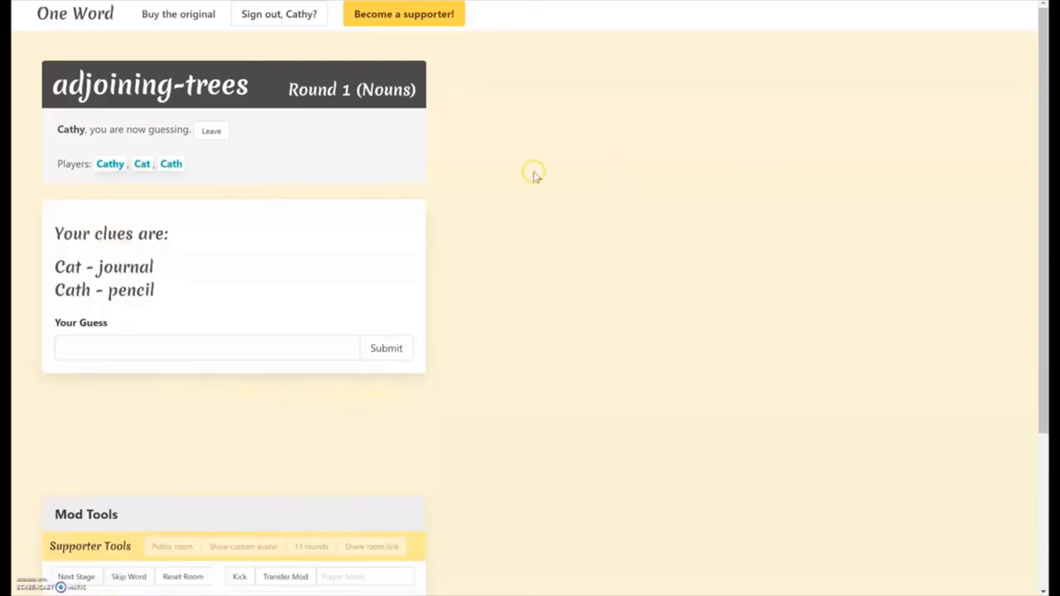
mouse_move(147, 126)
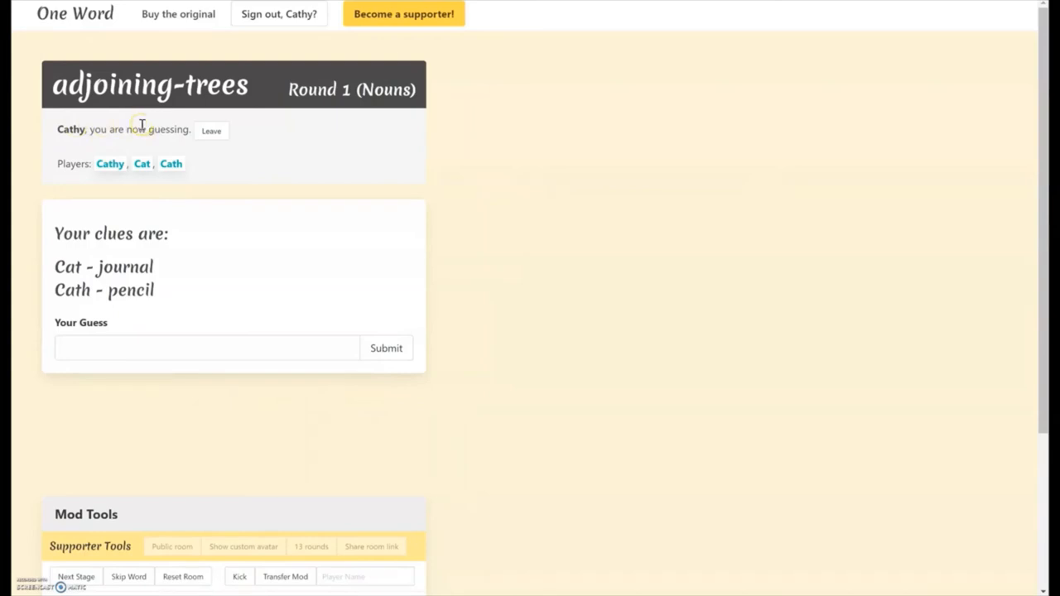
mouse_move(124, 267)
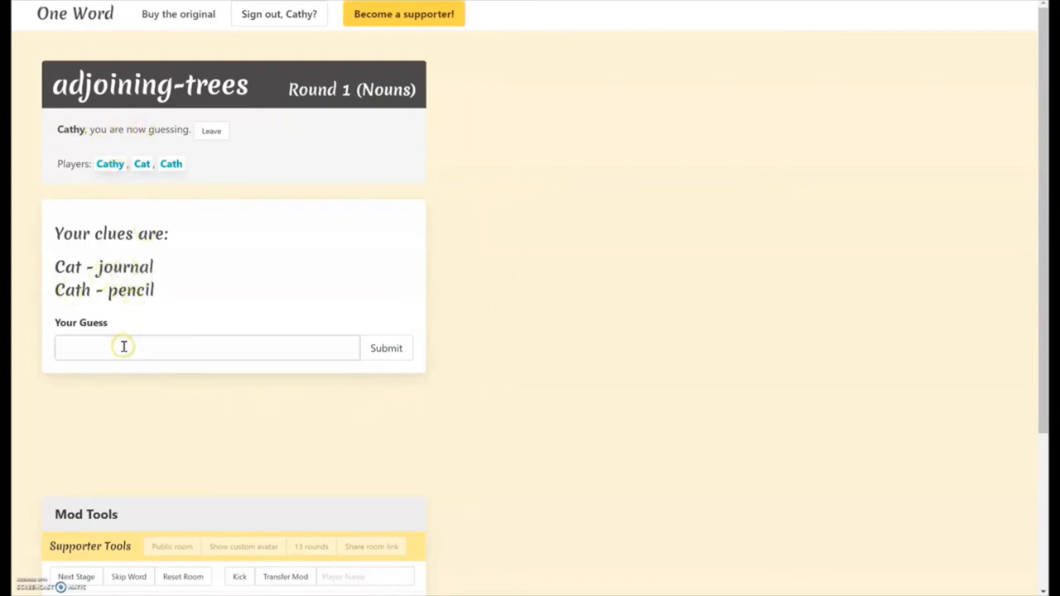
Submit 'writing' as the round 1 guess.
left_click(206, 348)
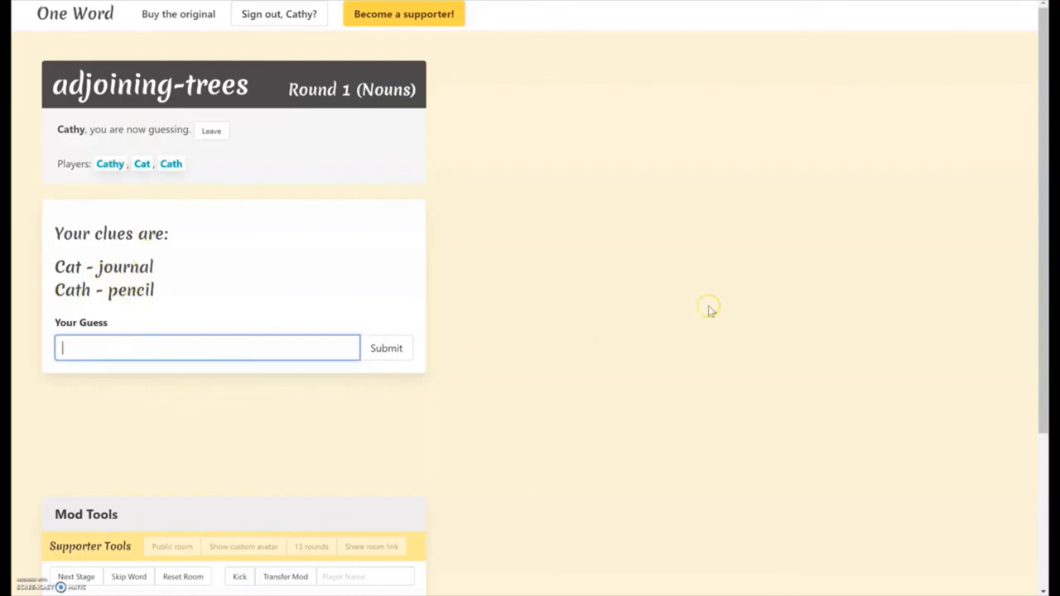
mouse_move(709, 302)
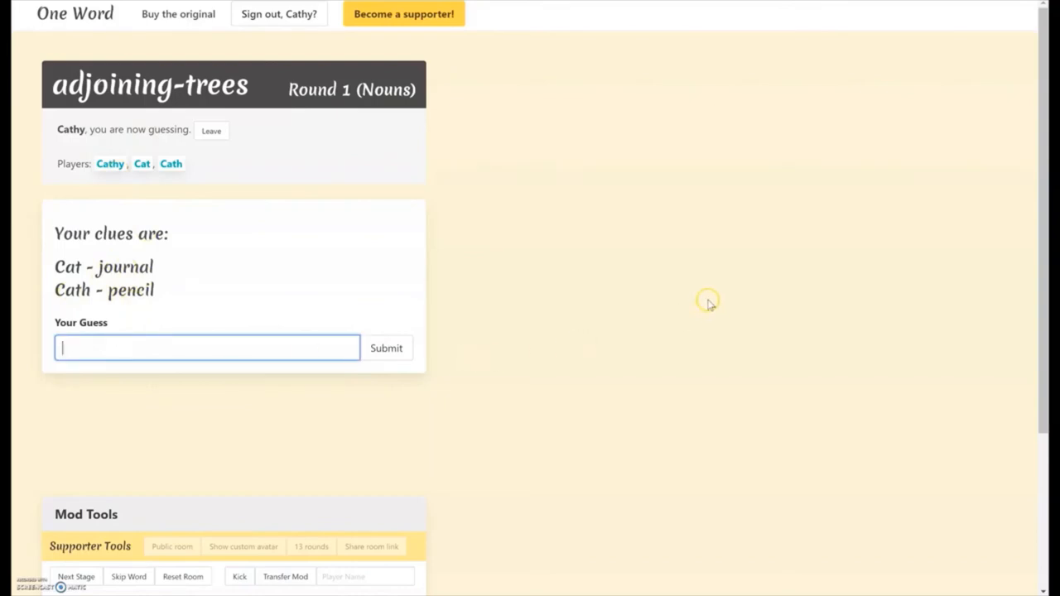
type("writing")
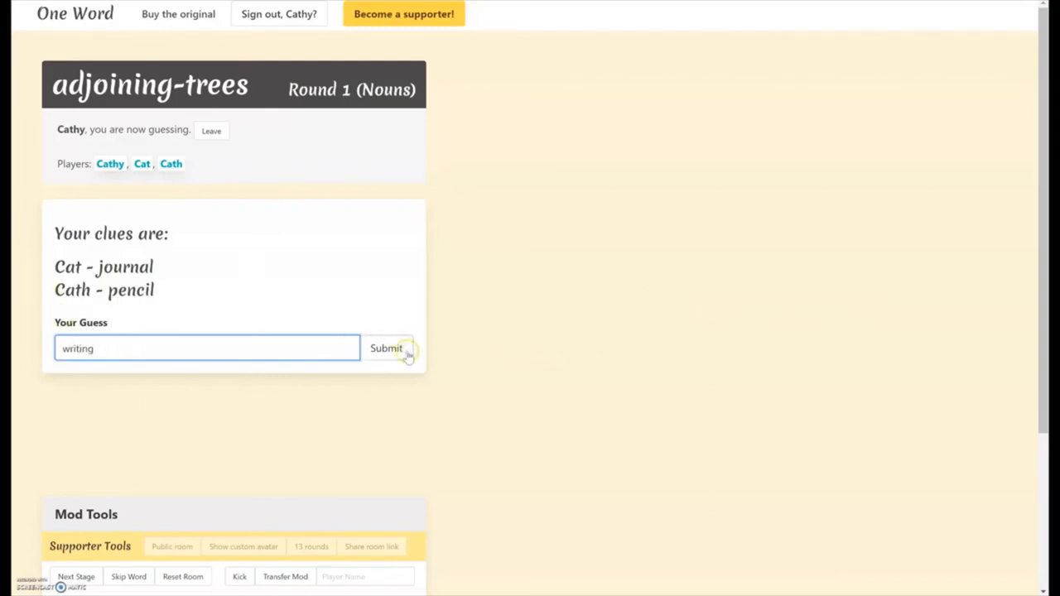
left_click(387, 348)
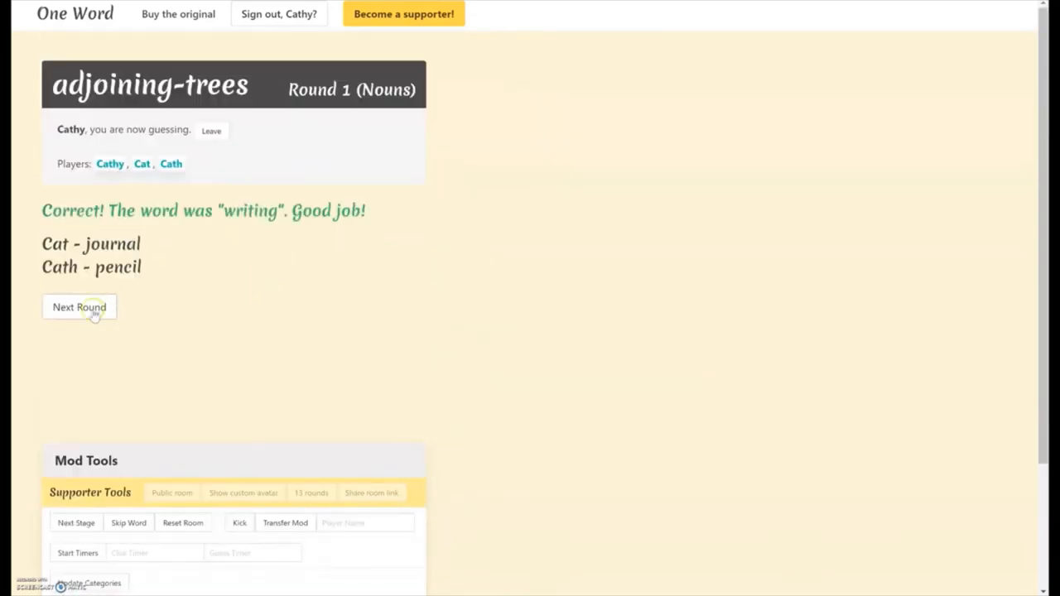
Advance to the next round and submit 'can' as the clue for 'tin'.
left_click(79, 306)
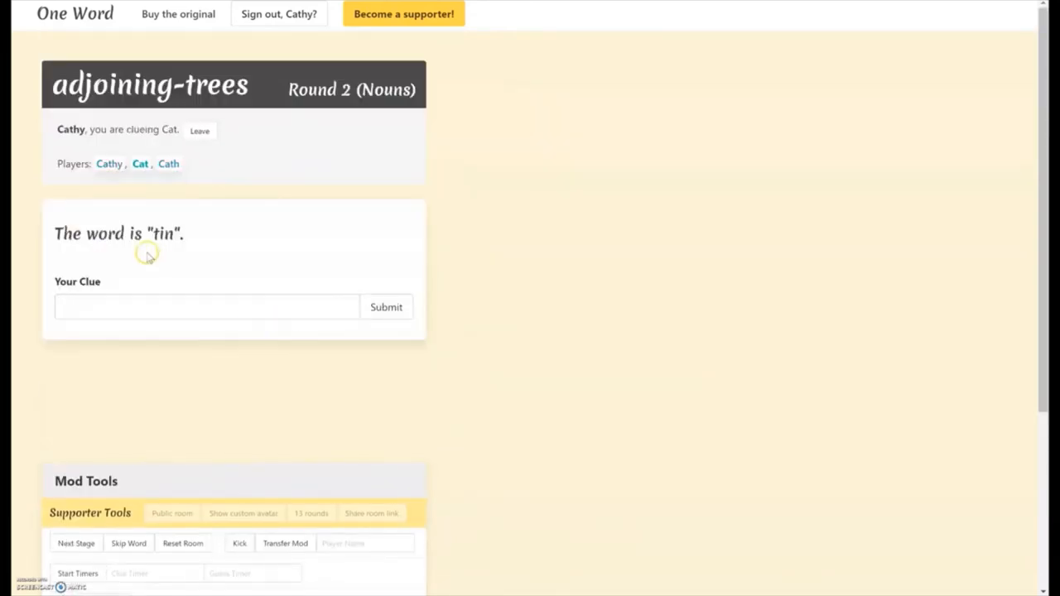
mouse_move(120, 143)
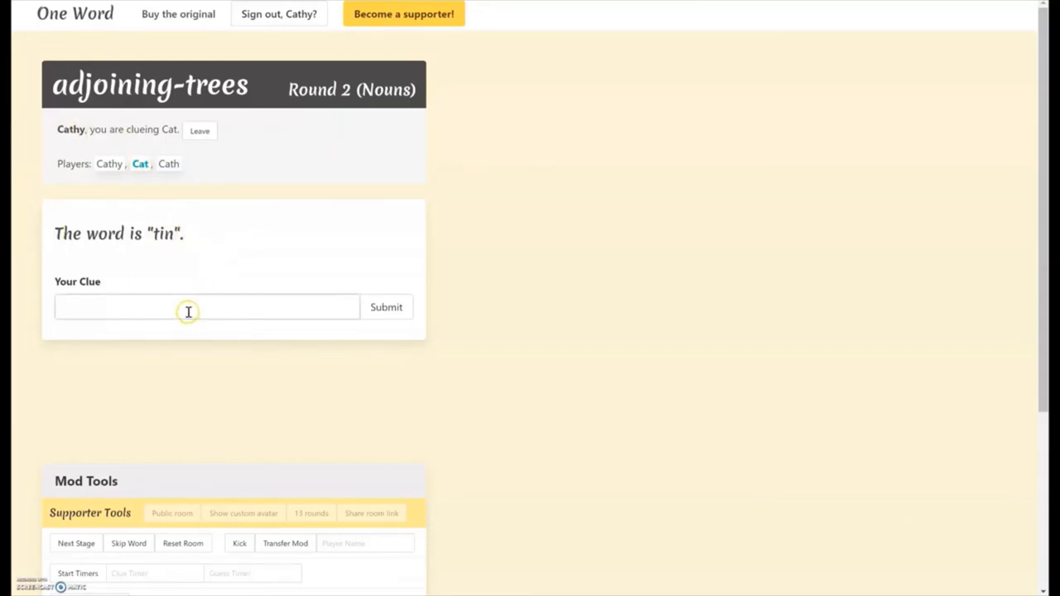
left_click(189, 306)
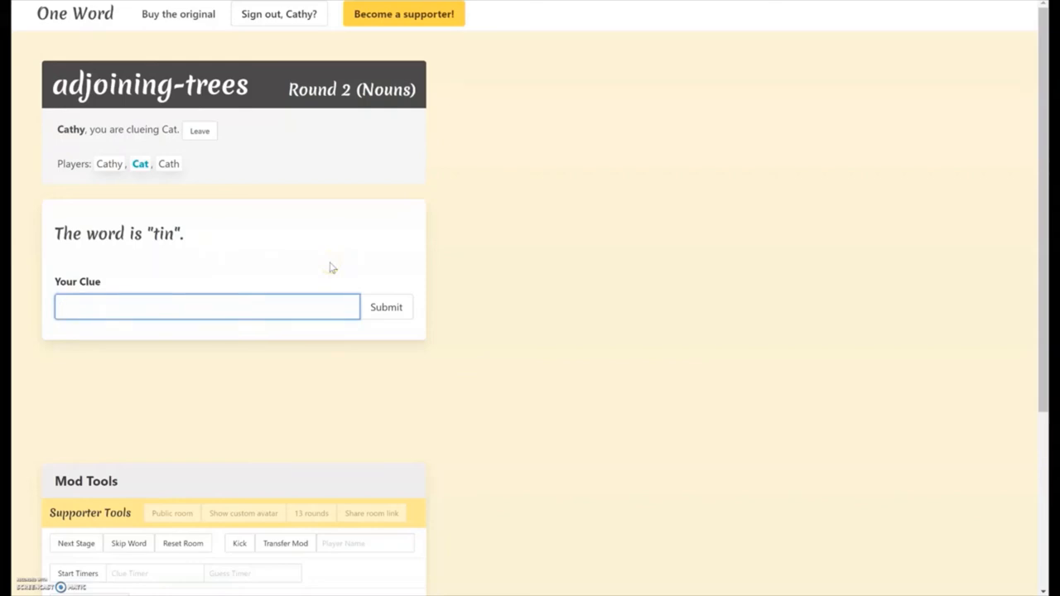
left_click(207, 306)
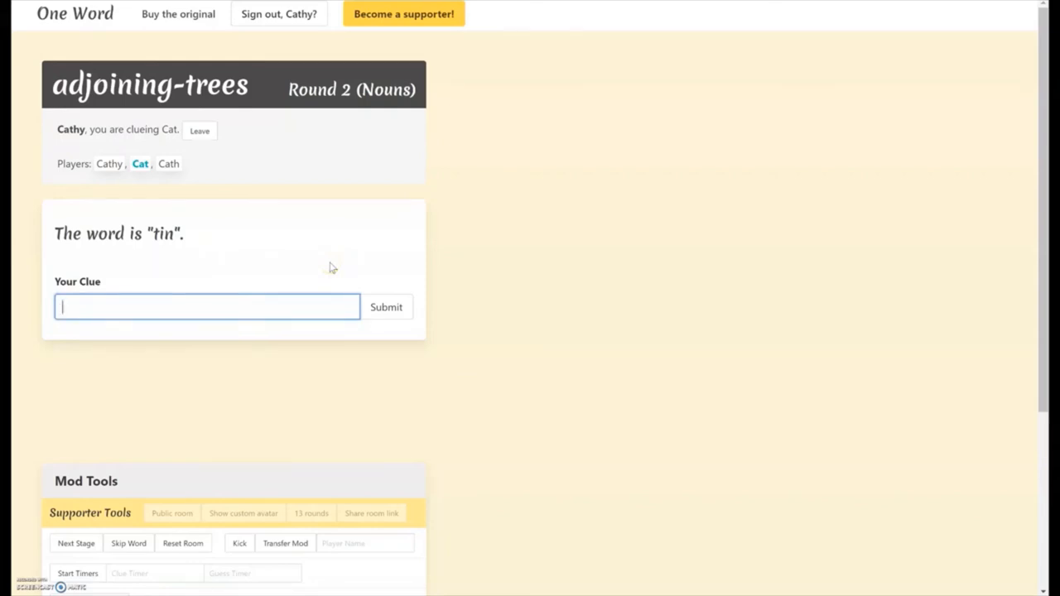
type("can")
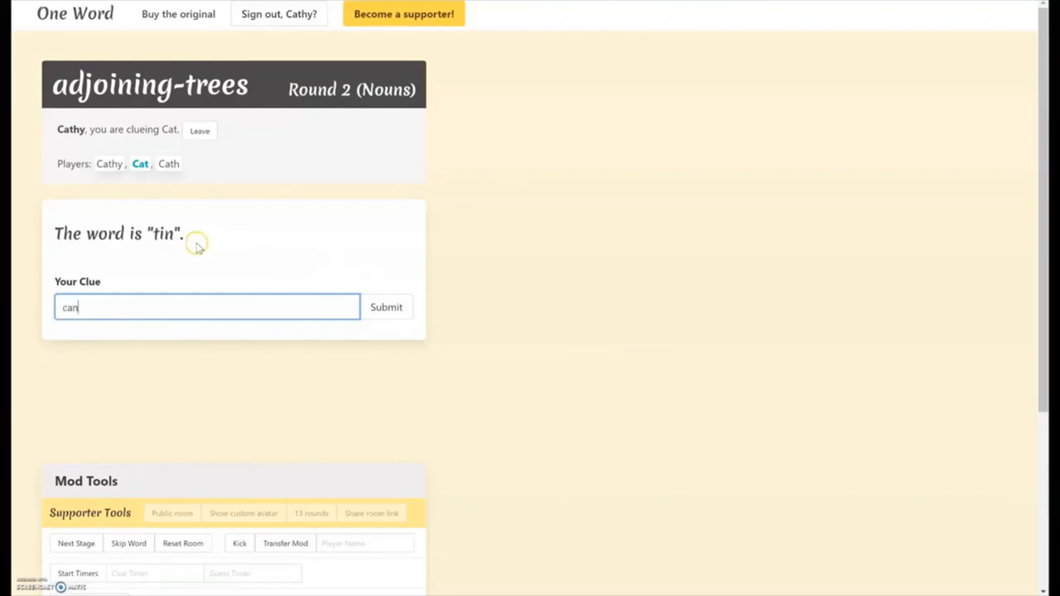
mouse_move(25, 124)
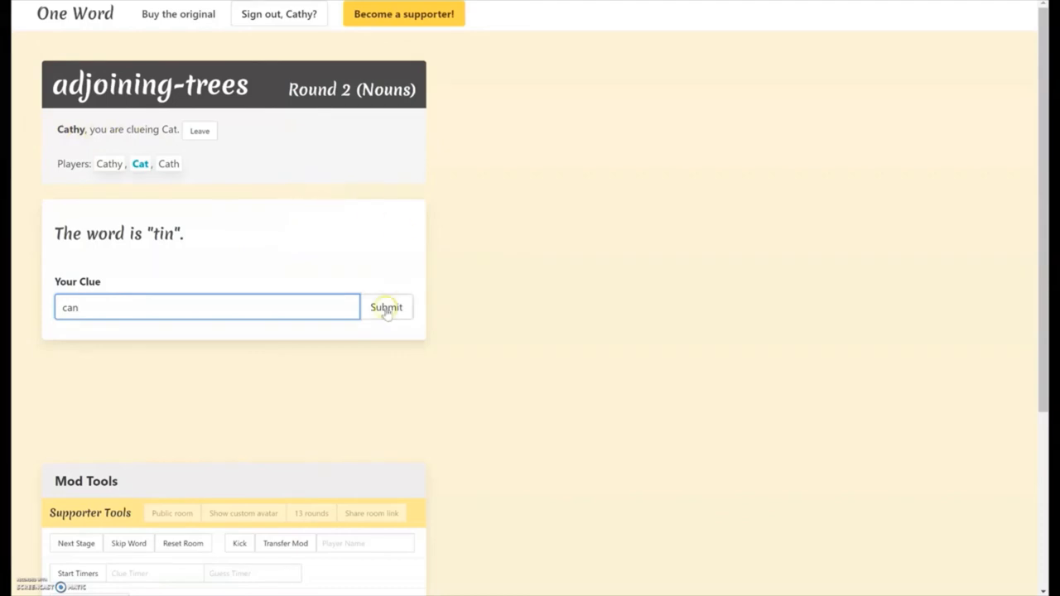
left_click(386, 307)
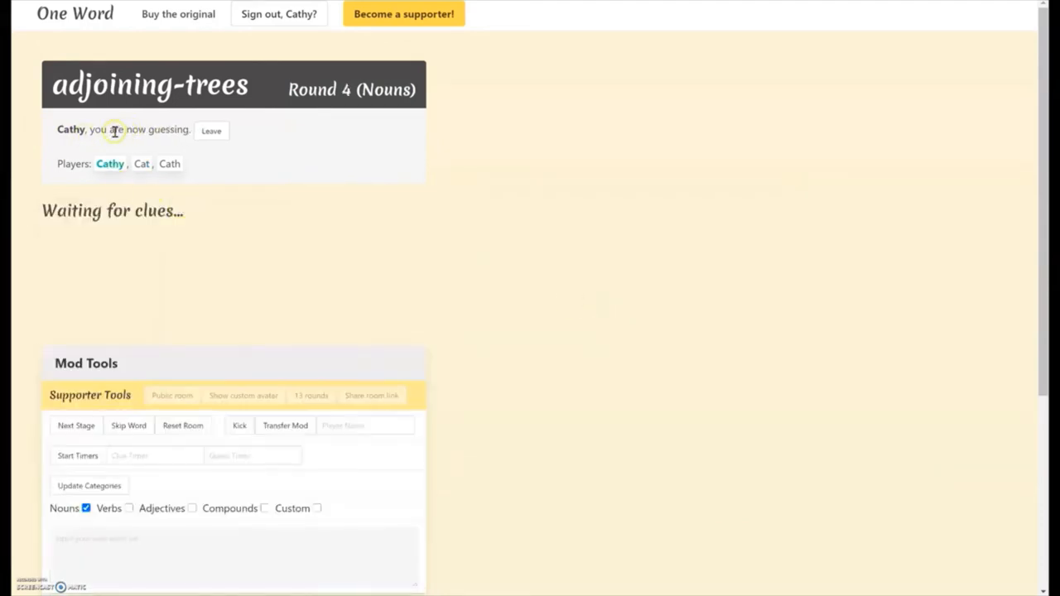
mouse_move(431, 166)
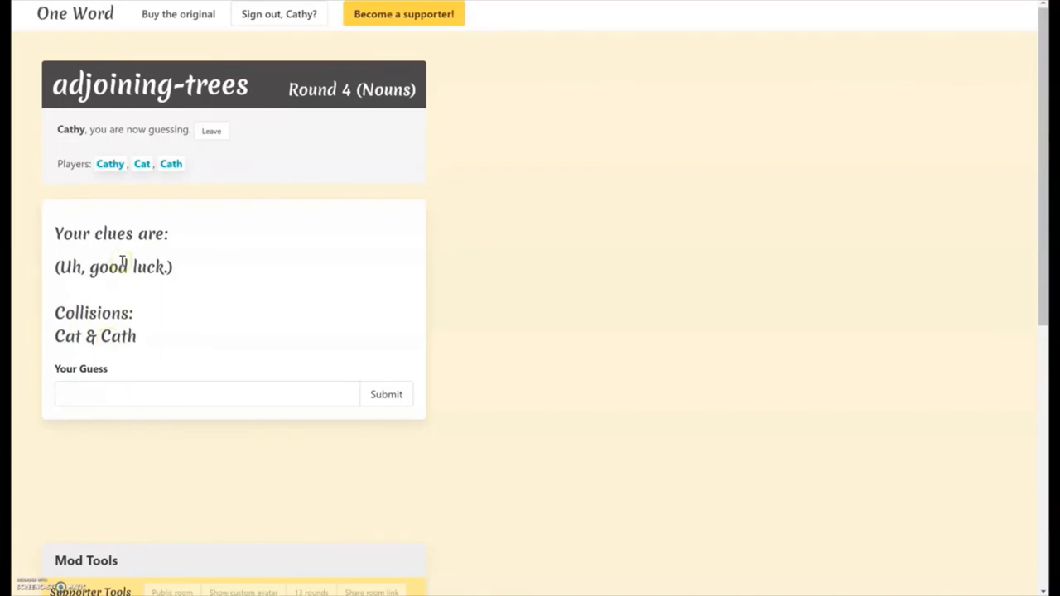
mouse_move(18, 272)
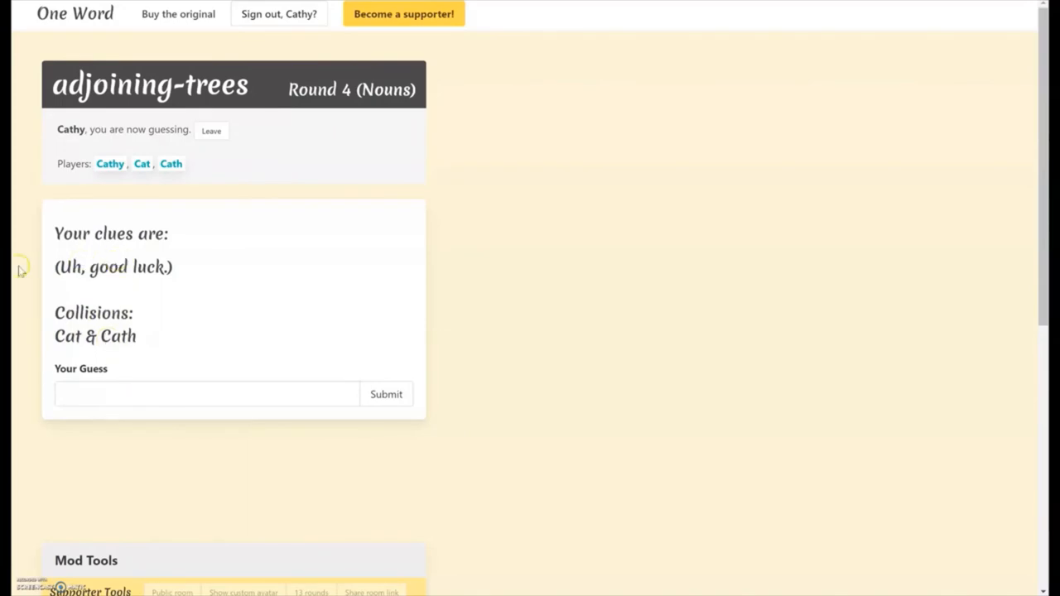
Continue past round 4 after Cat's and Cath's clues collided.
left_click(386, 394)
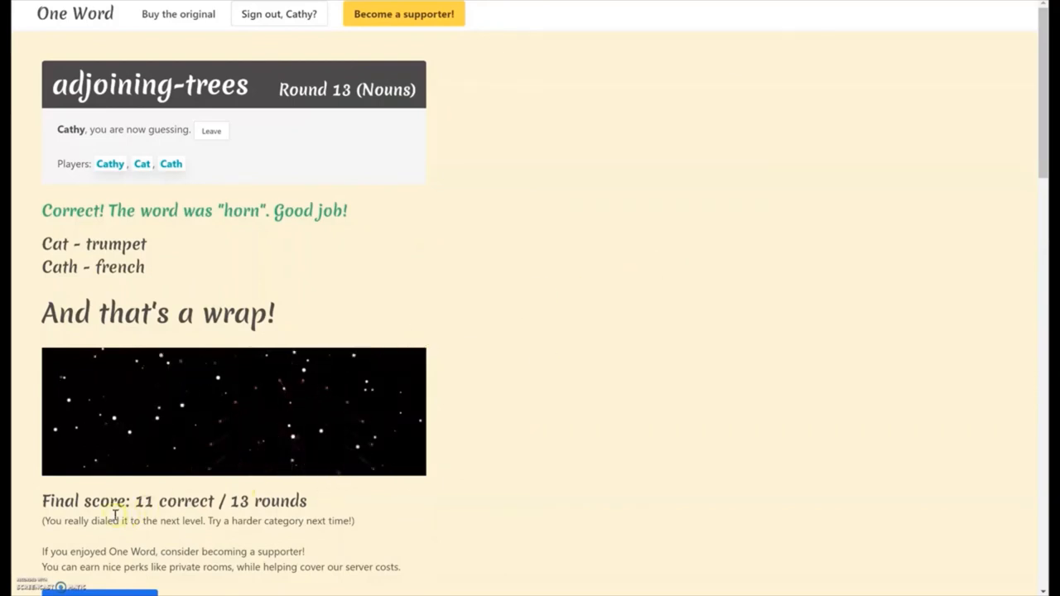
mouse_move(240, 489)
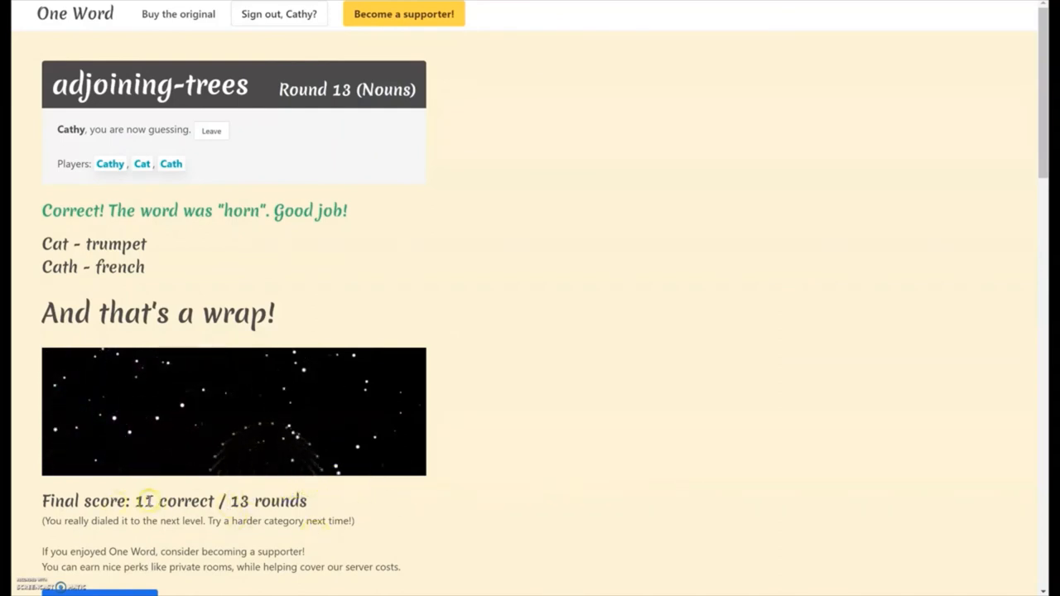
mouse_move(540, 411)
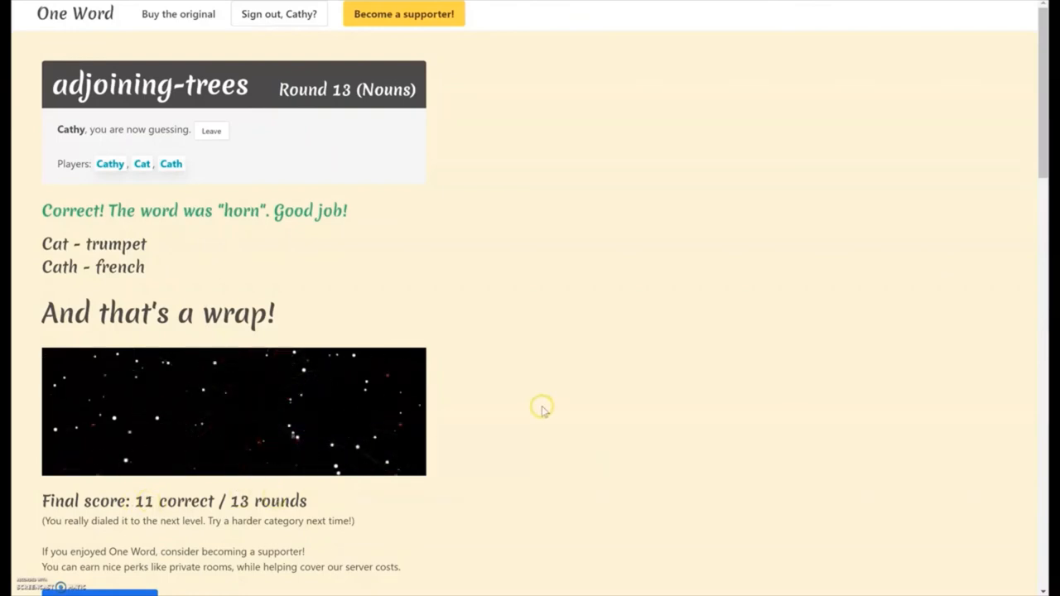
mouse_move(550, 411)
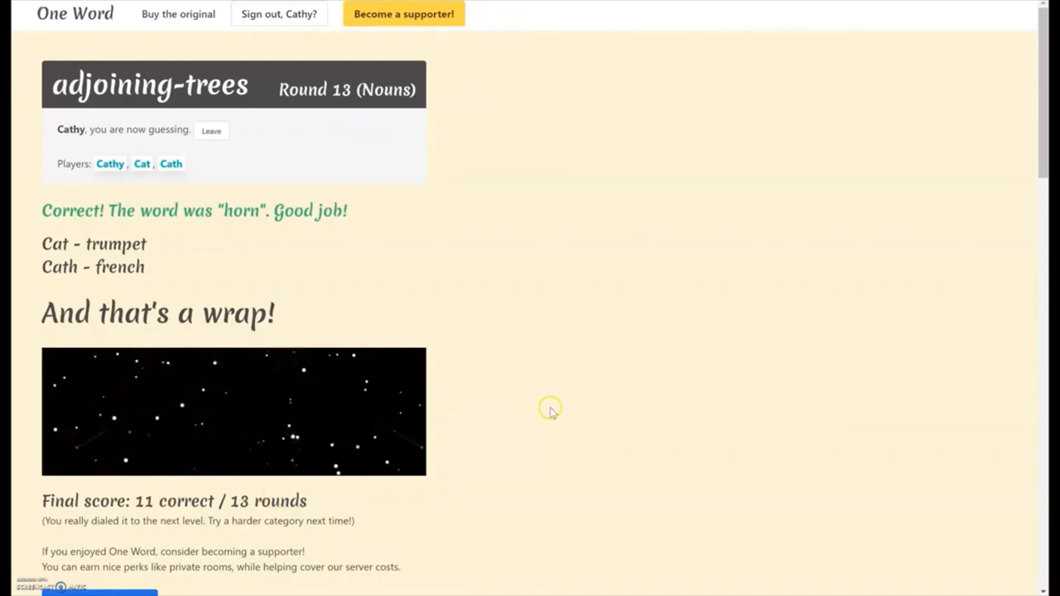
mouse_move(537, 381)
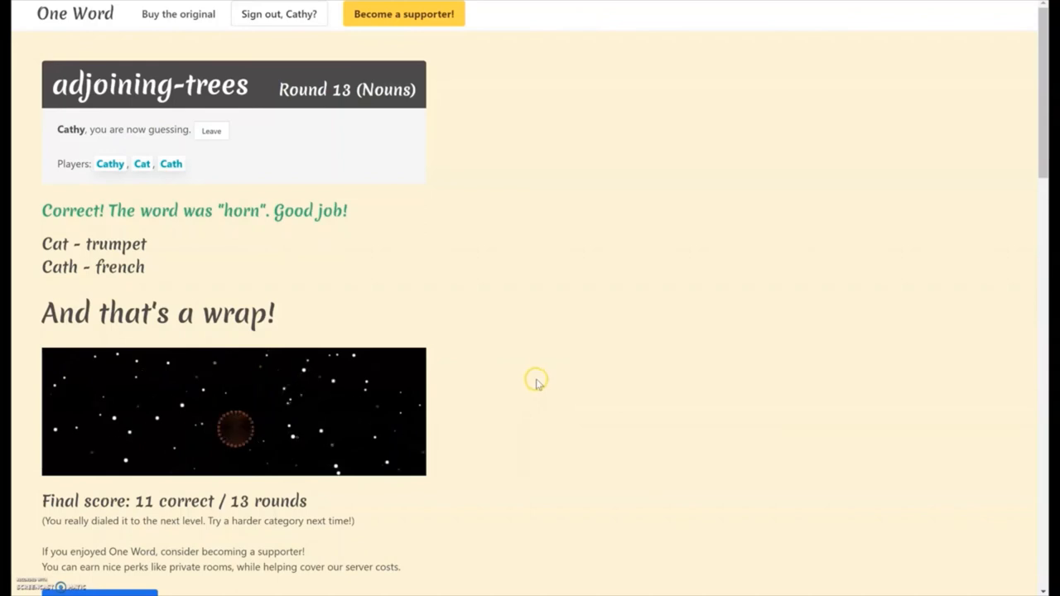